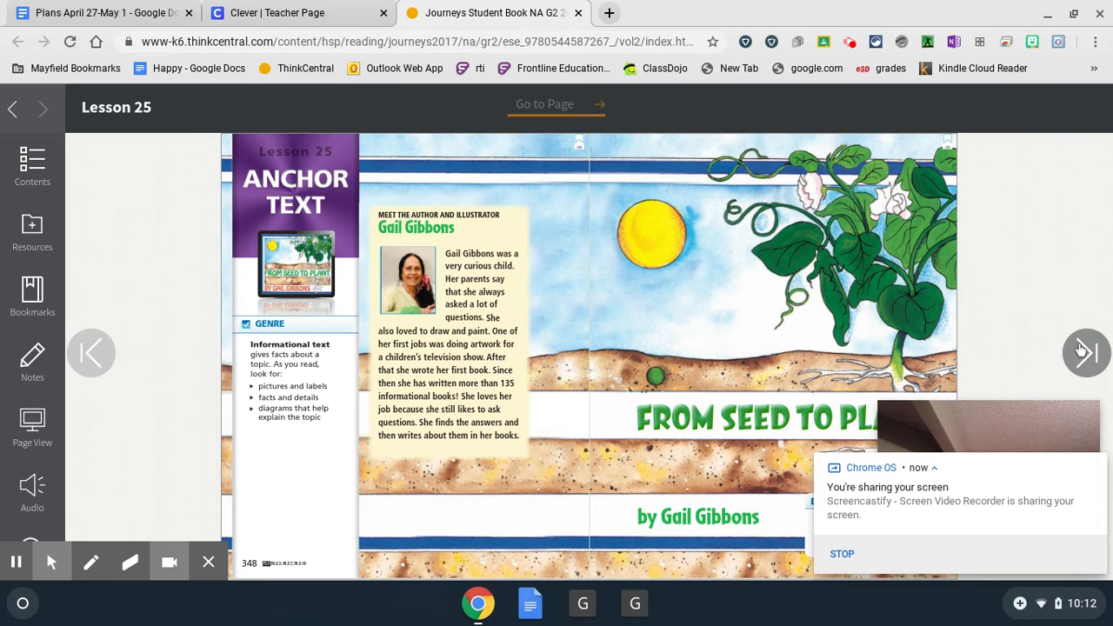
- Advance past the title spread to pages 350–351 with the labelled flowers
left_click(1085, 352)
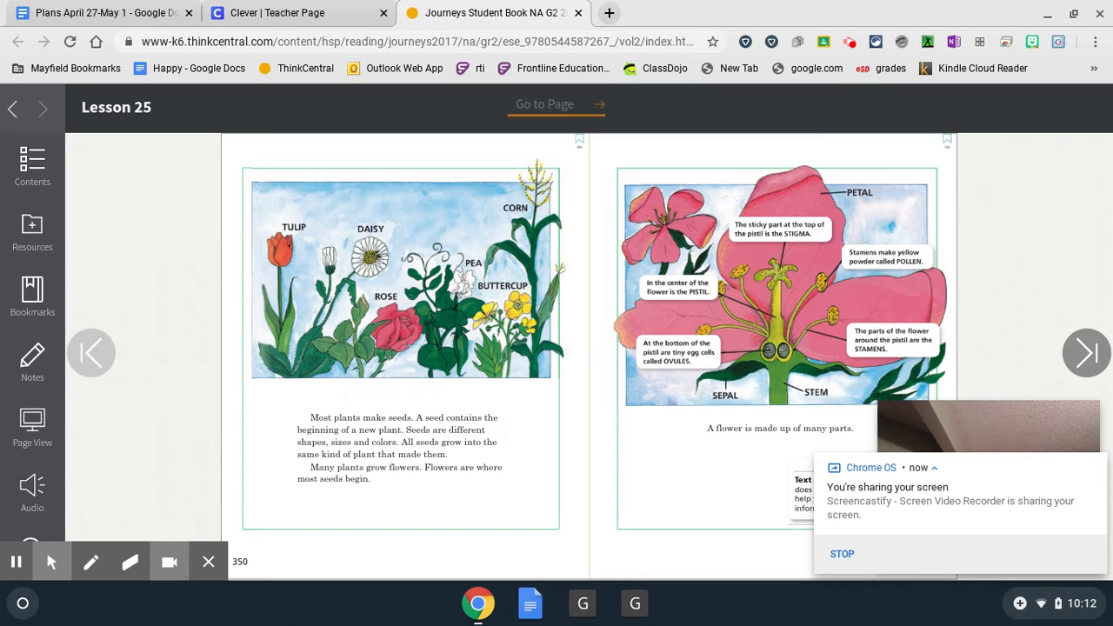
mouse_move(574, 299)
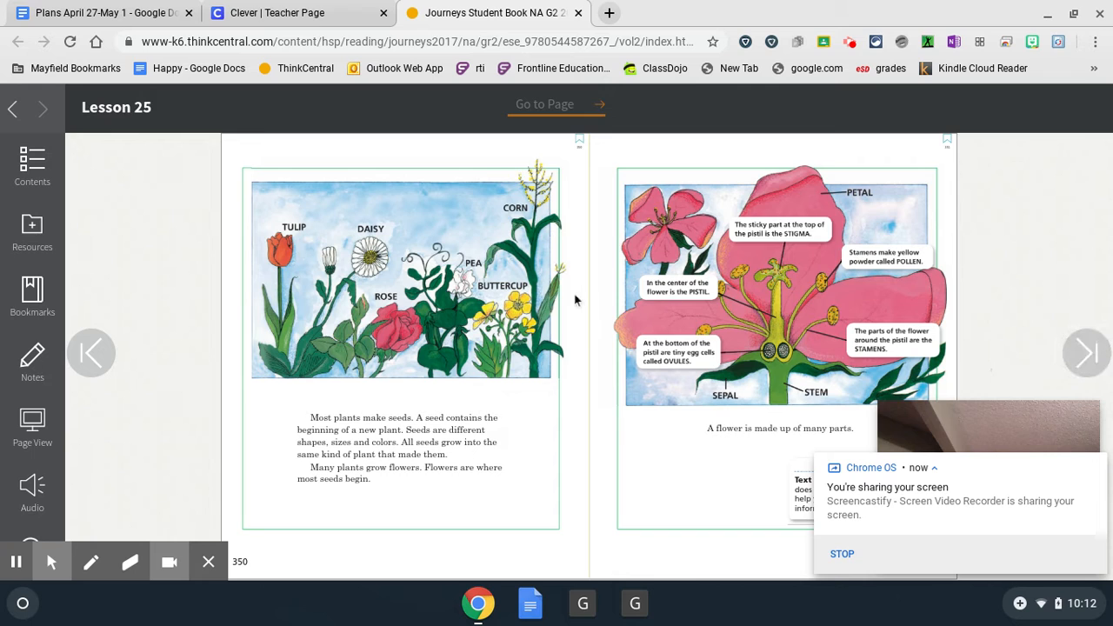
mouse_move(289, 245)
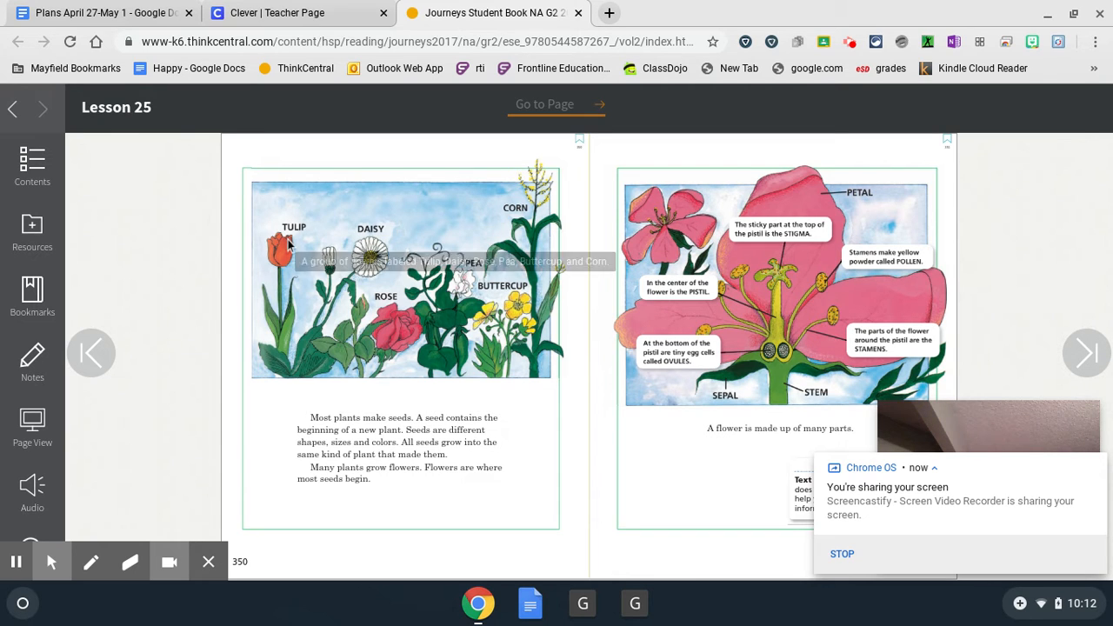
mouse_move(364, 287)
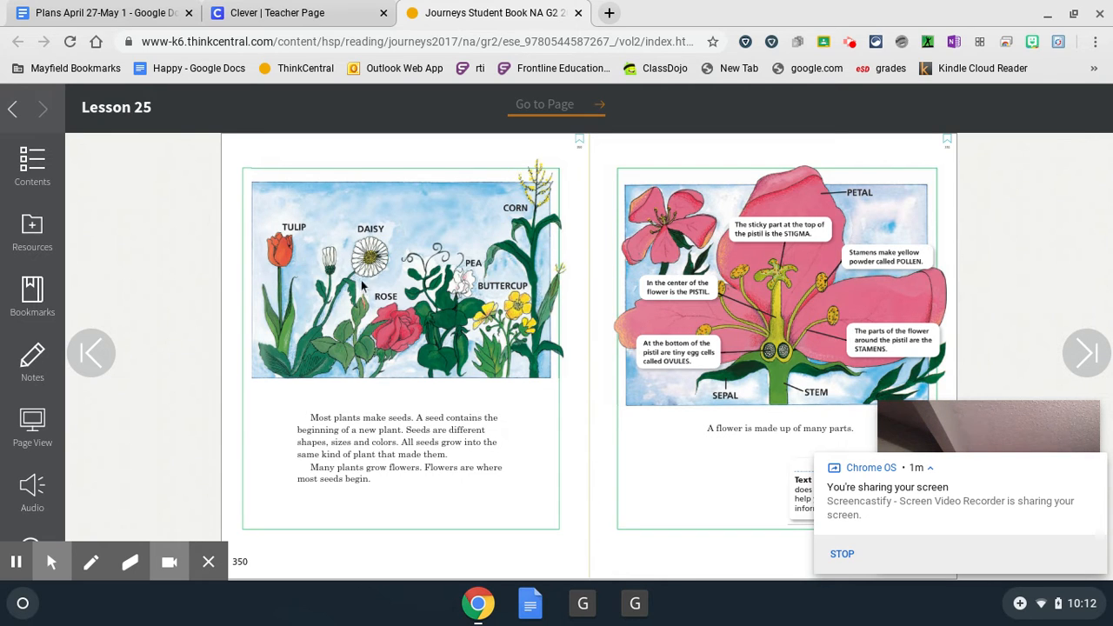
mouse_move(379, 372)
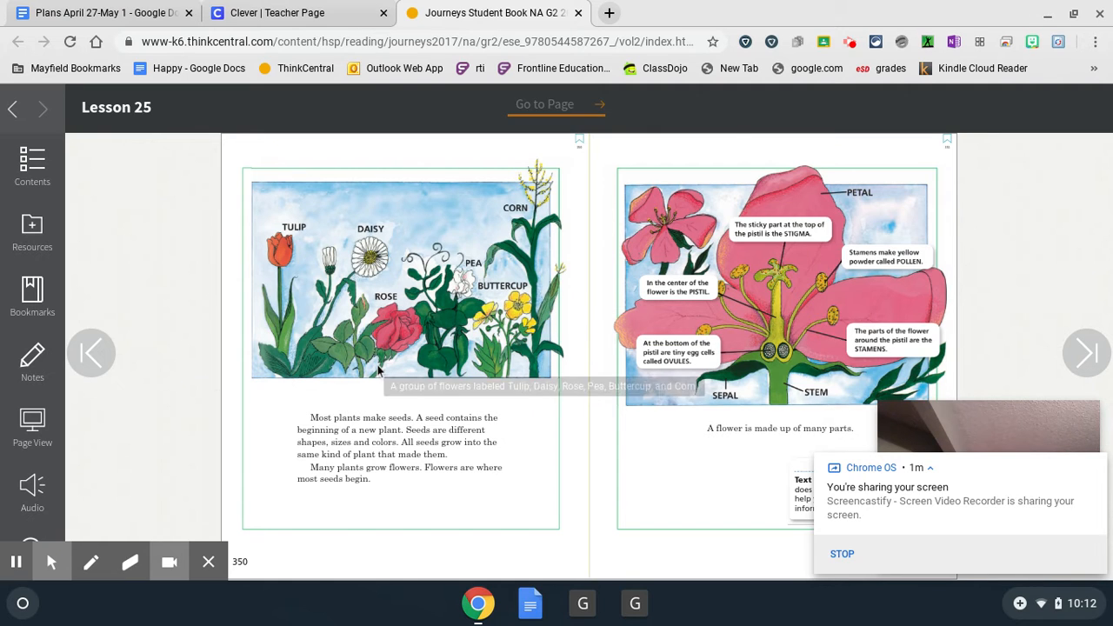
mouse_move(466, 280)
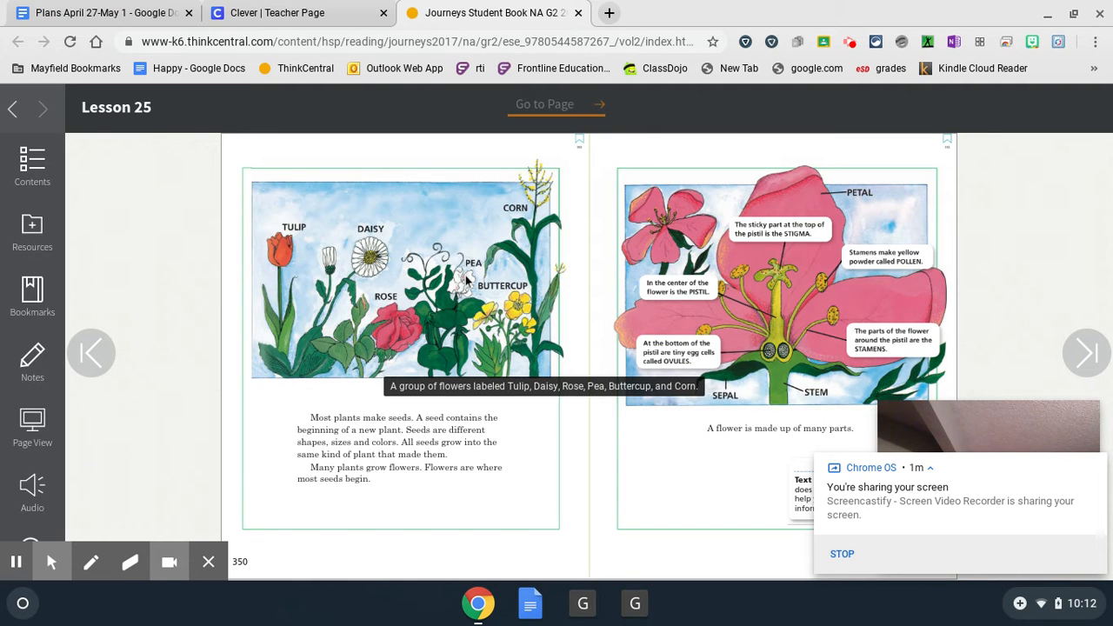
mouse_move(522, 317)
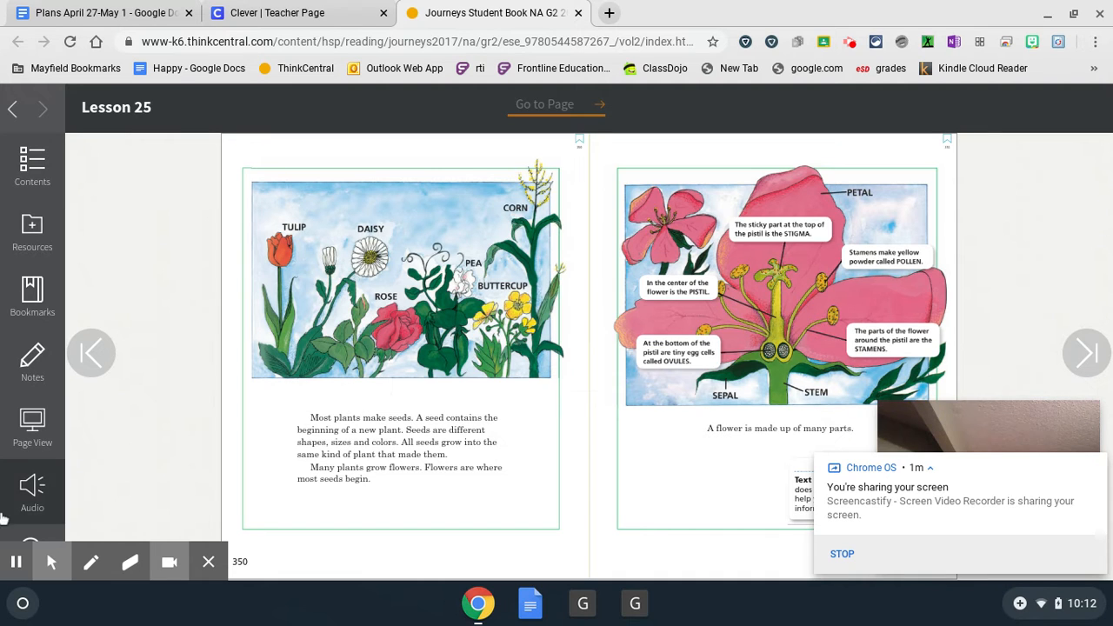
mouse_move(210, 462)
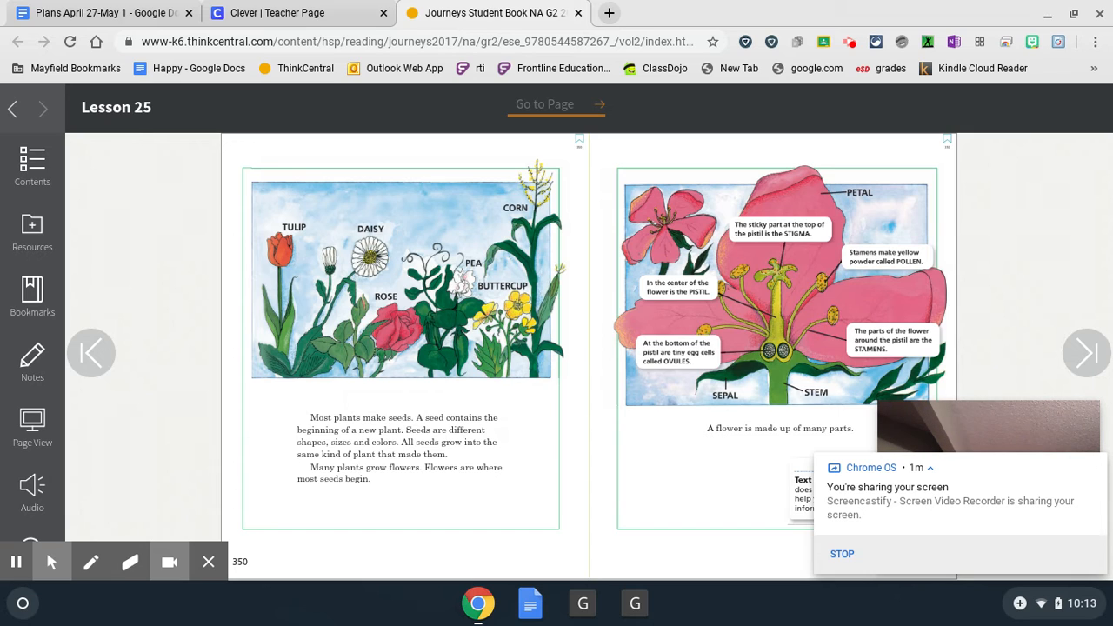
mouse_move(497, 390)
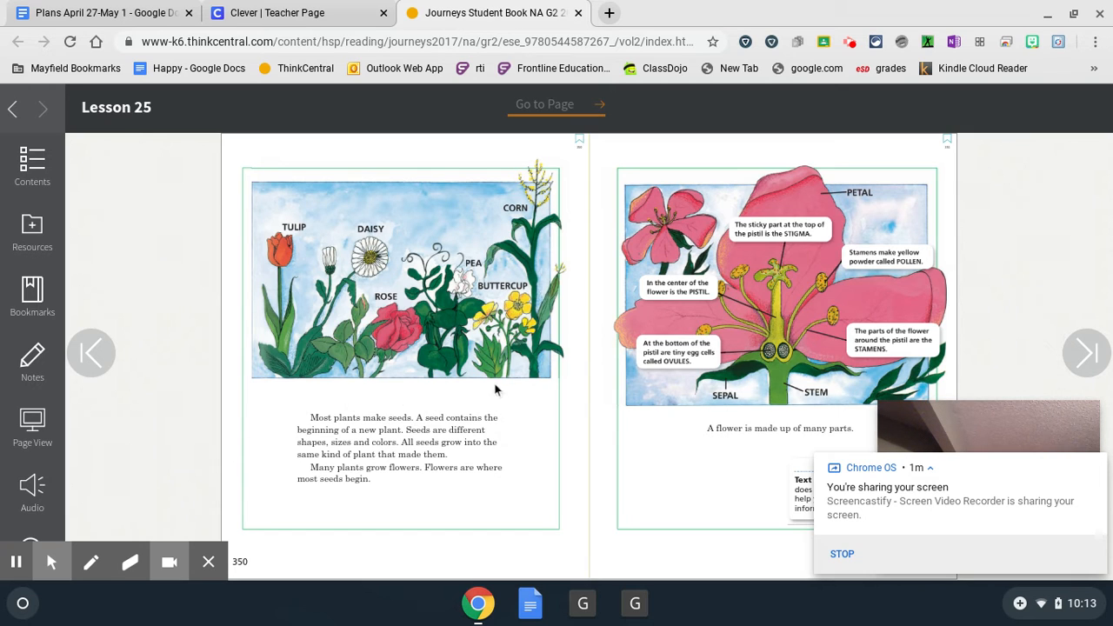
mouse_move(363, 576)
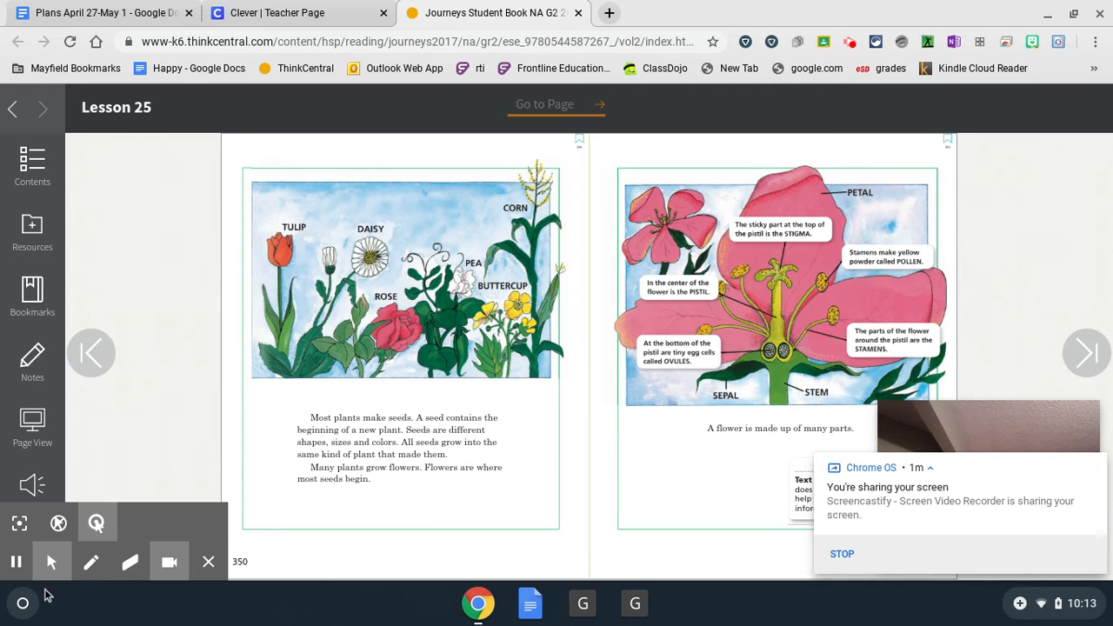
mouse_move(90, 564)
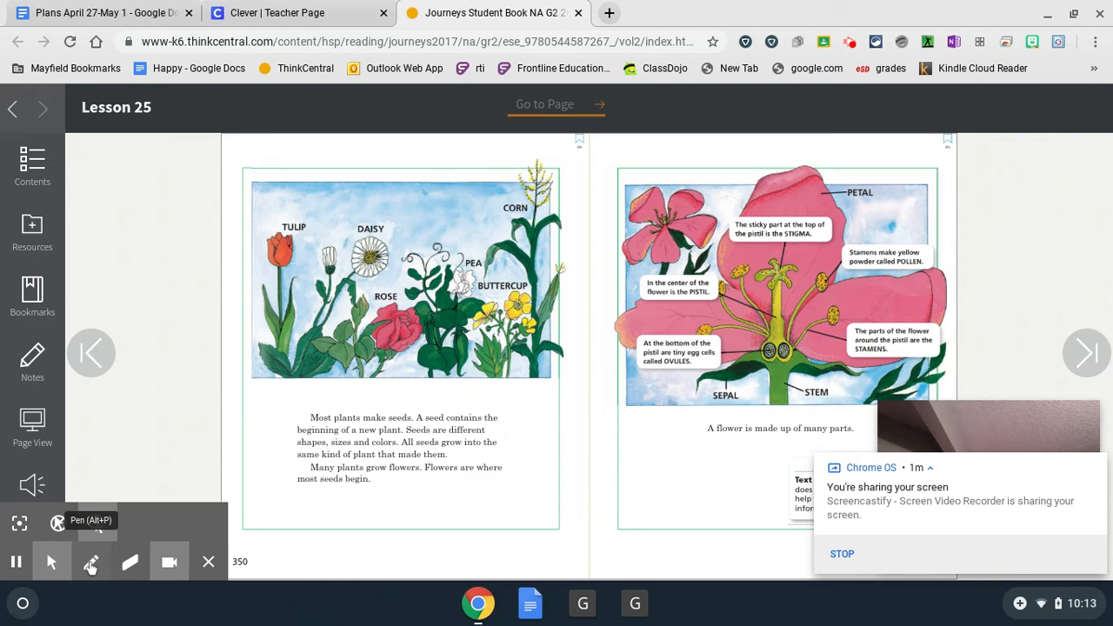
left_click(91, 560)
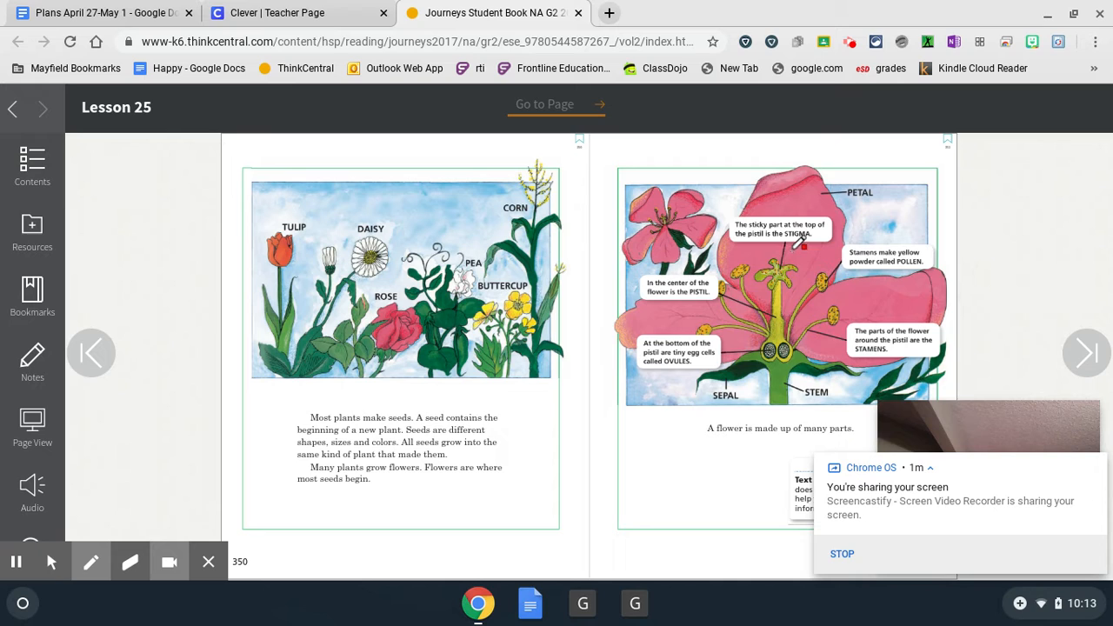
mouse_move(896, 247)
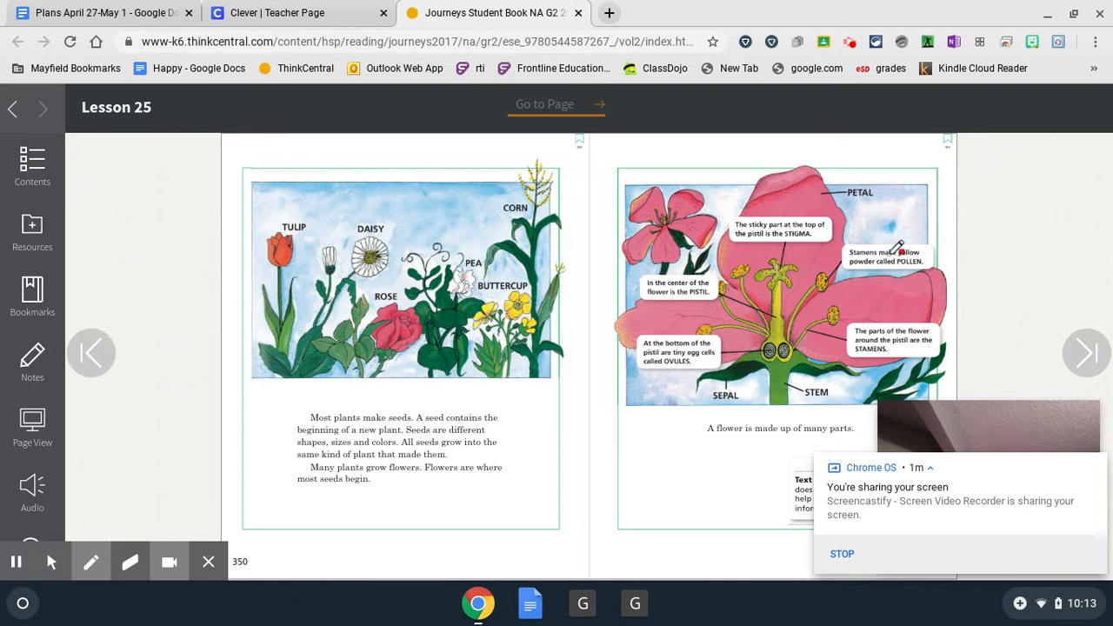
mouse_move(935, 247)
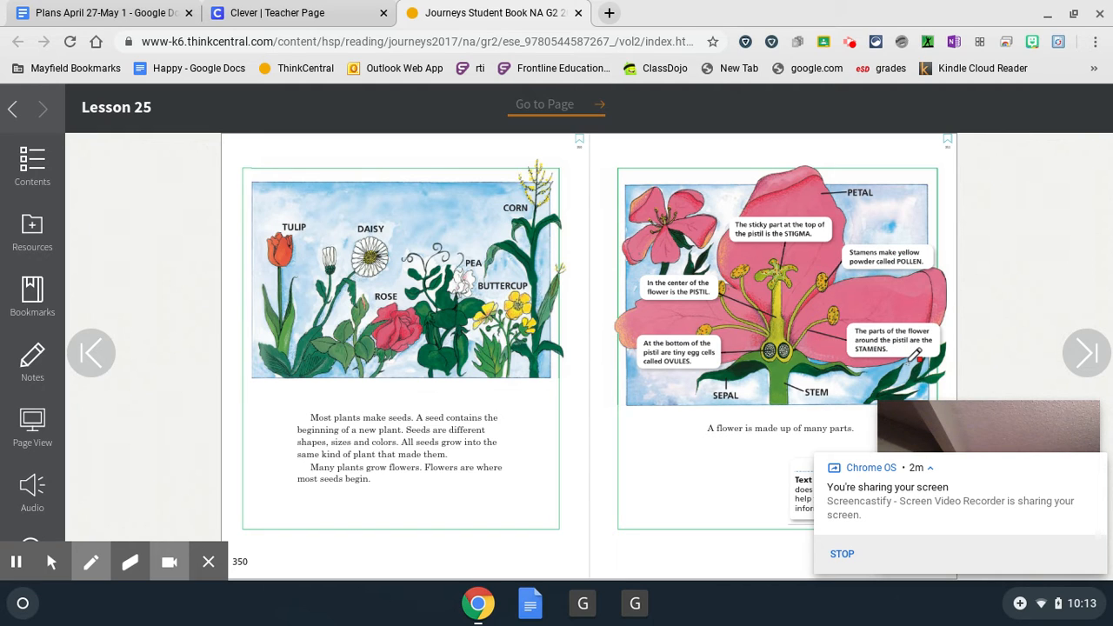
mouse_move(835, 316)
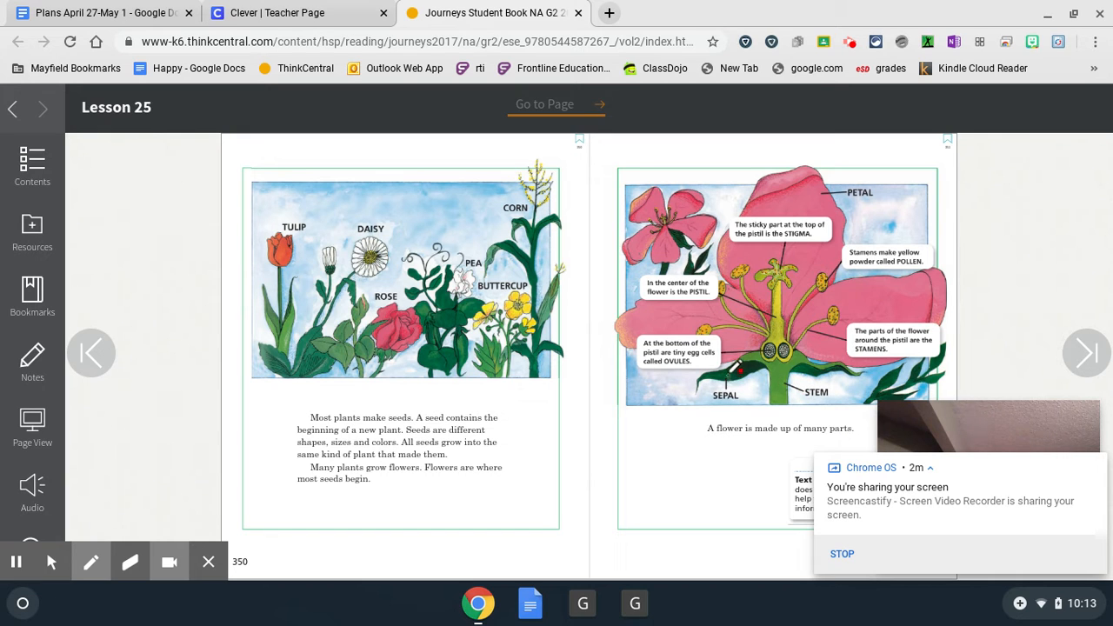
mouse_move(838, 184)
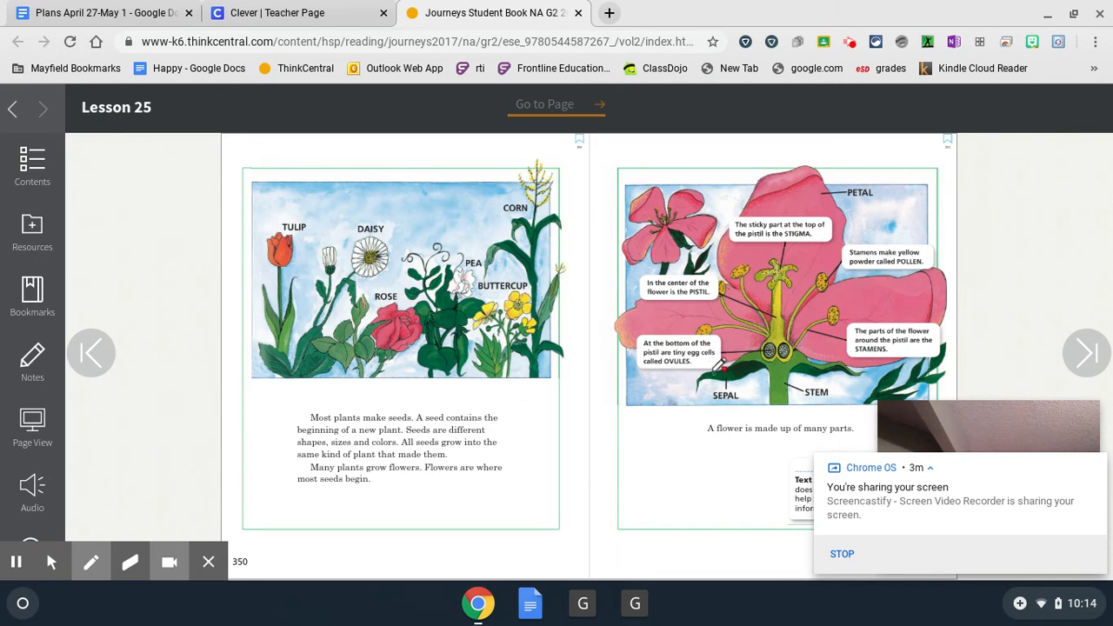
mouse_move(661, 381)
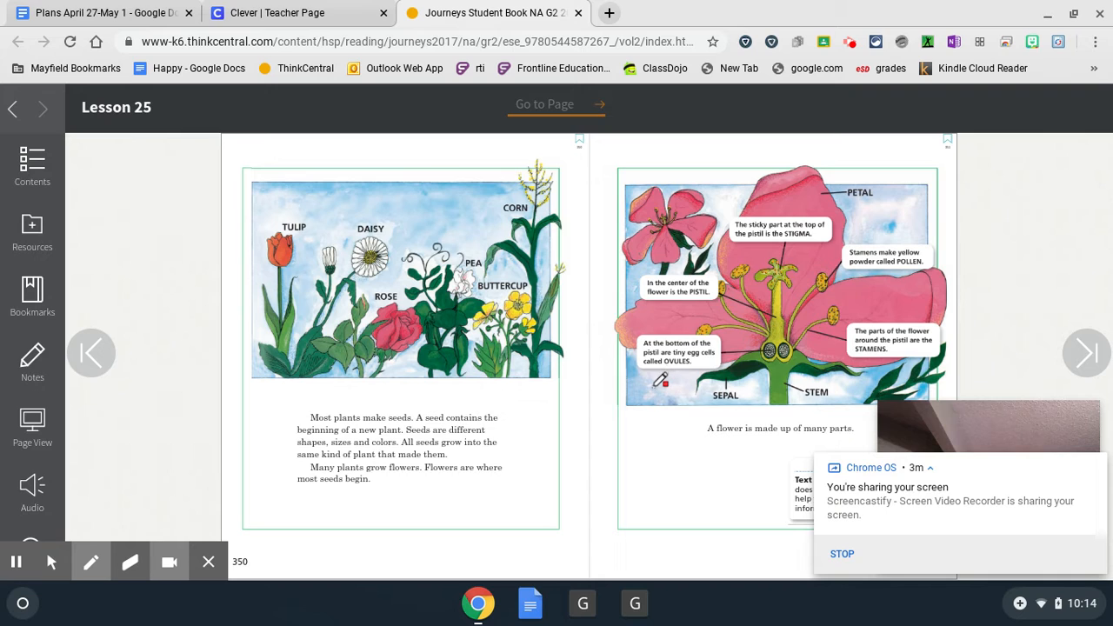
mouse_move(727, 333)
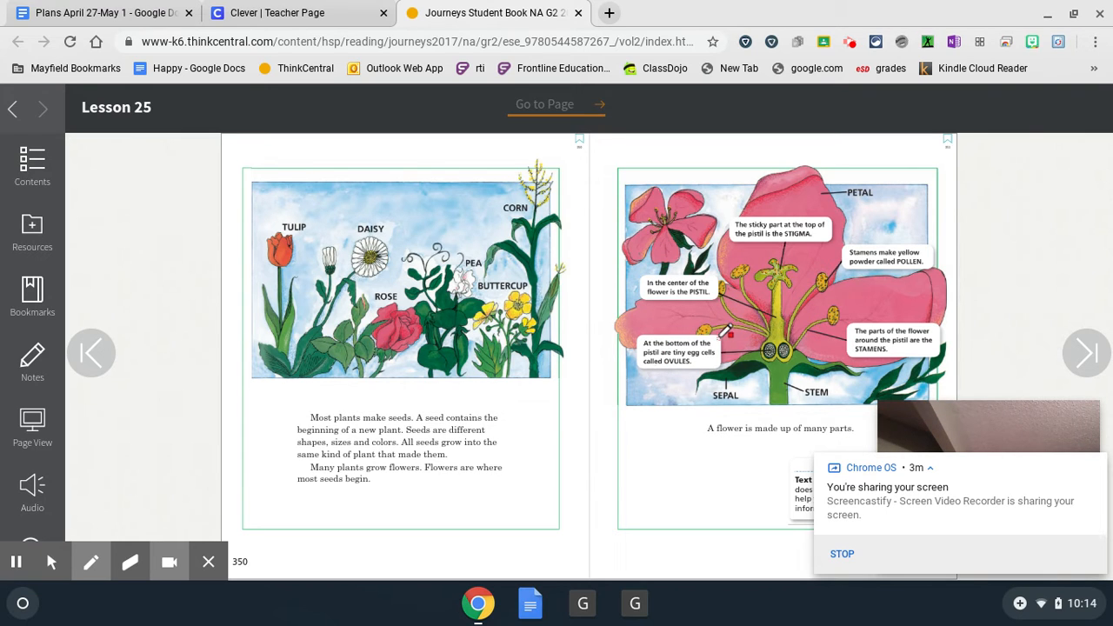
mouse_move(763, 332)
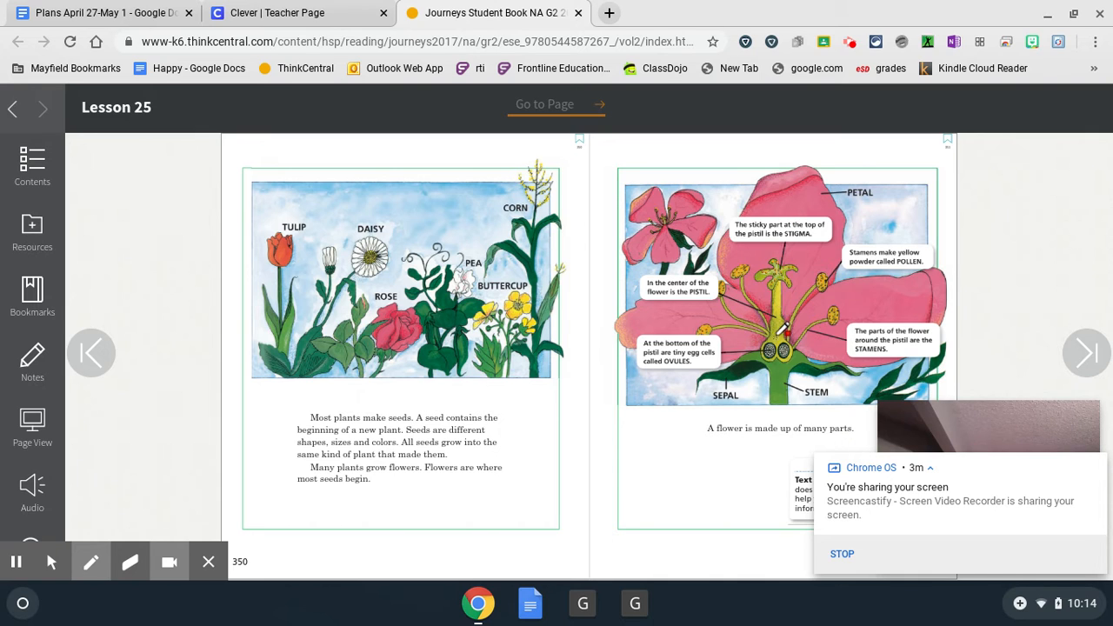
mouse_move(852, 277)
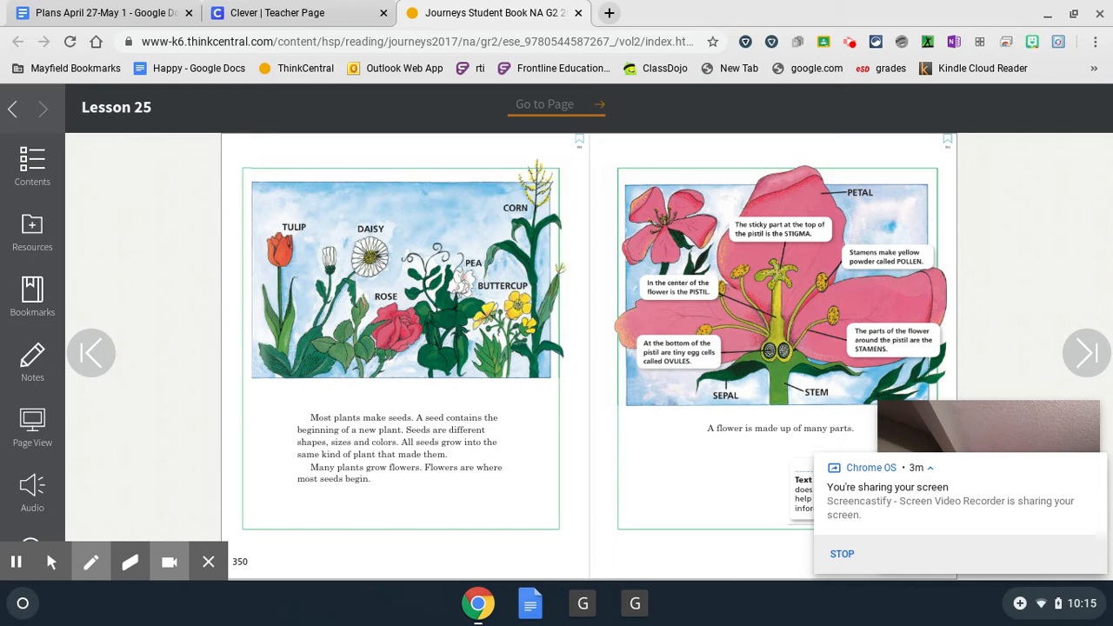
mouse_move(825, 419)
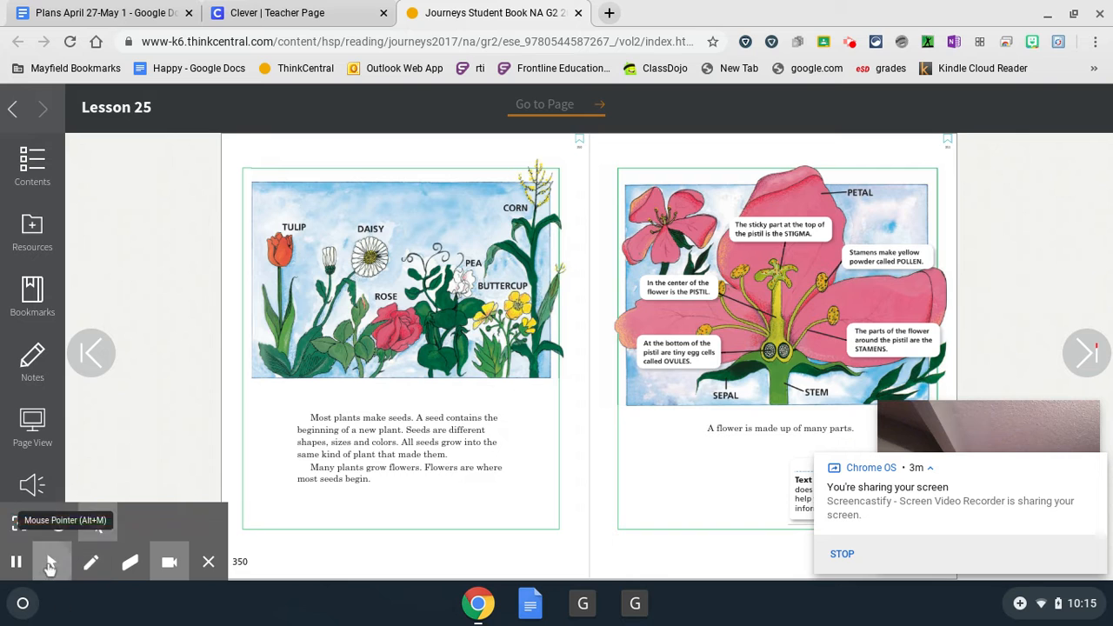
mouse_move(1085, 351)
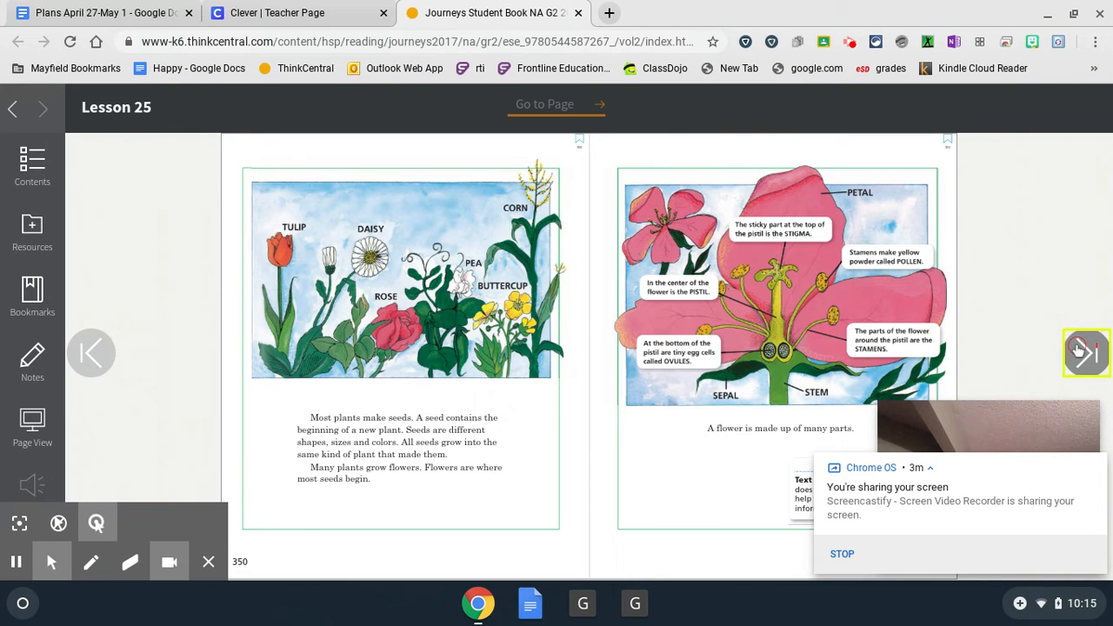
- Turn forward to pages 352–353 about pollination with the red poppies
left_click(1085, 352)
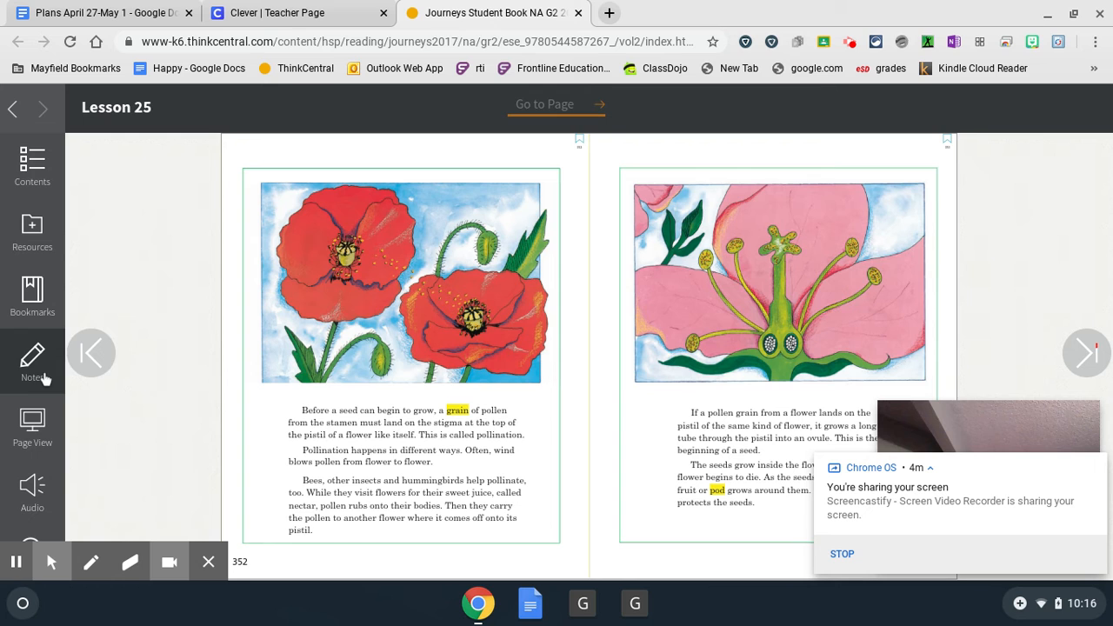
- Revisit the flower-parts diagram on page 350, then return to the poppy pollination spread
left_click(90, 352)
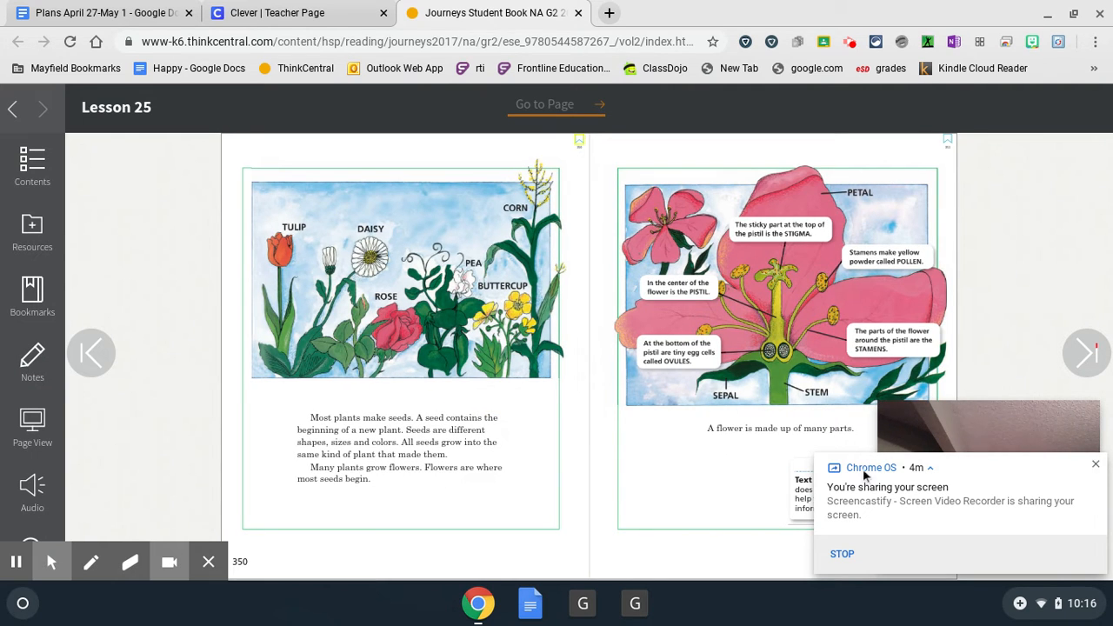
mouse_move(705, 461)
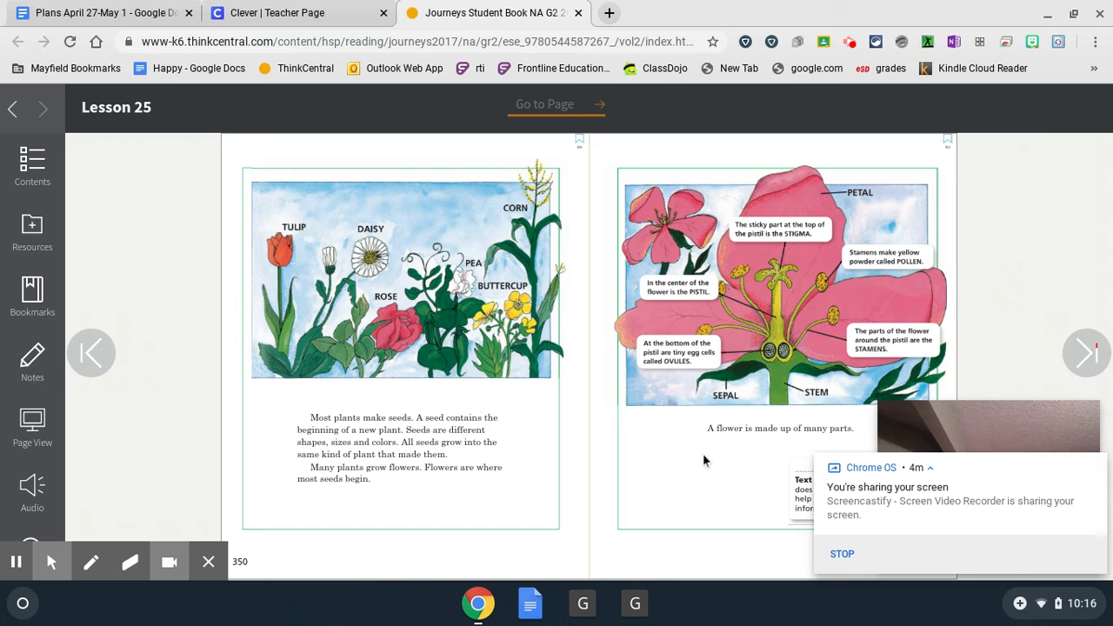
mouse_move(863, 356)
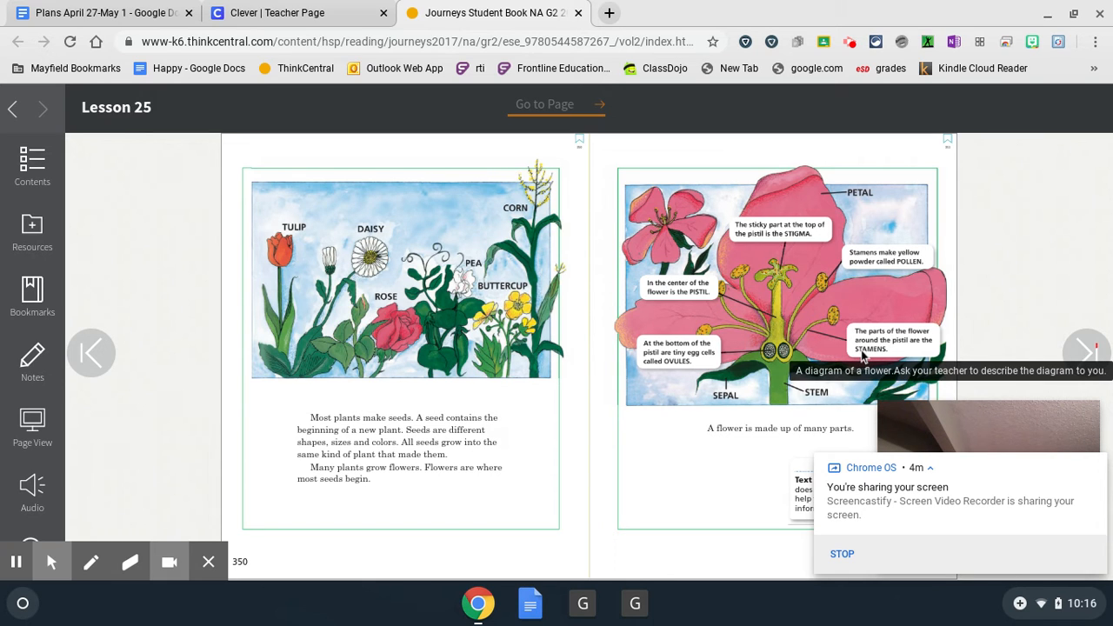
mouse_move(800, 351)
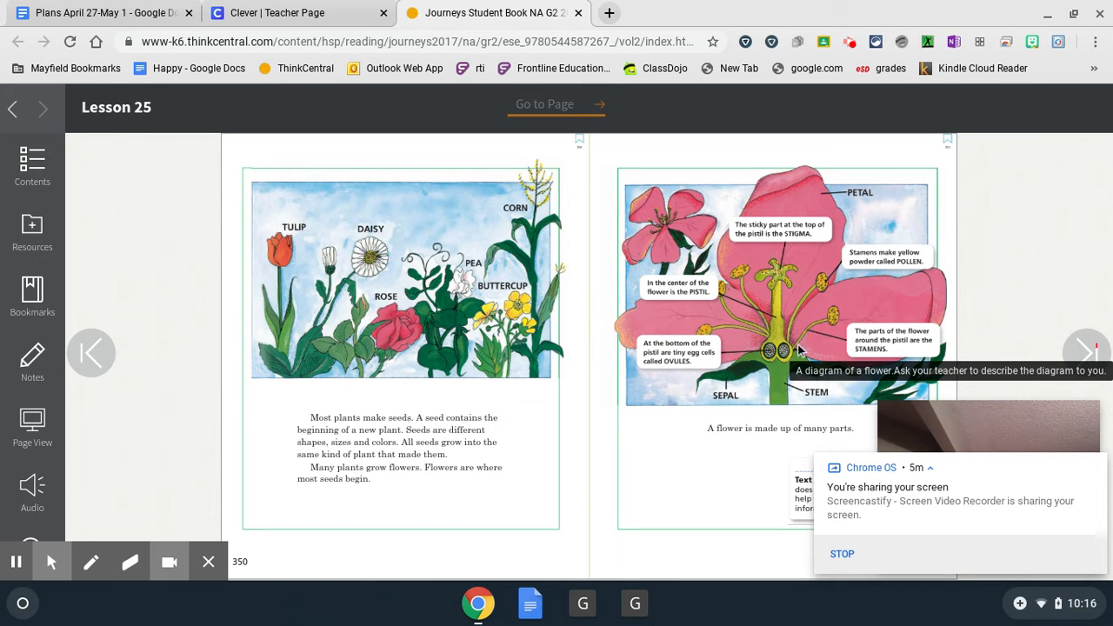
mouse_move(828, 325)
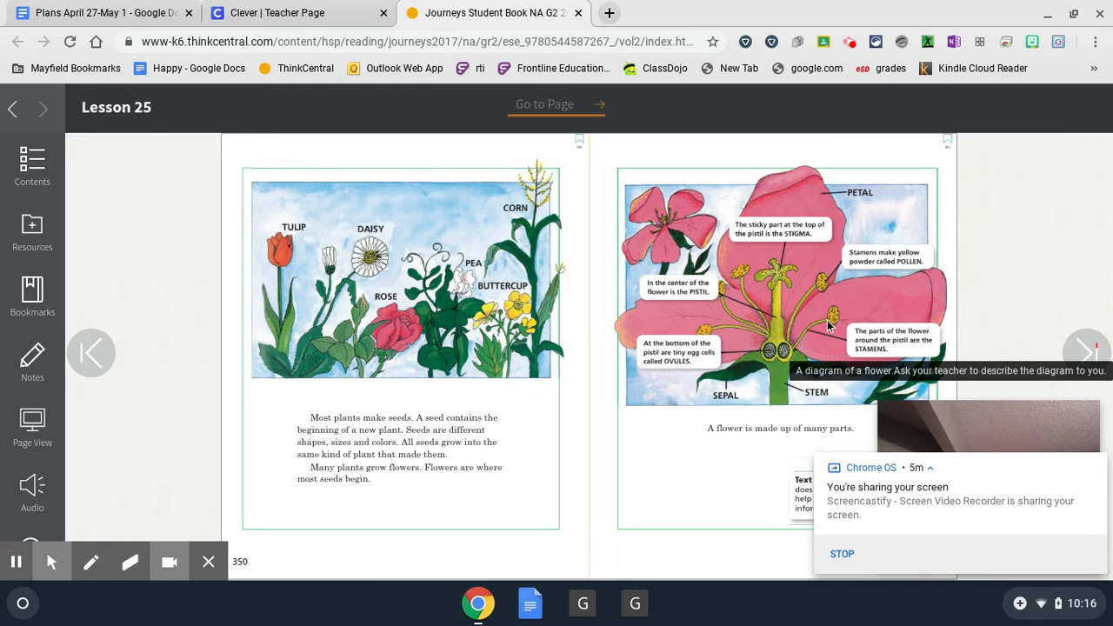
mouse_move(786, 365)
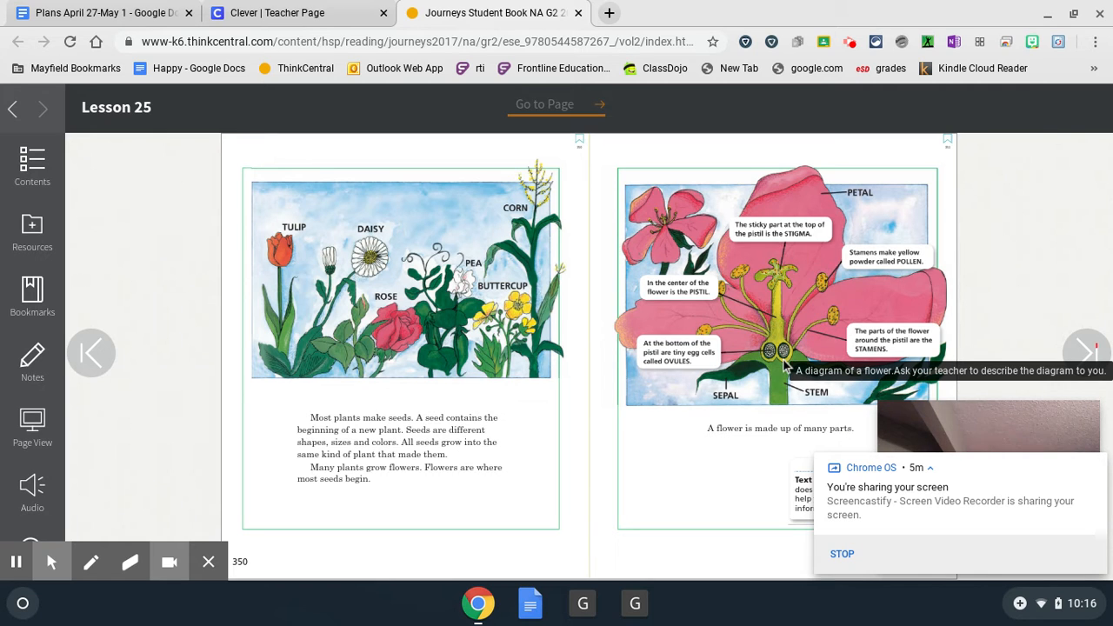
mouse_move(772, 271)
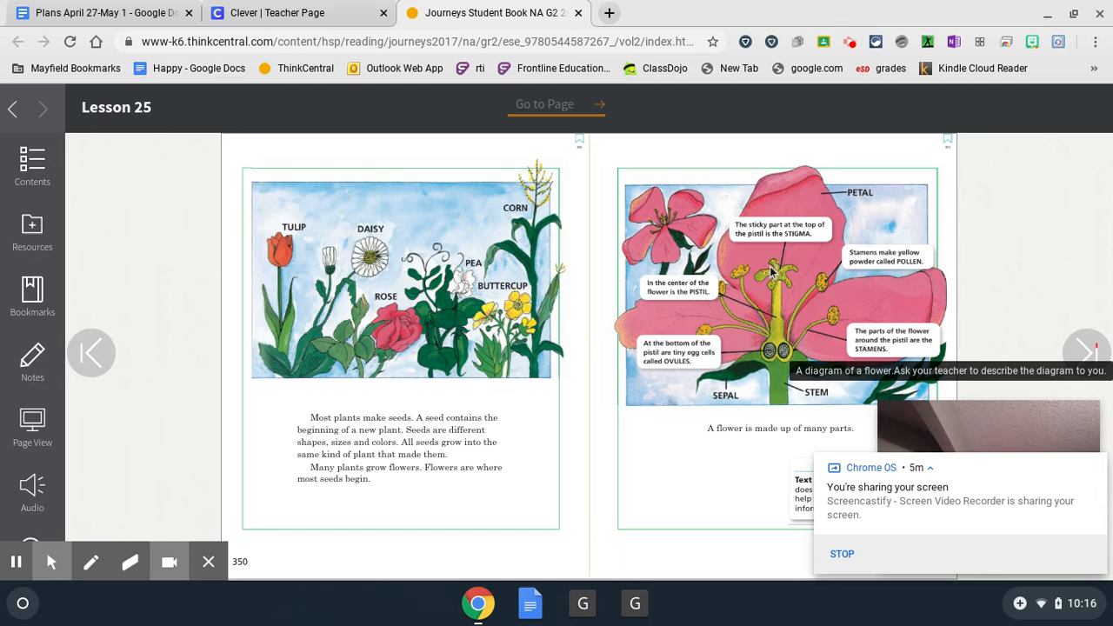
mouse_move(765, 289)
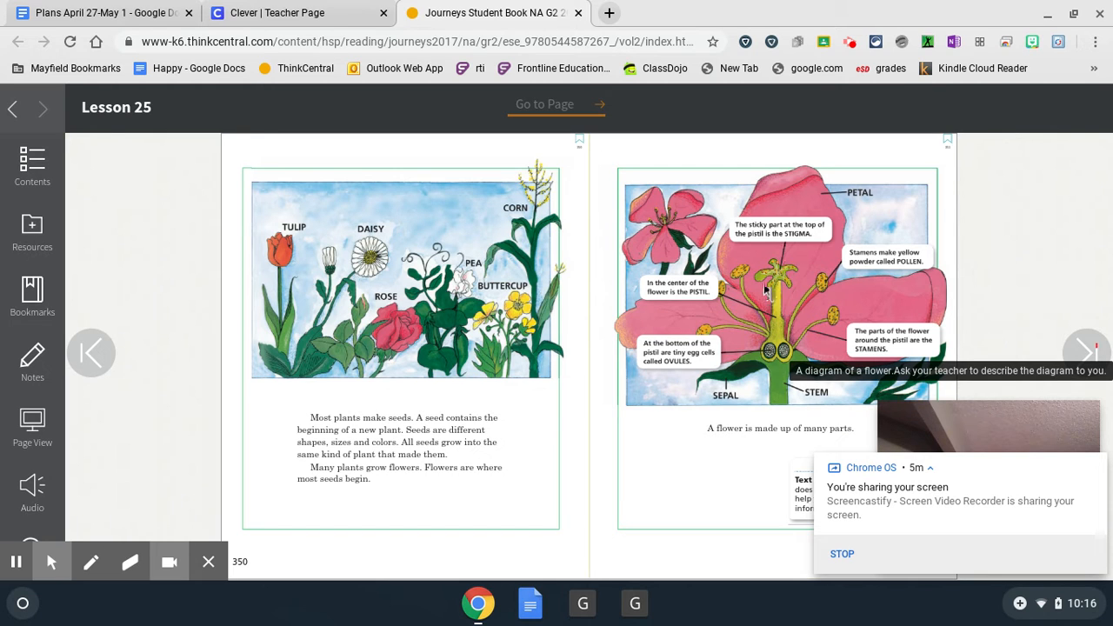
mouse_move(798, 285)
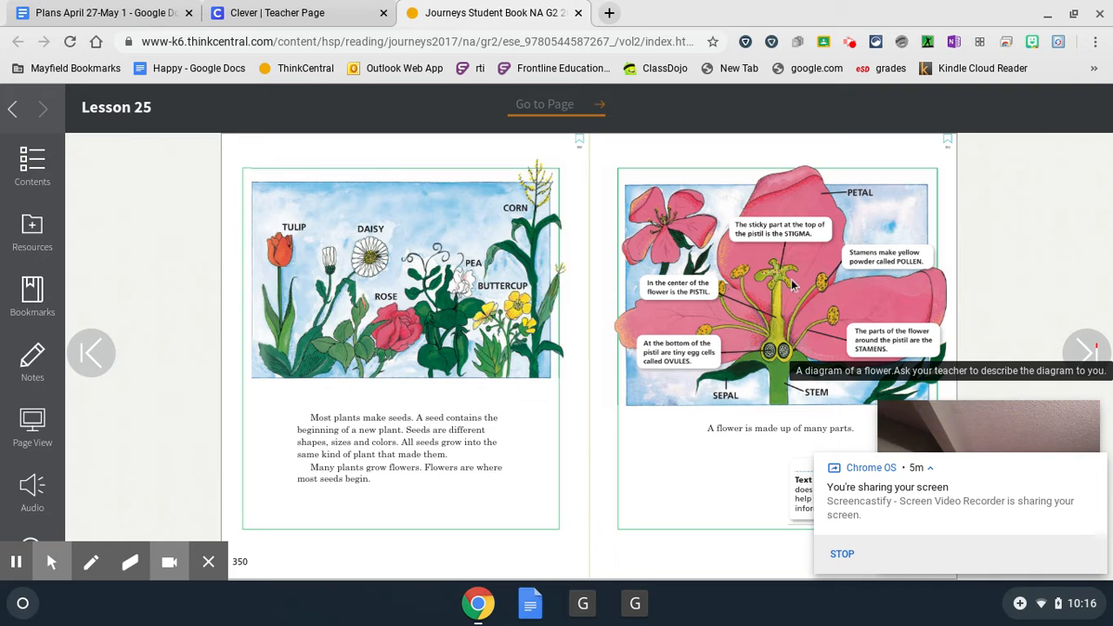
mouse_move(789, 338)
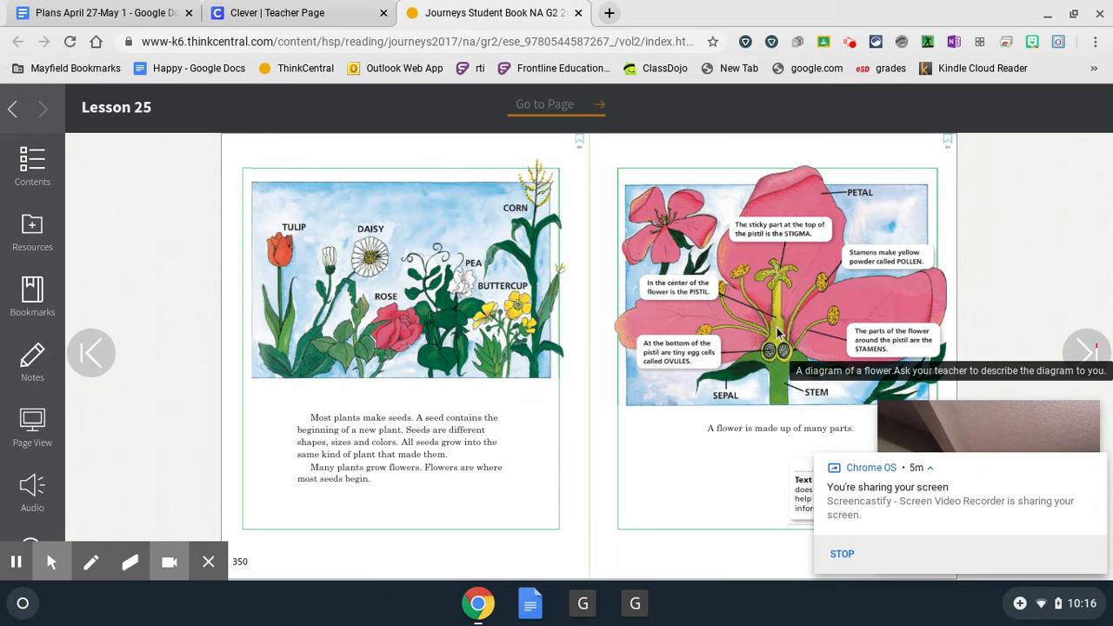
mouse_move(779, 328)
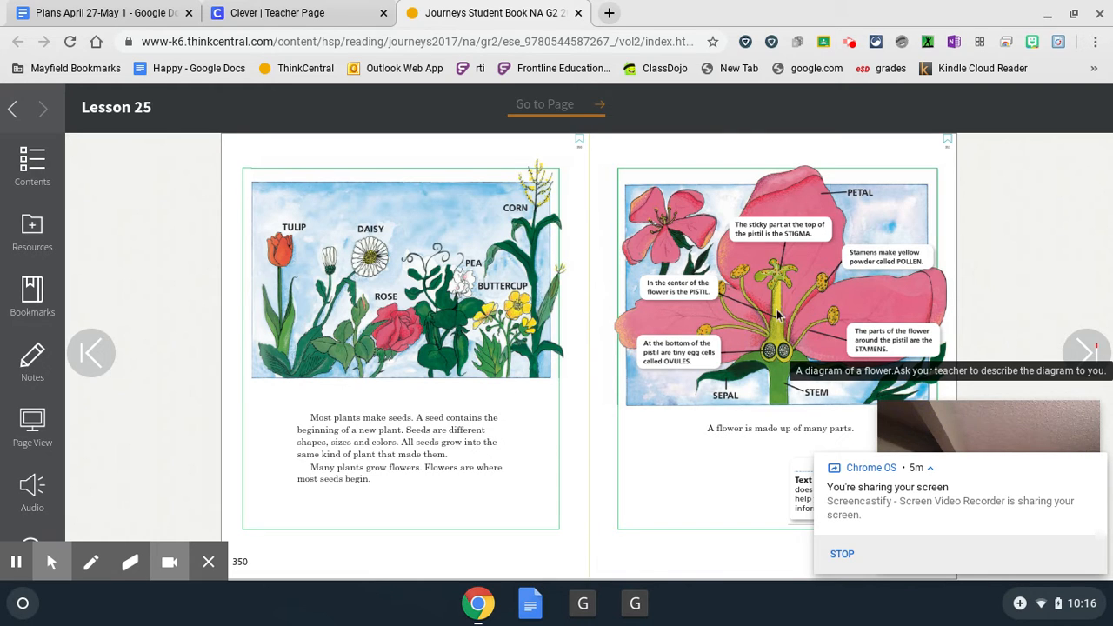
mouse_move(706, 305)
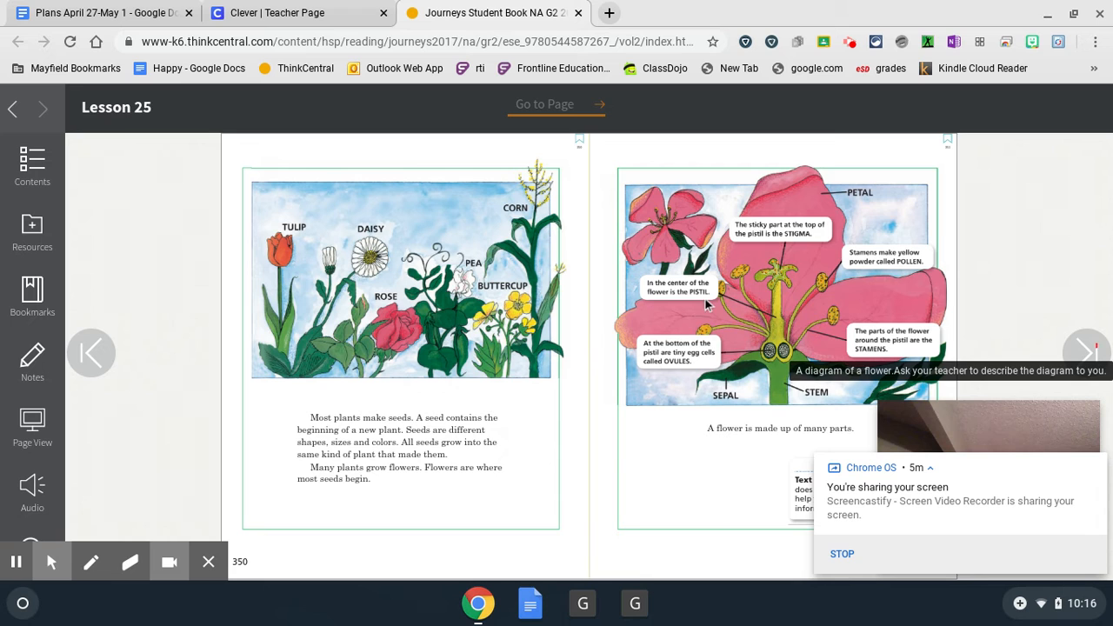
left_click(1085, 351)
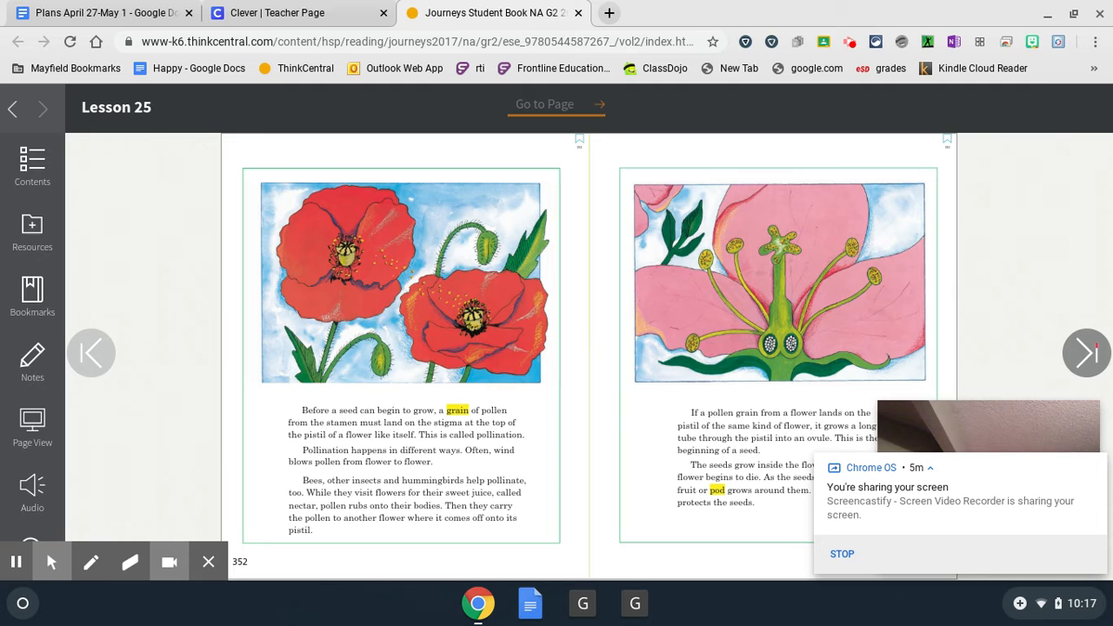
mouse_move(365, 303)
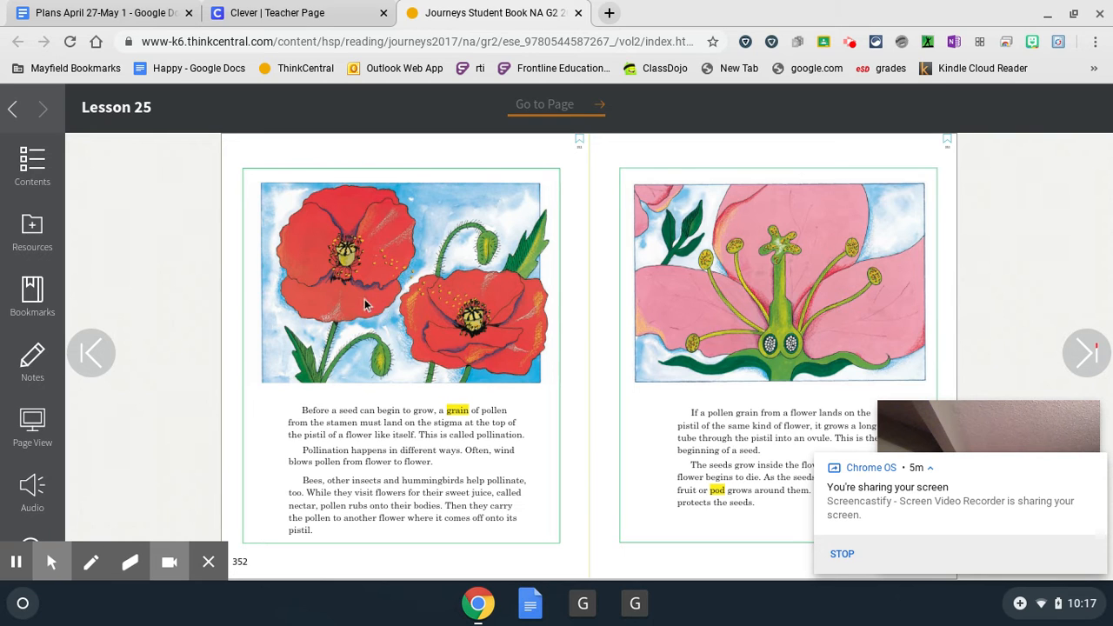
mouse_move(421, 278)
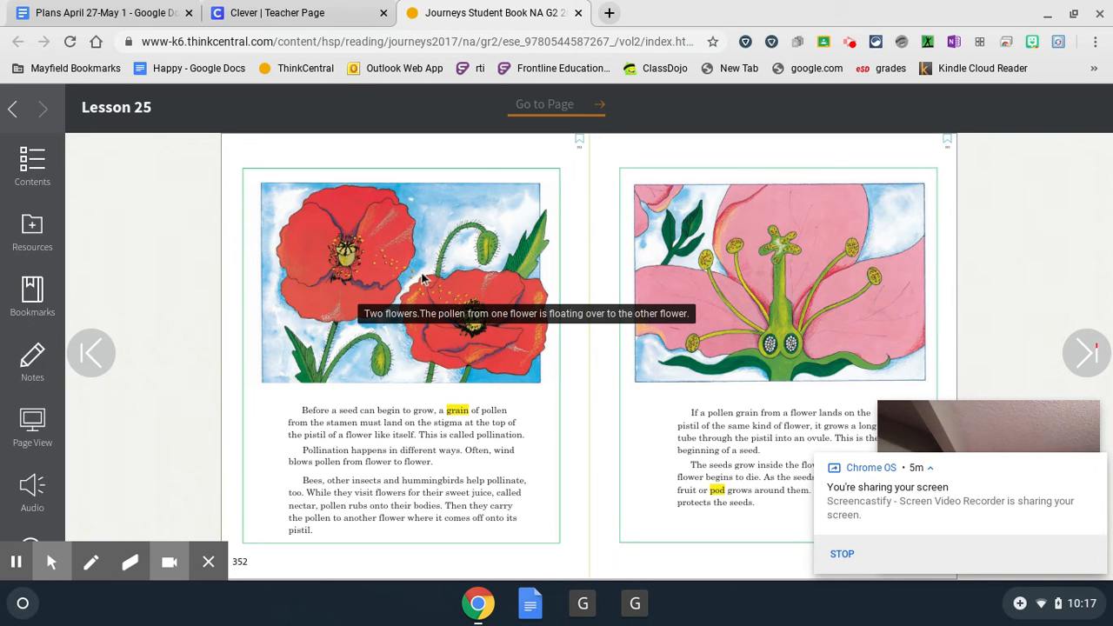
mouse_move(473, 317)
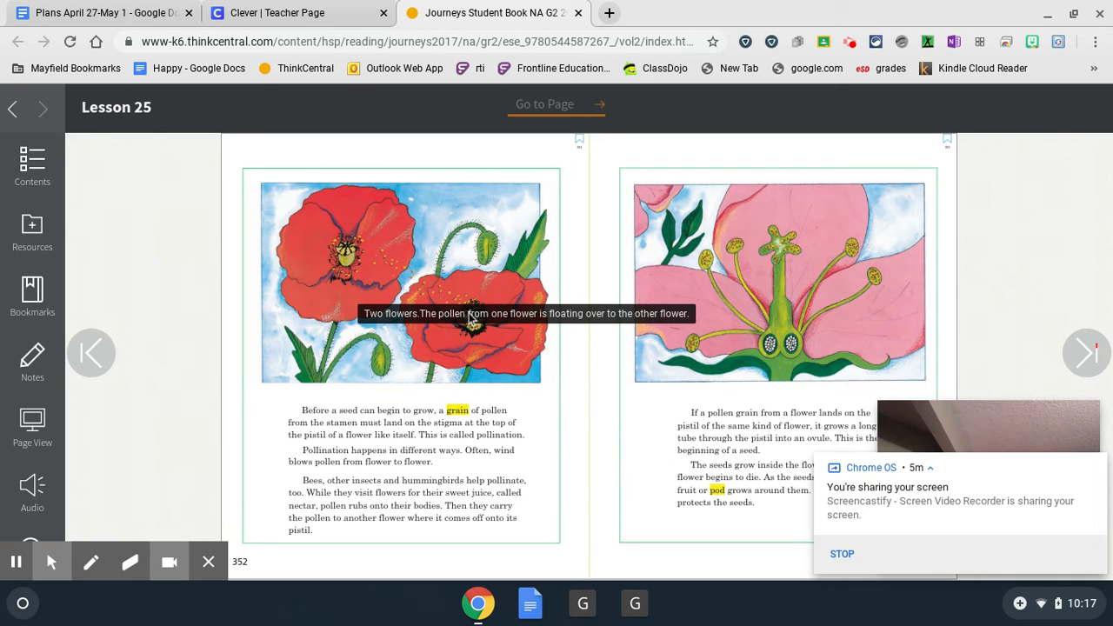
mouse_move(473, 294)
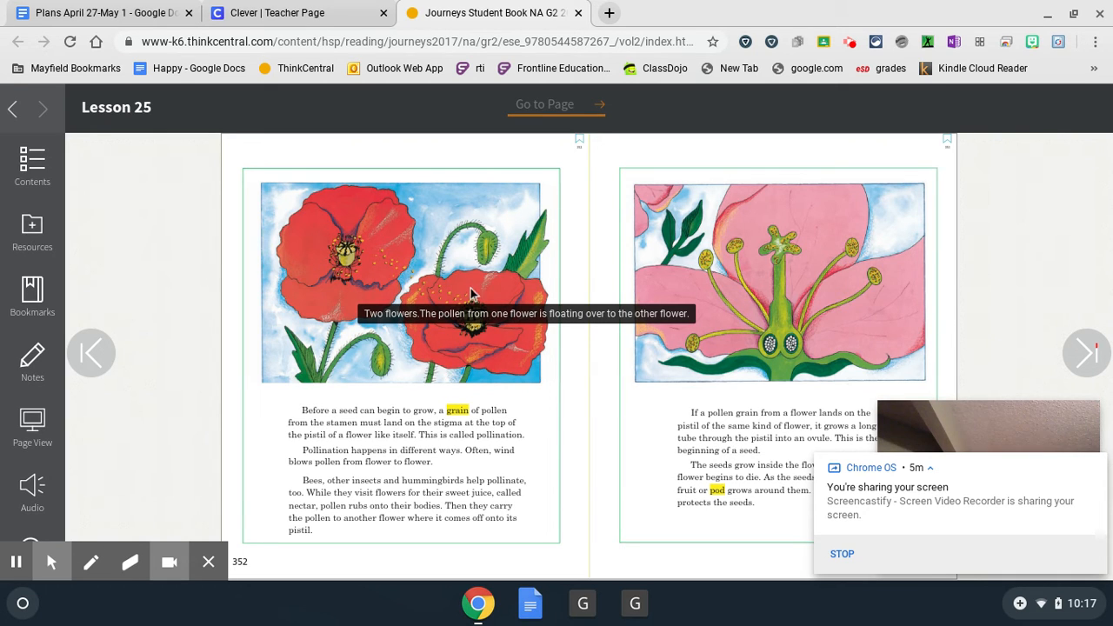
mouse_move(200, 389)
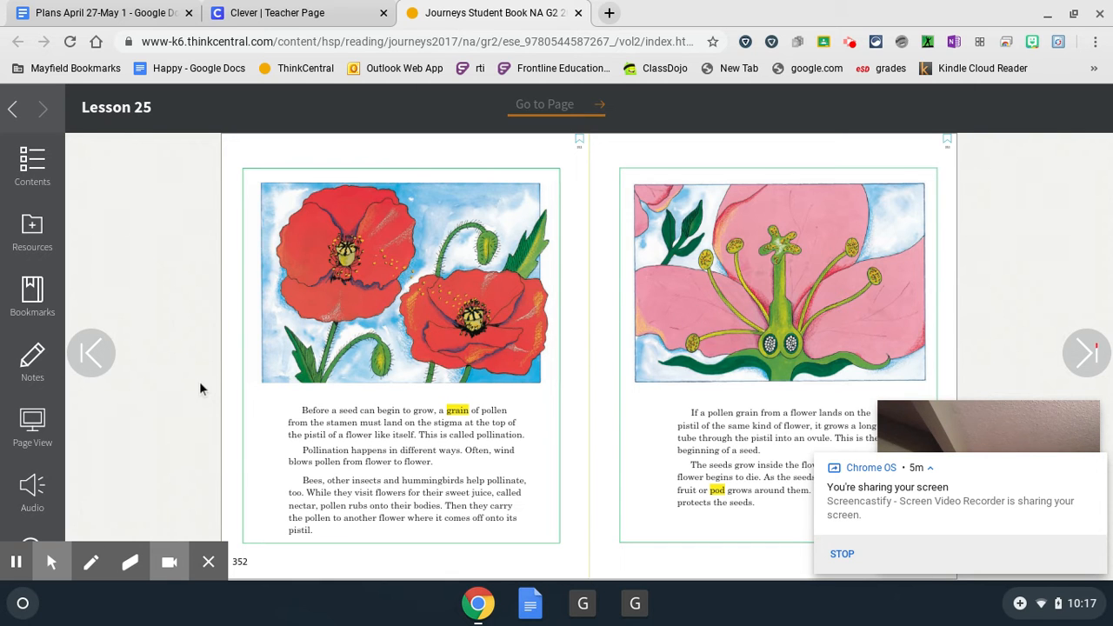
- Turn back to pages 350–351 with the labelled flowers and flower-parts diagram
left_click(90, 351)
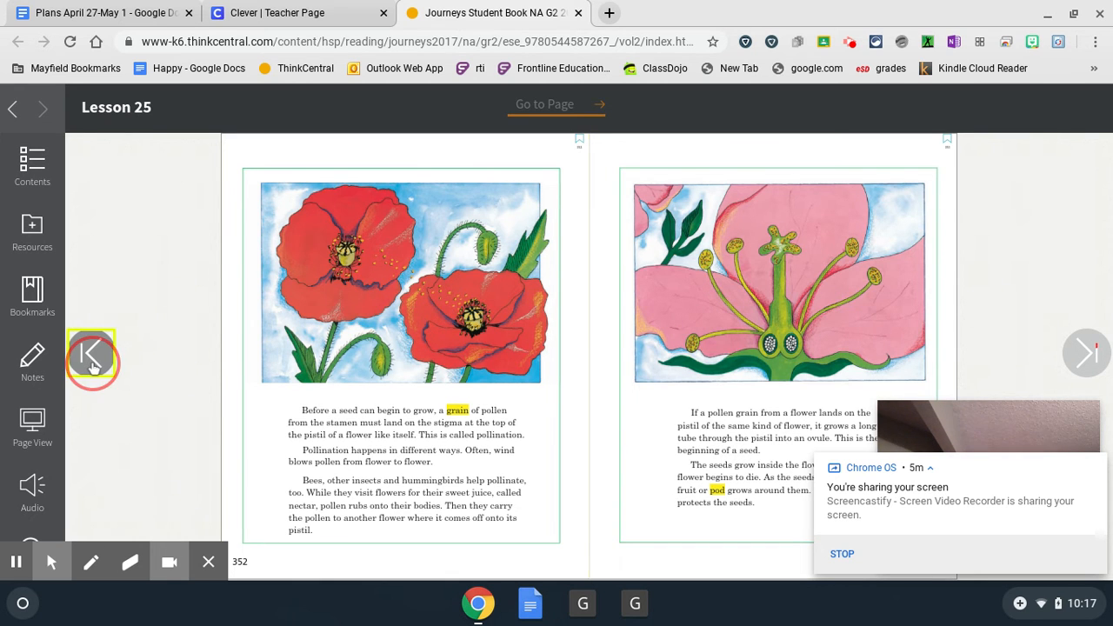
left_click(91, 353)
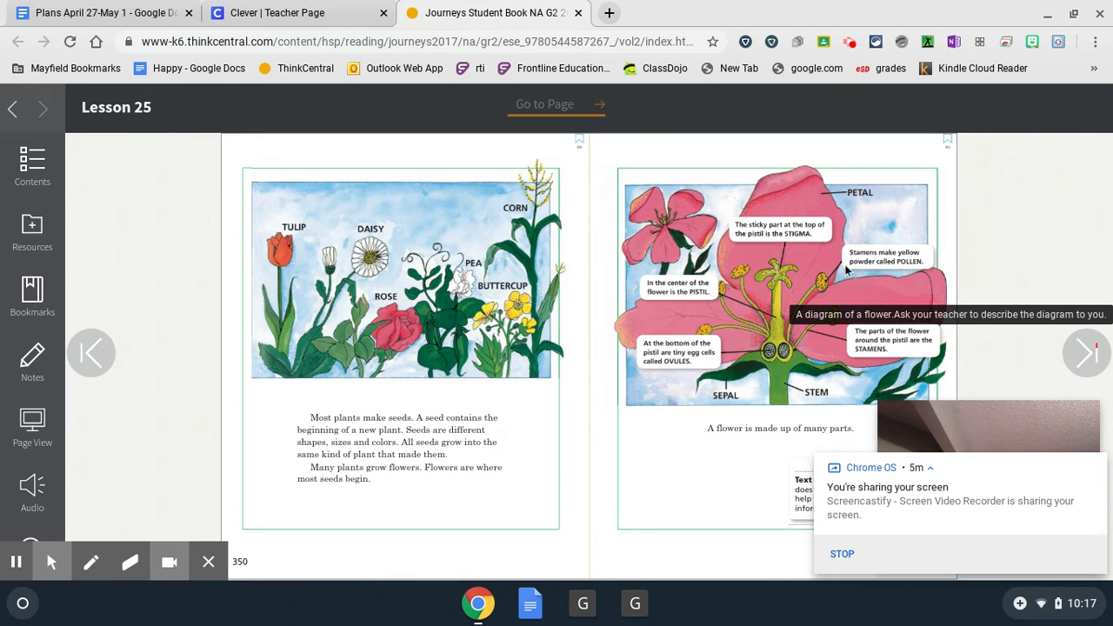
mouse_move(943, 265)
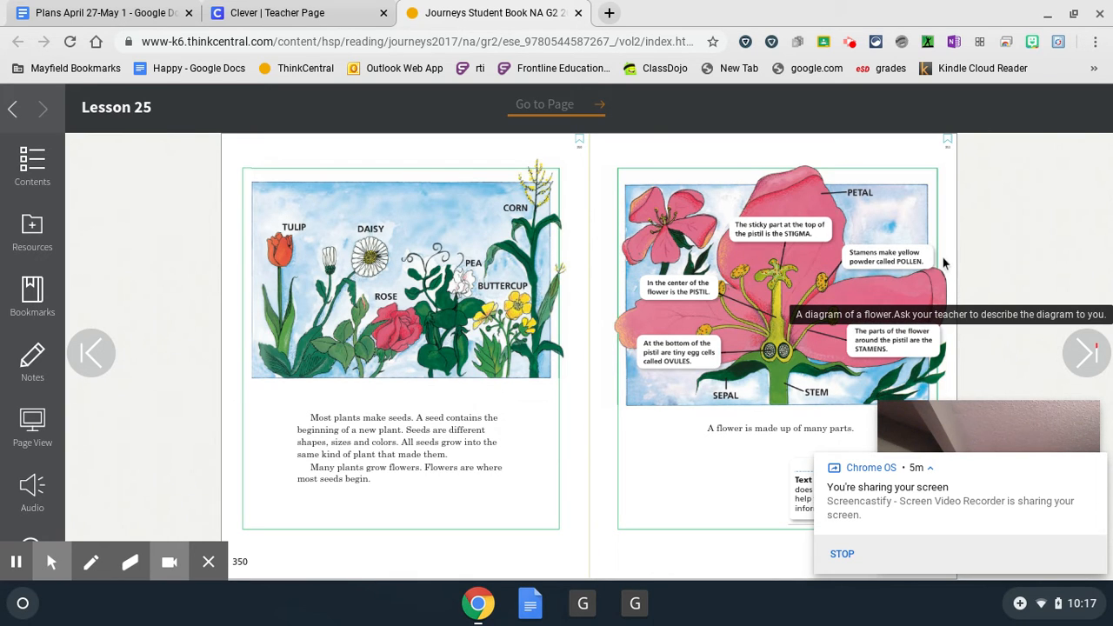
- Go forward again to the page 352 poppy pollination spread
left_click(1085, 353)
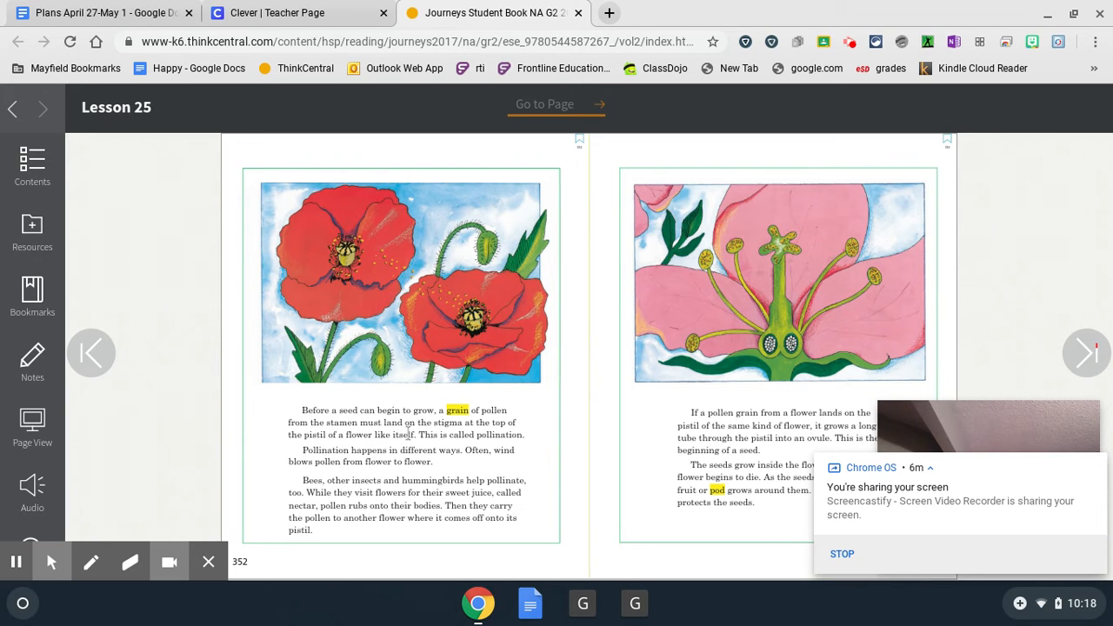
mouse_move(660, 373)
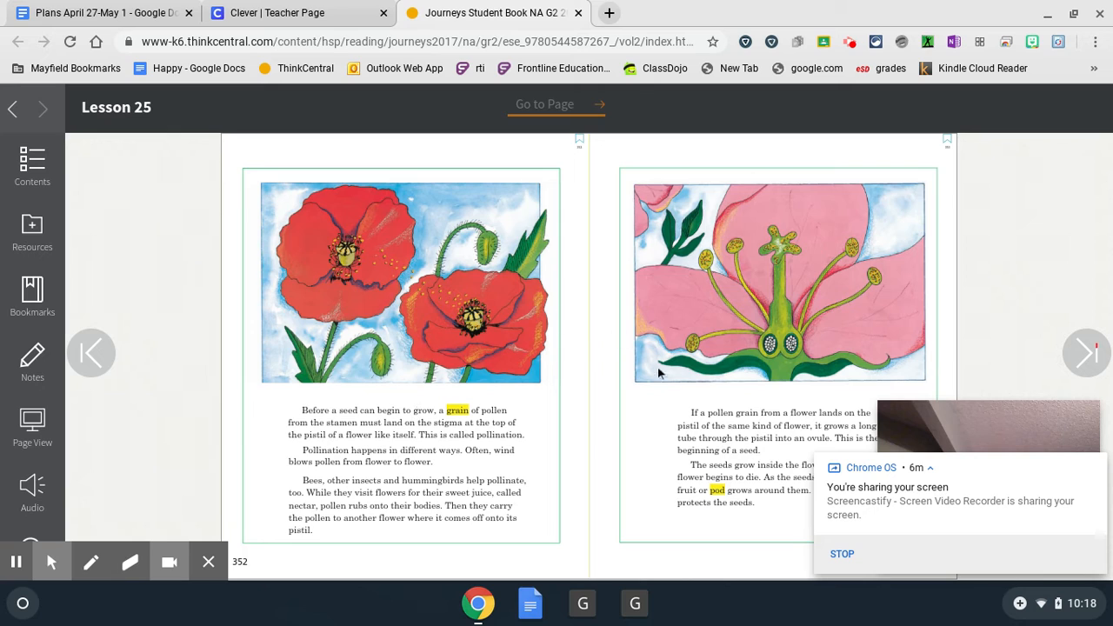
mouse_move(642, 419)
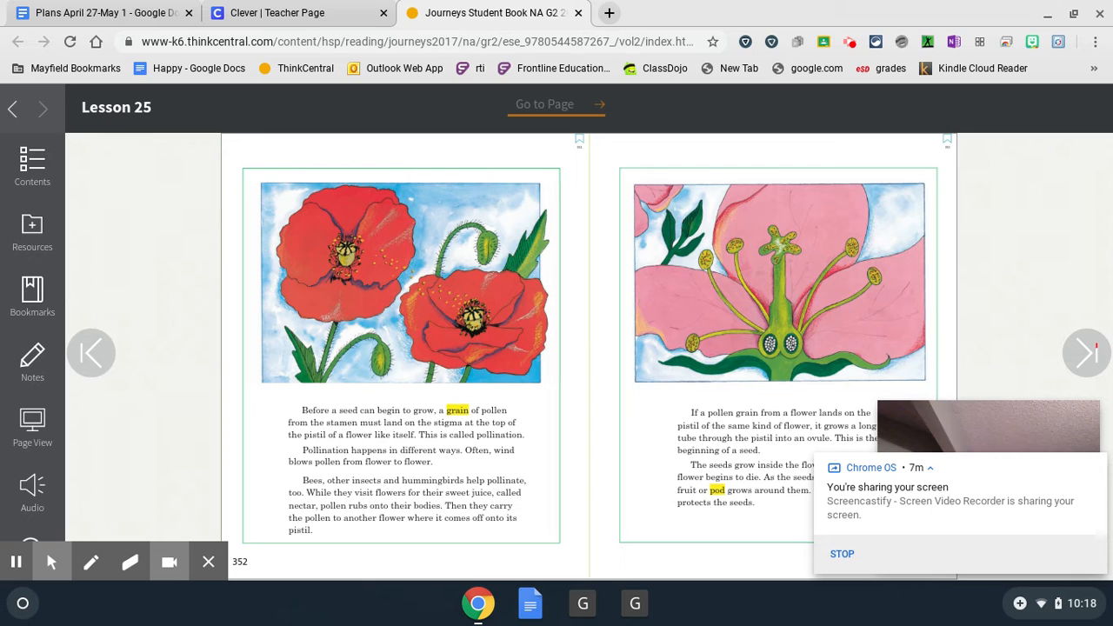
mouse_move(719, 472)
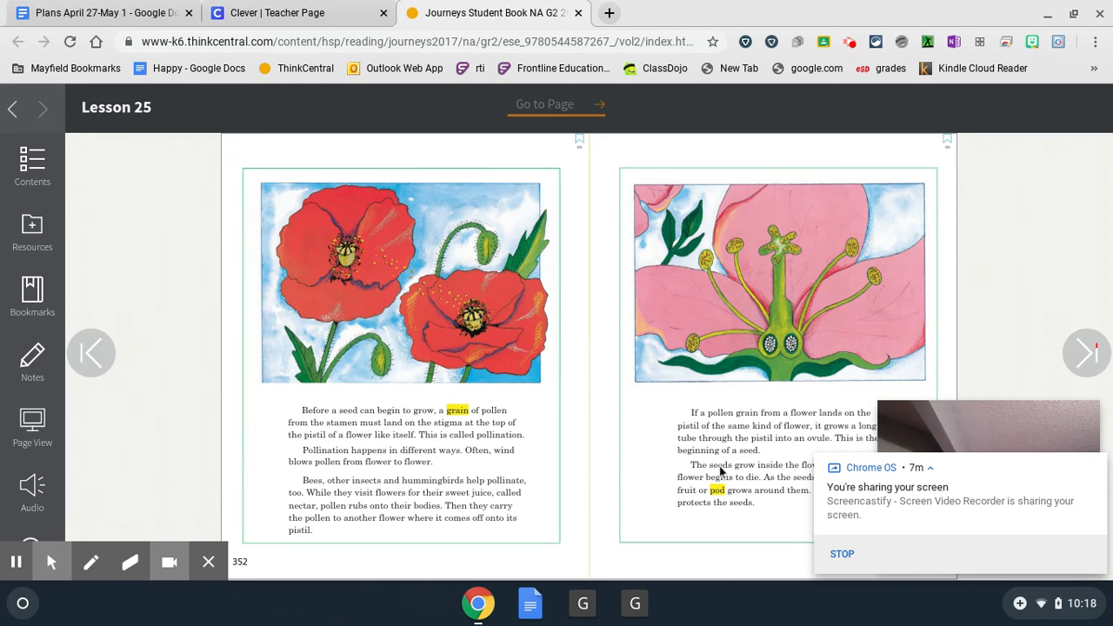
mouse_move(678, 431)
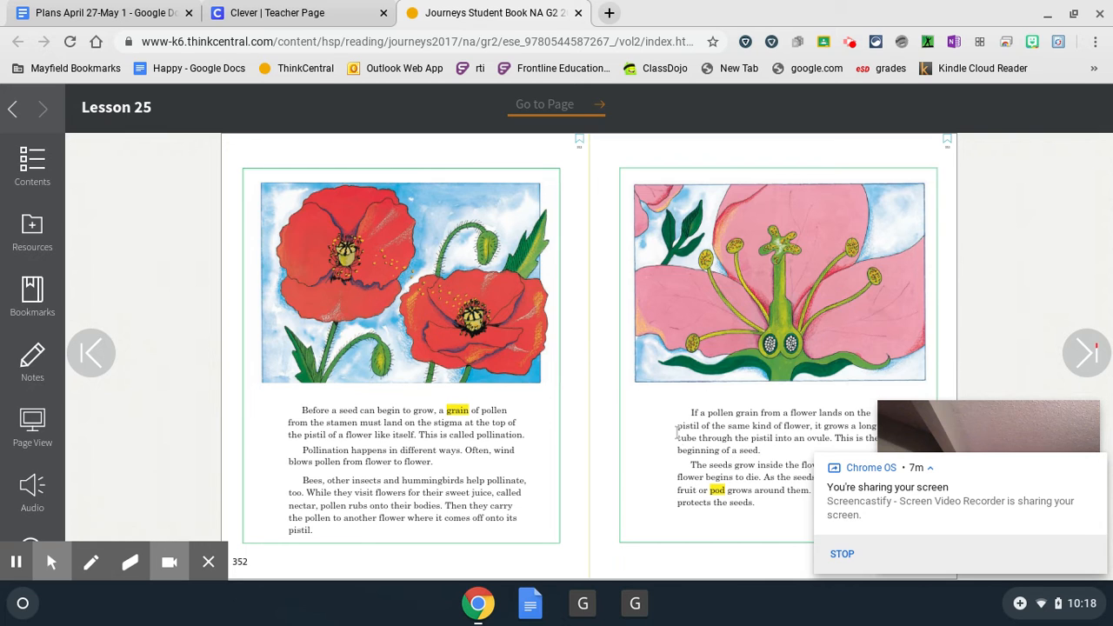
mouse_move(790, 456)
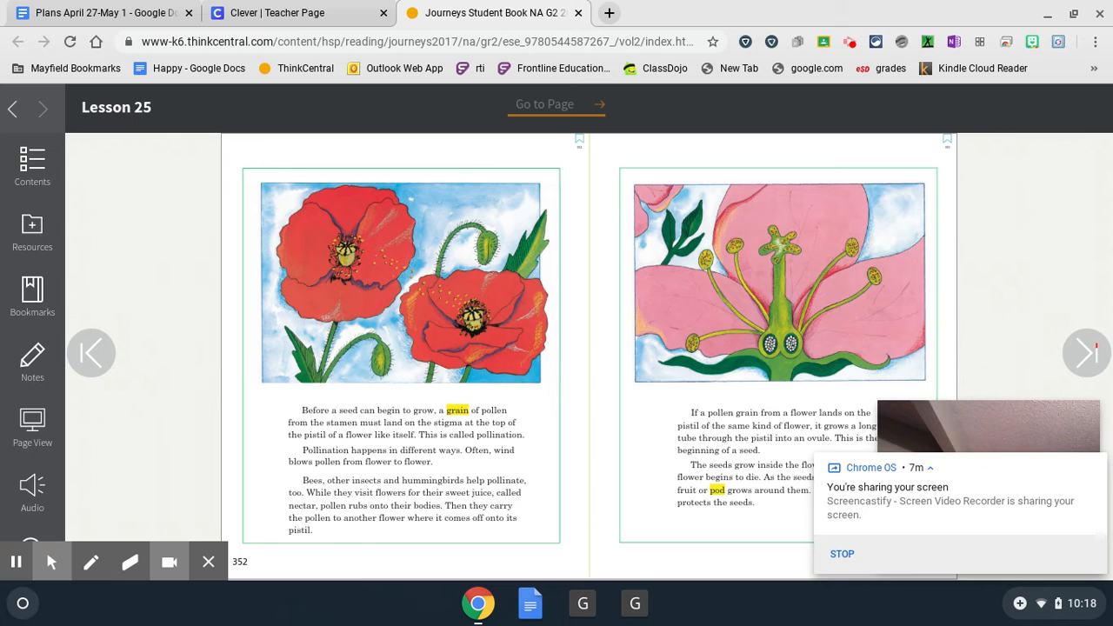
left_click(90, 351)
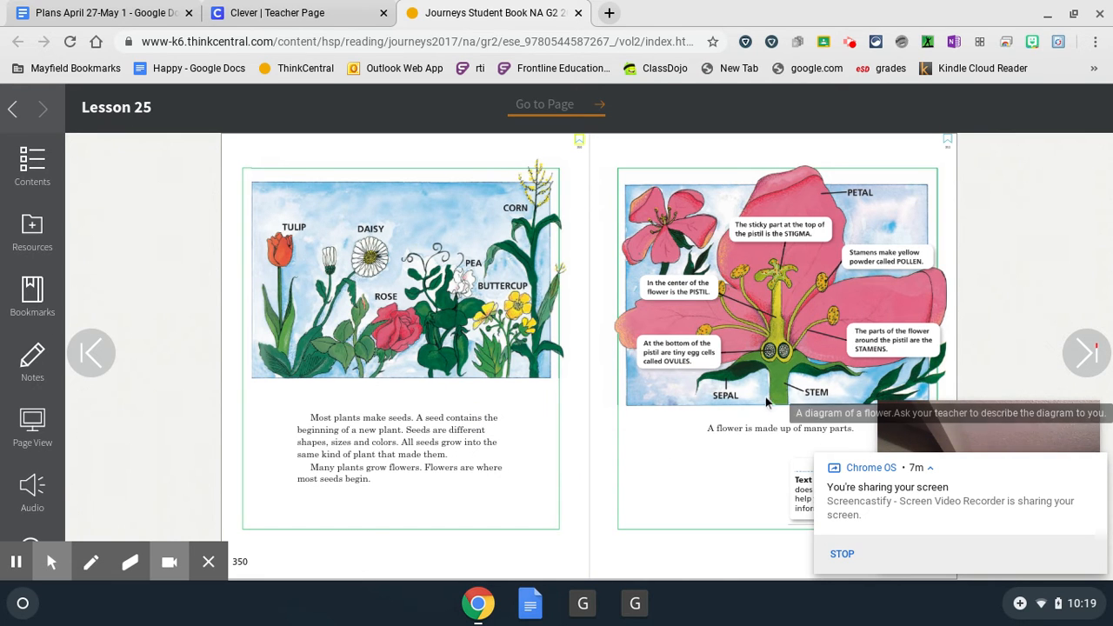
mouse_move(800, 416)
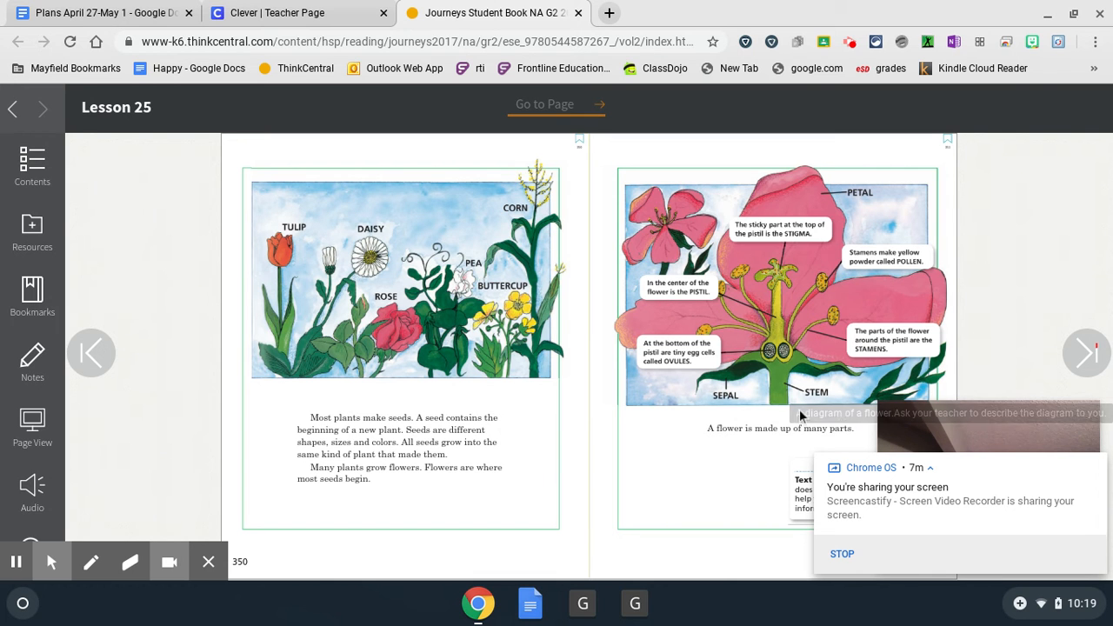
mouse_move(786, 386)
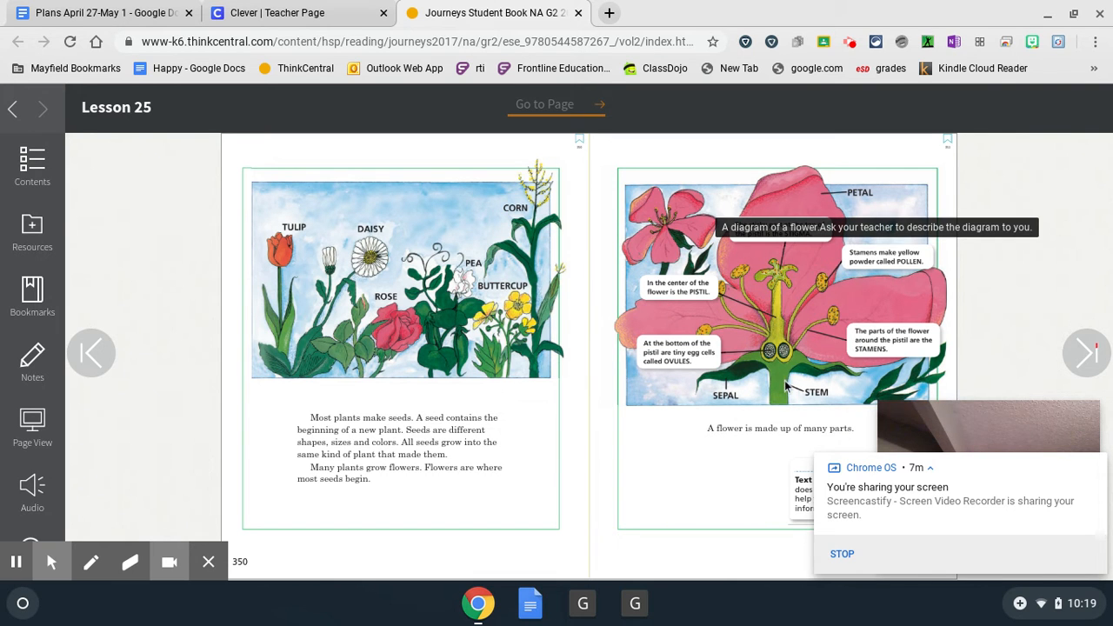
left_click(1085, 351)
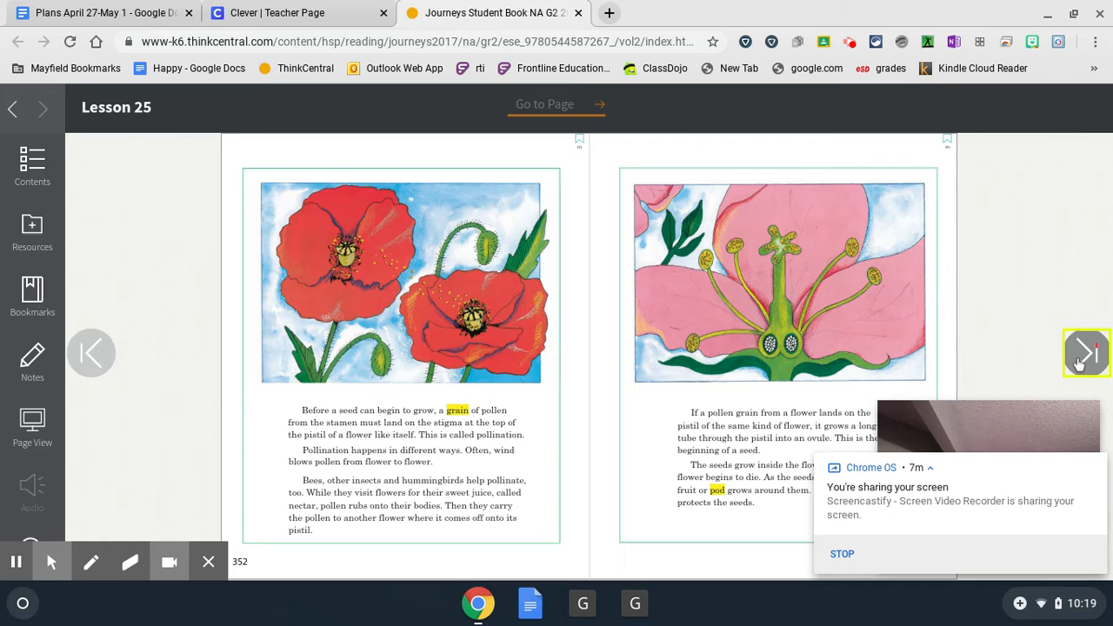
- Advance to pages 354–355 about ripe pods dropping seeds and seeds traveling by water
left_click(1085, 351)
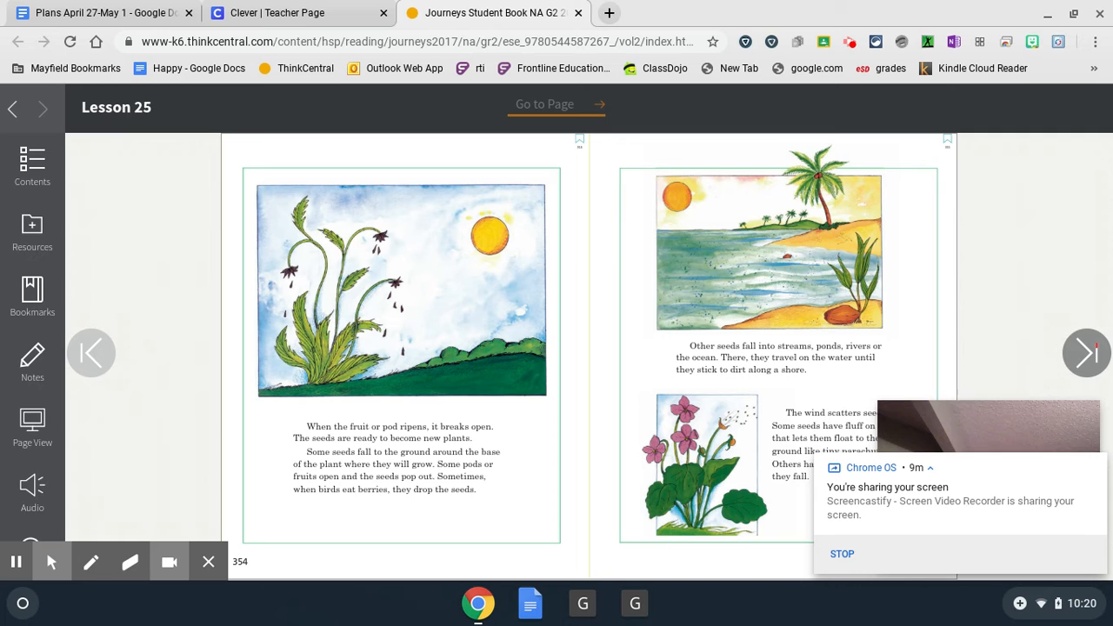
mouse_move(1085, 353)
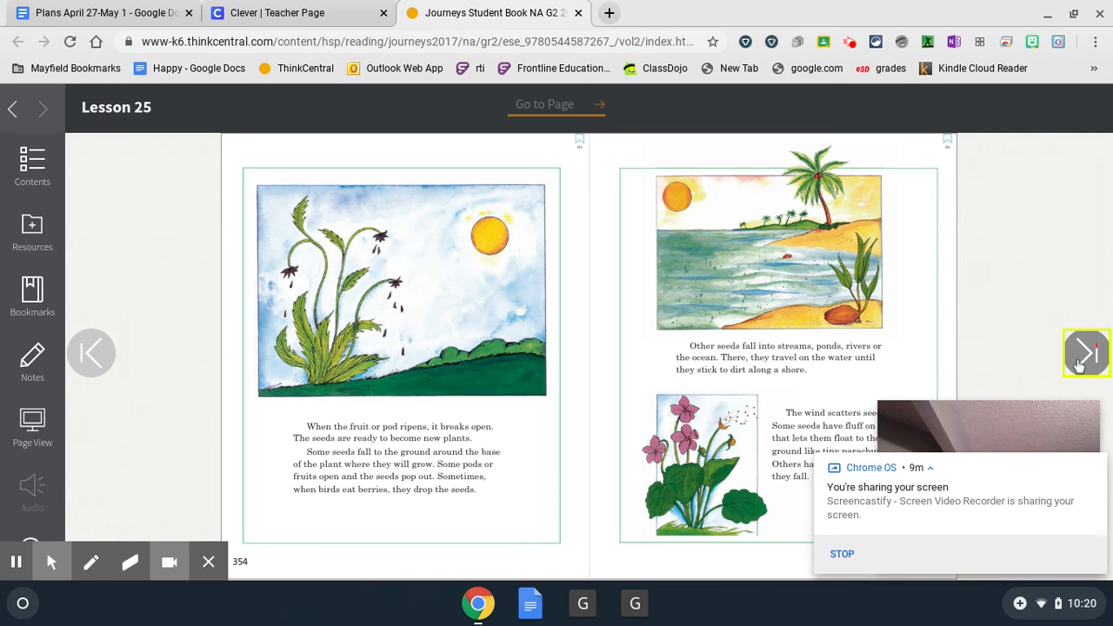
- Advance to pages 356–357 about animals scattering seeds and a child planting a garden
left_click(1085, 351)
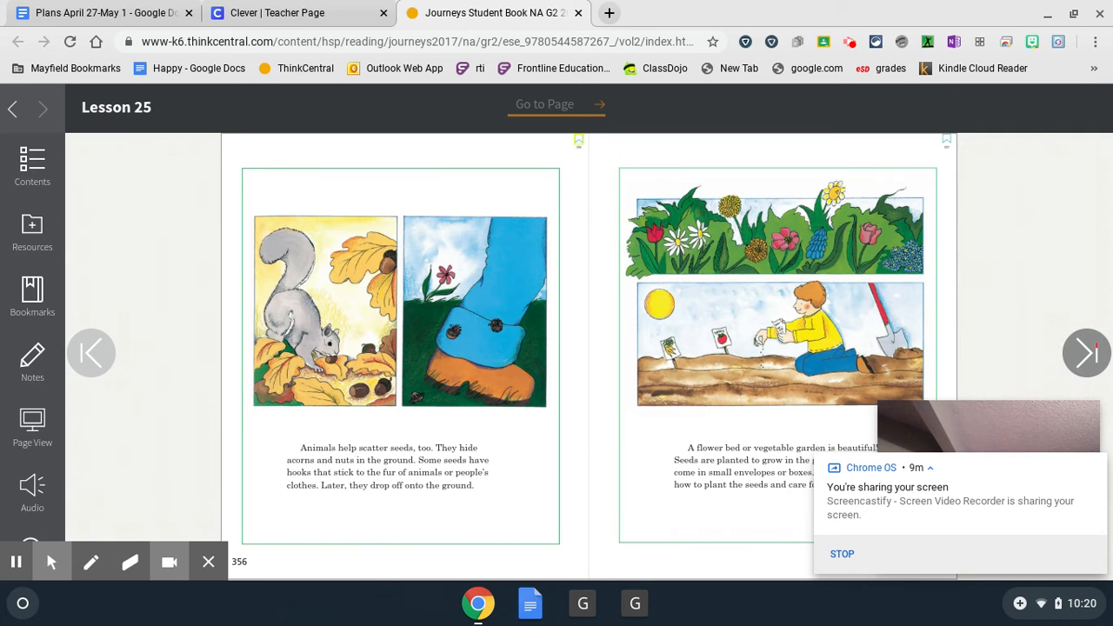
left_click(577, 139)
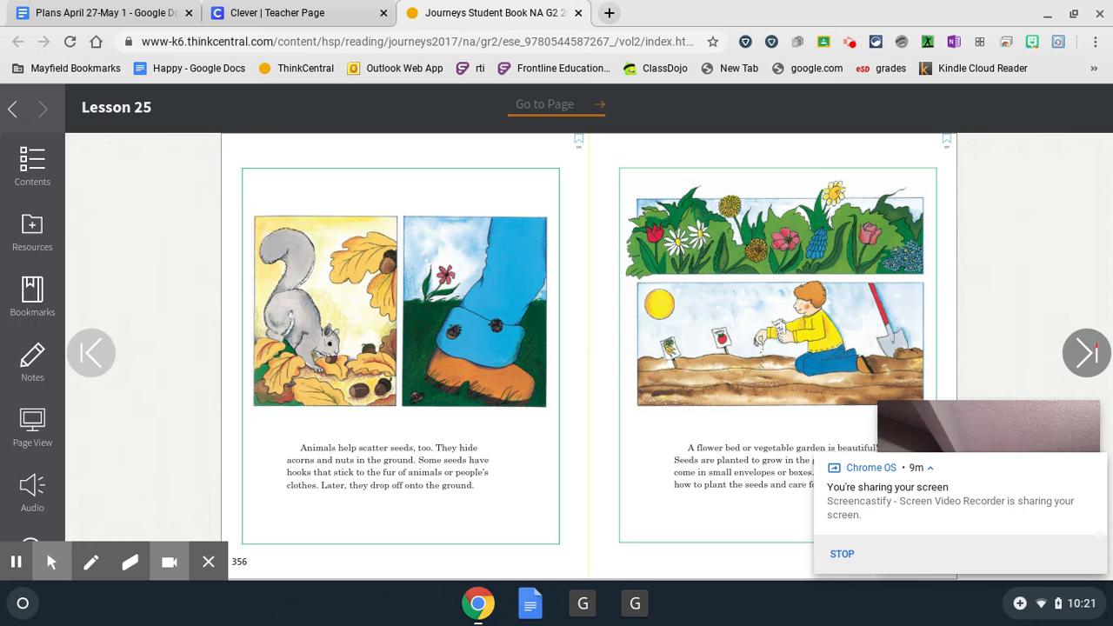
mouse_move(339, 295)
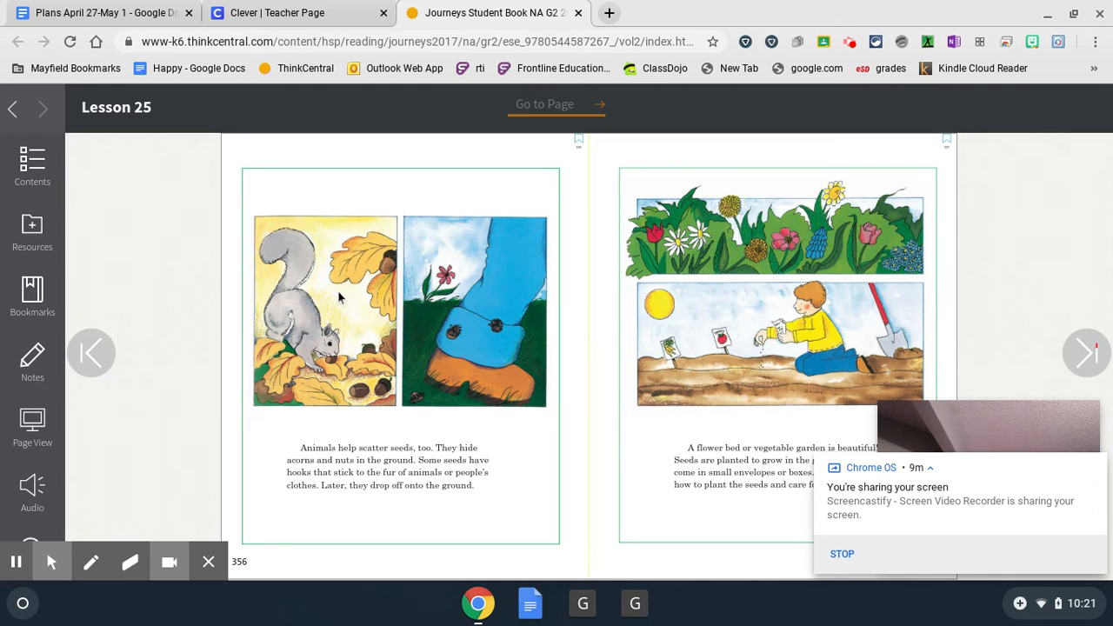
mouse_move(226, 419)
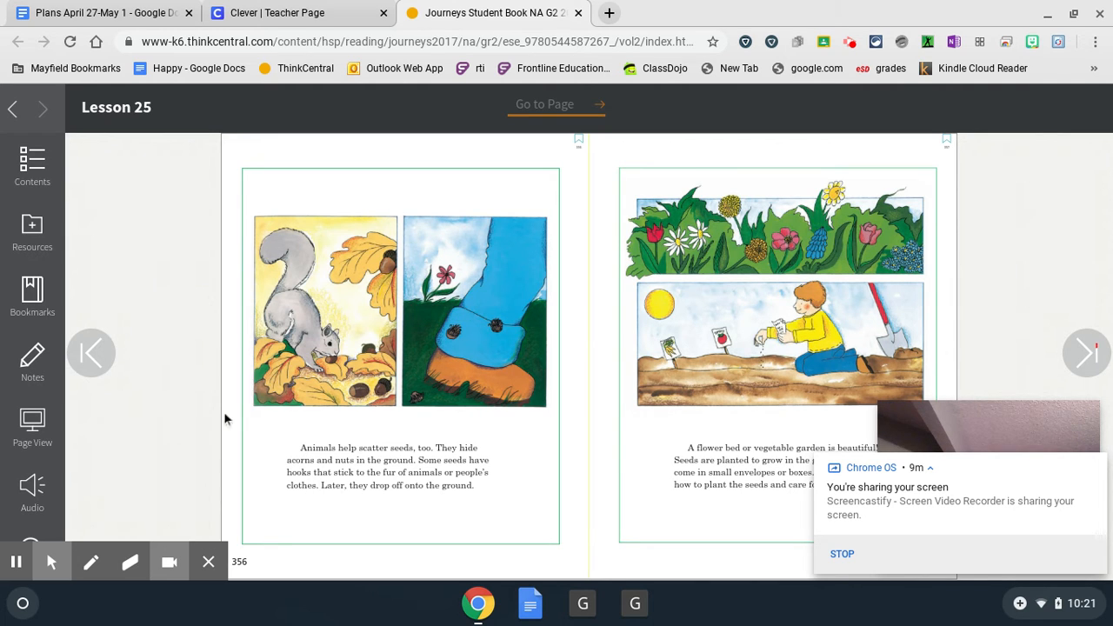
mouse_move(198, 469)
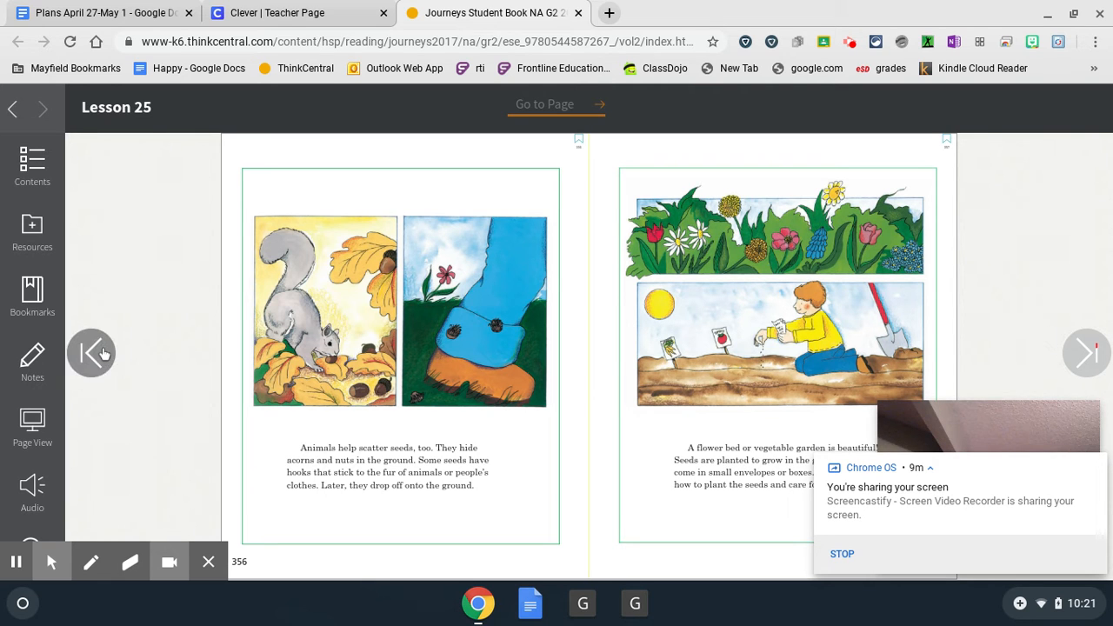
- Turn back to the page 354 spread with the seed pod and floating seeds
left_click(90, 353)
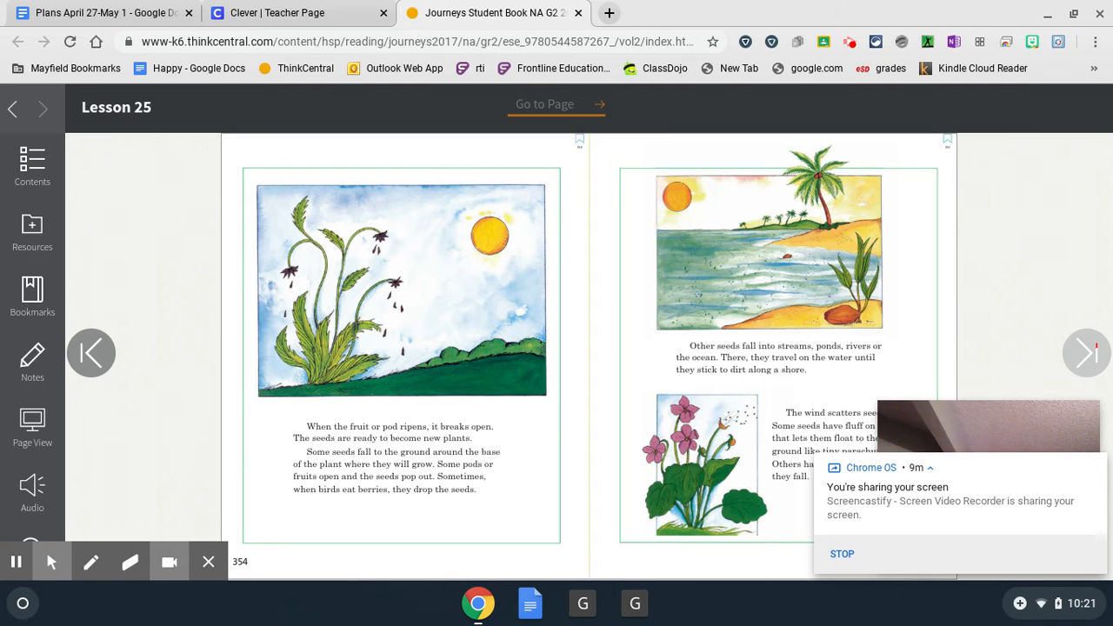
mouse_move(922, 215)
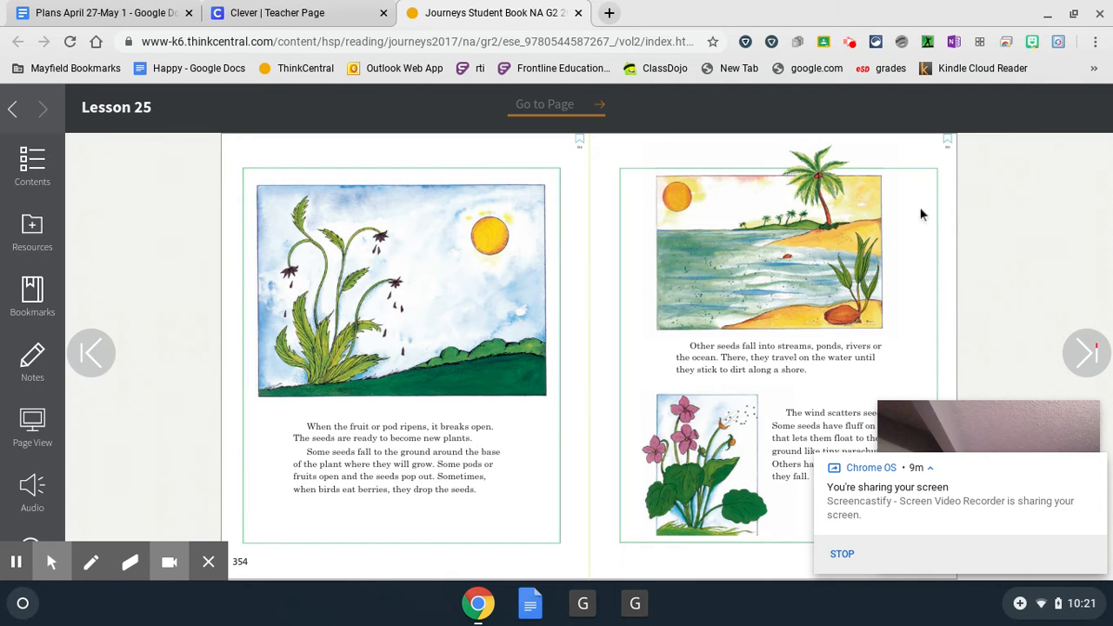
mouse_move(1085, 353)
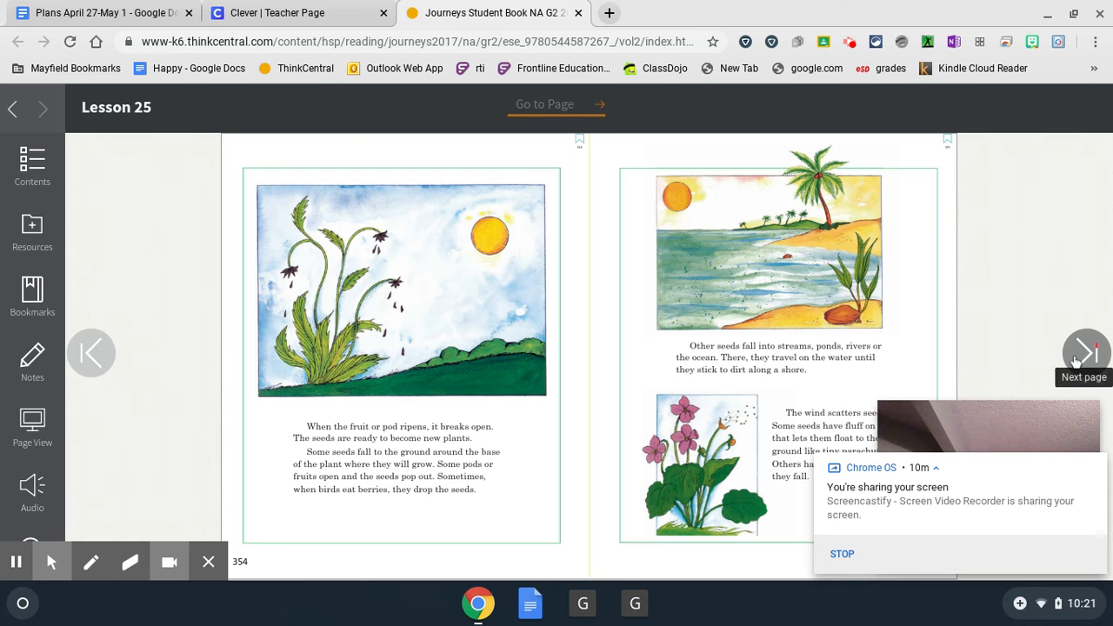
- Move forward through the page 356 spread to pages 358–359 on seed germination
left_click(1086, 351)
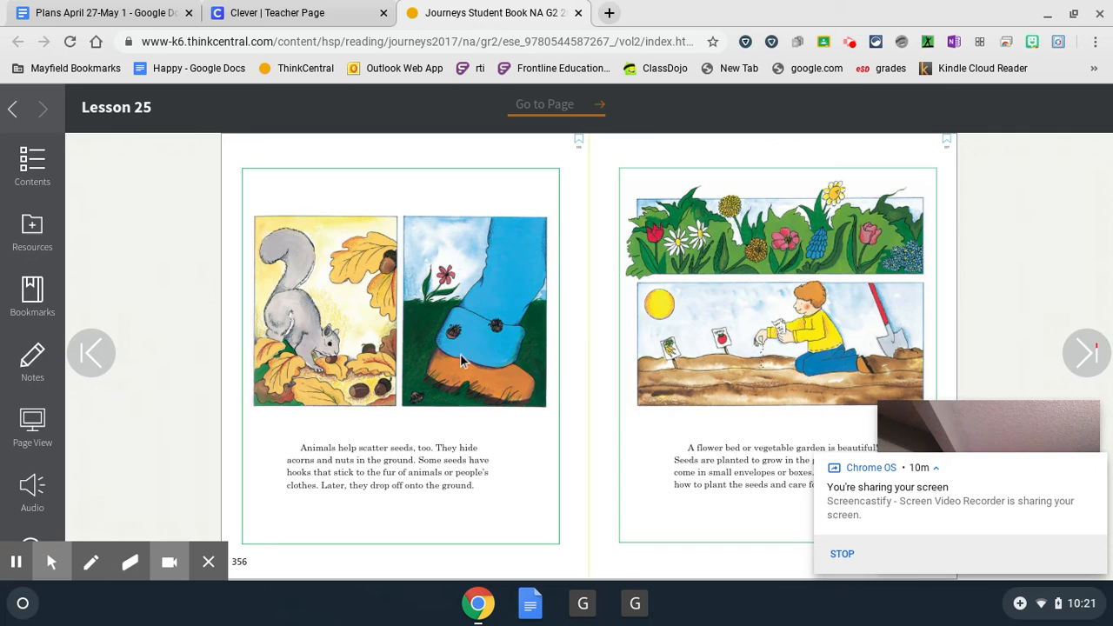
mouse_move(511, 320)
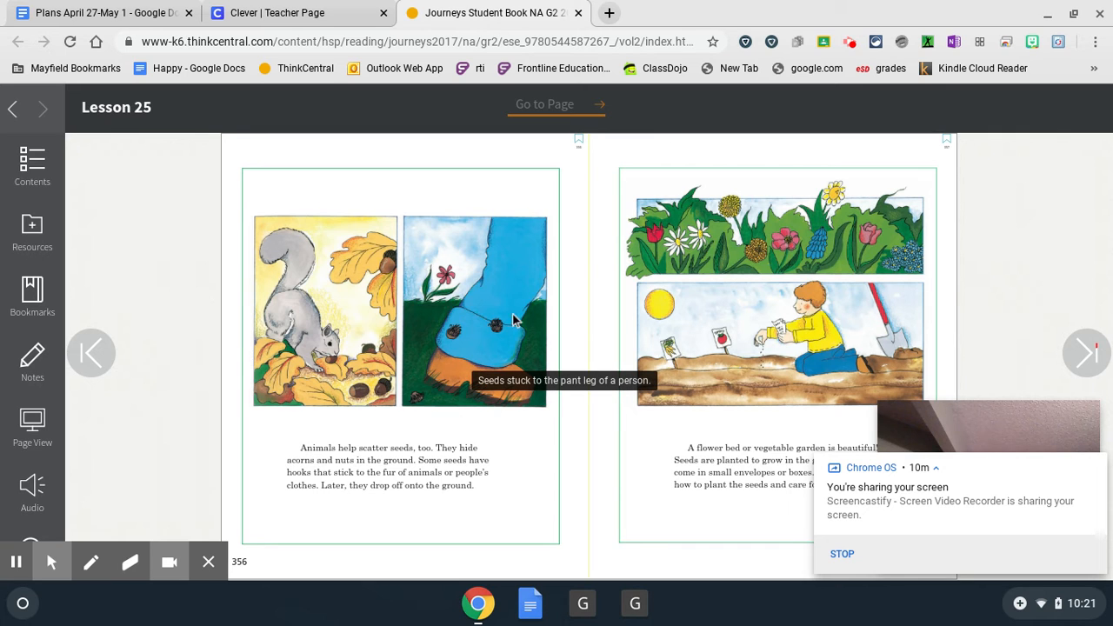
mouse_move(485, 299)
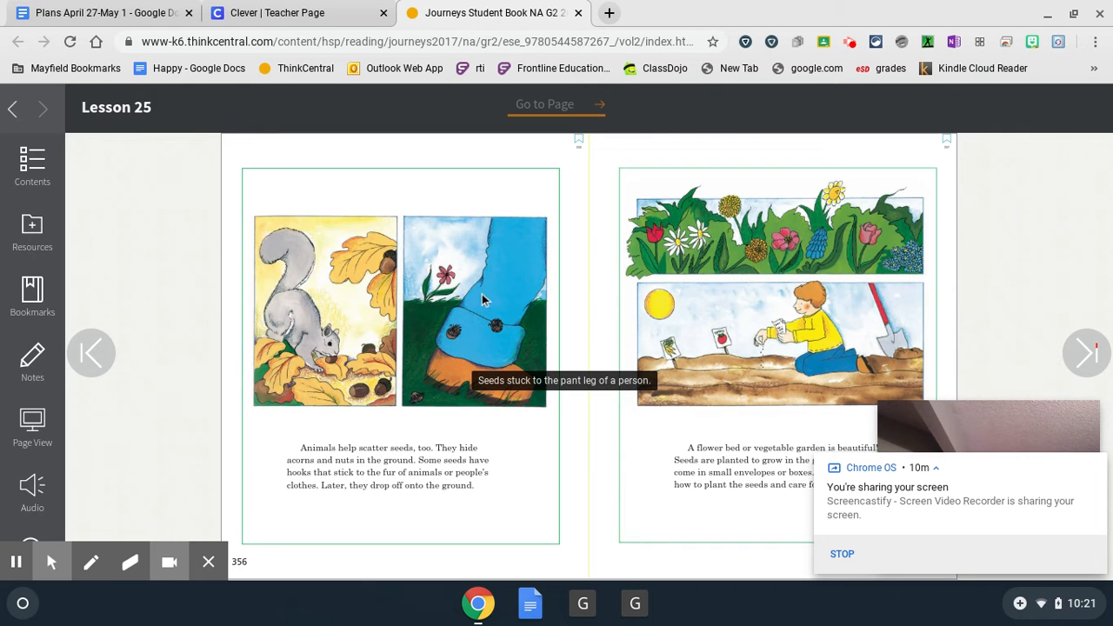
mouse_move(484, 312)
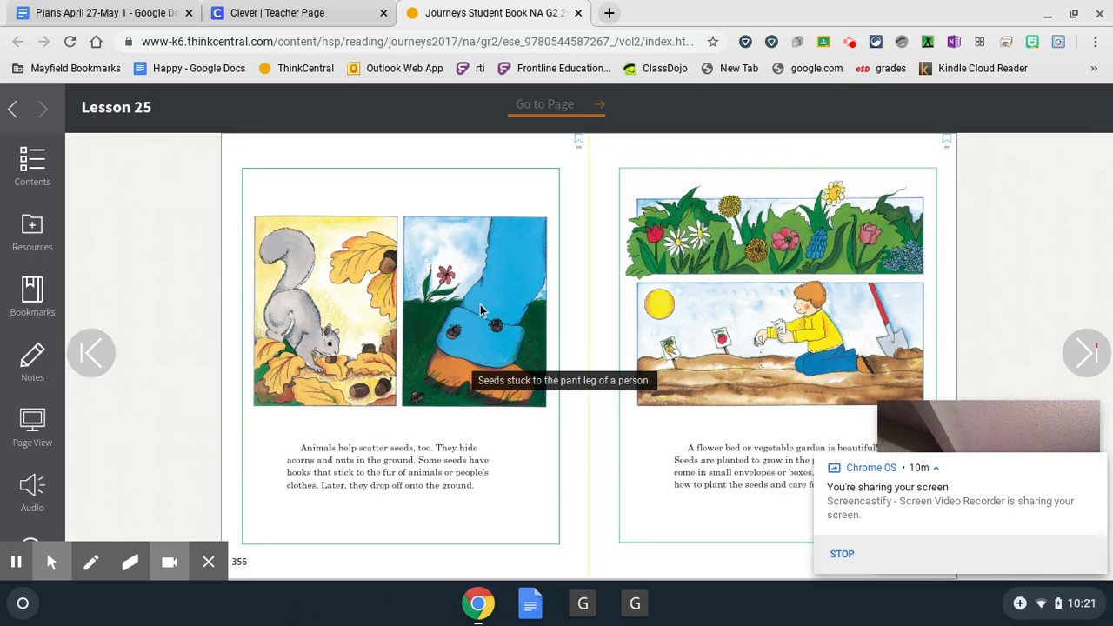
mouse_move(495, 351)
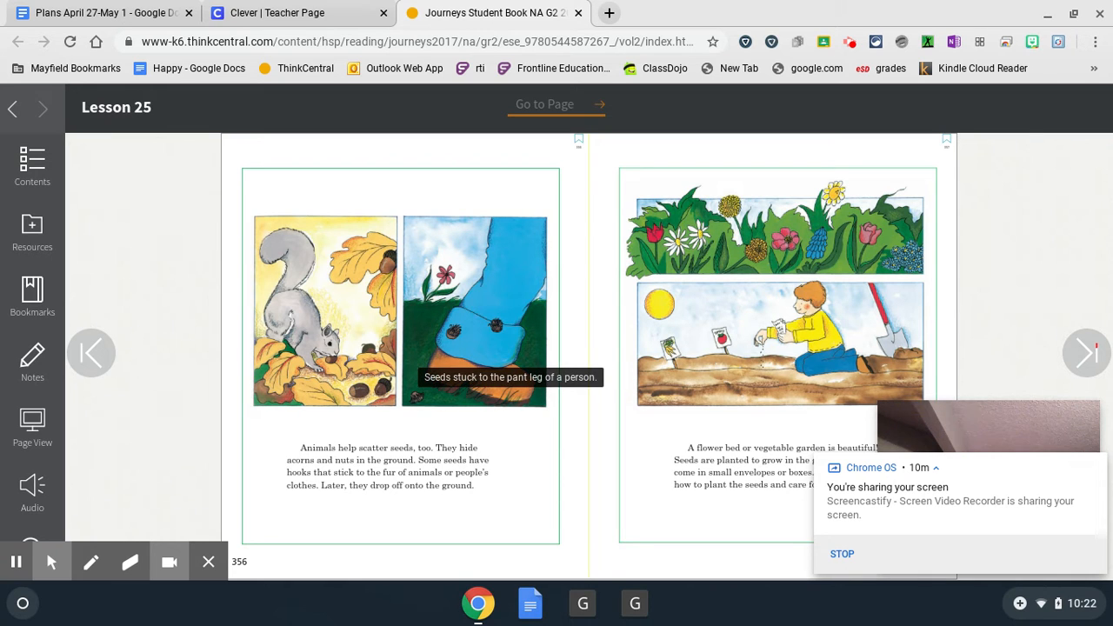
mouse_move(212, 369)
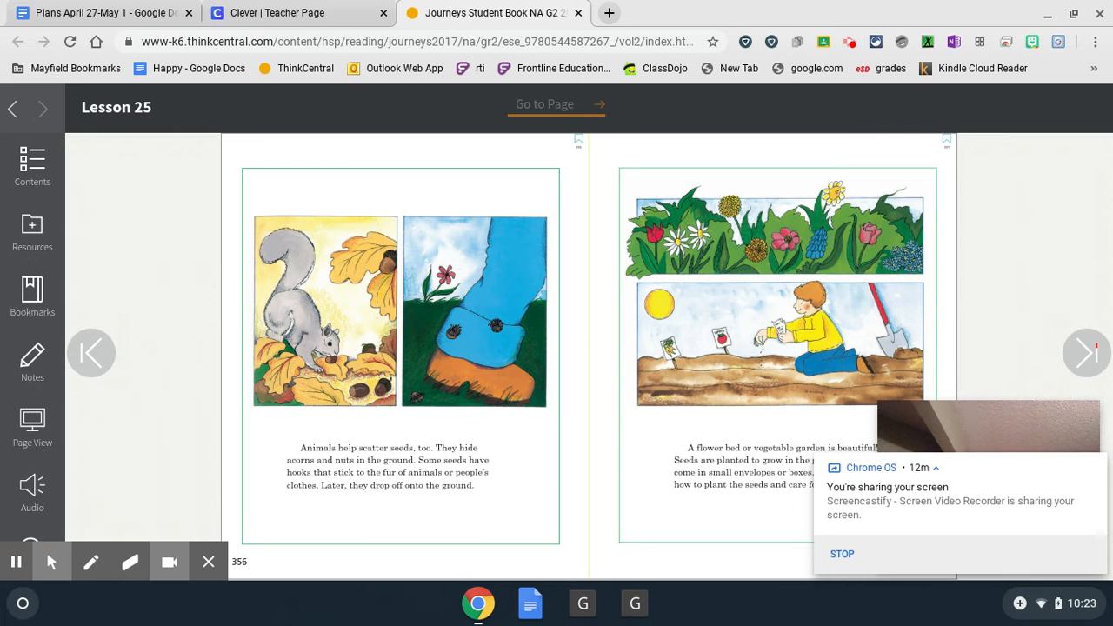
mouse_move(1082, 334)
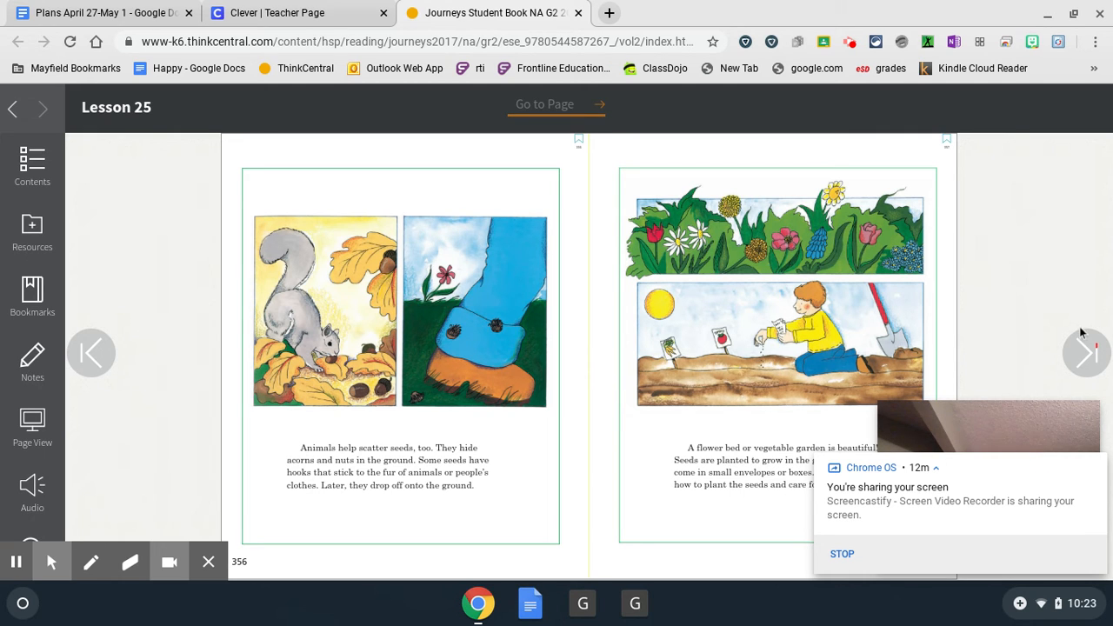
left_click(1085, 351)
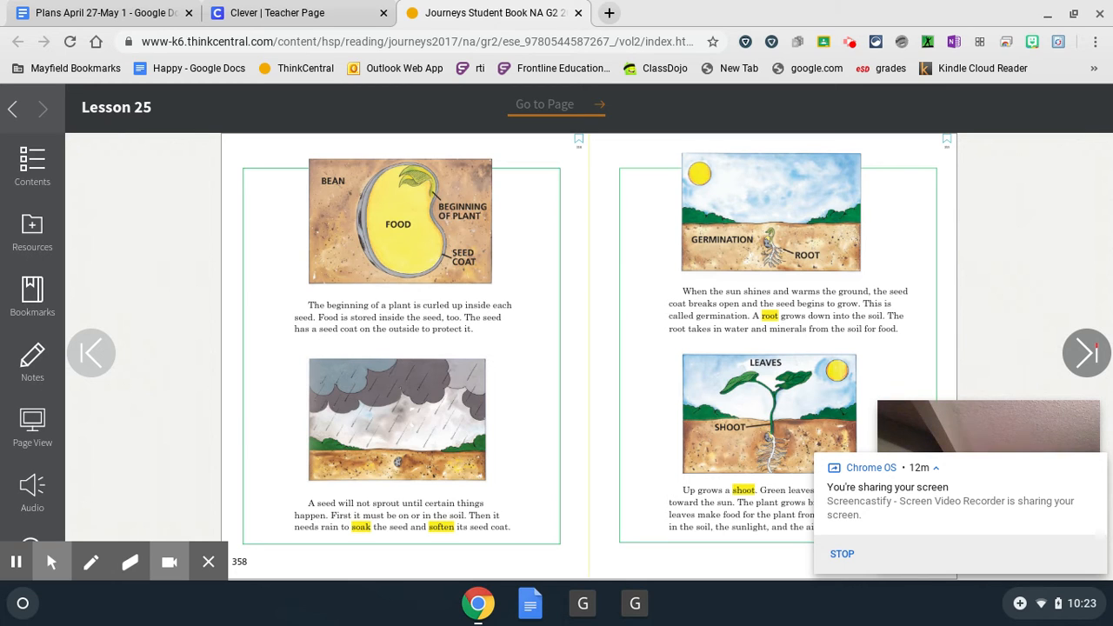
- Ready the Screencastify freehand pen and its colour choices to mark up the seed-parts diagram
left_click(90, 560)
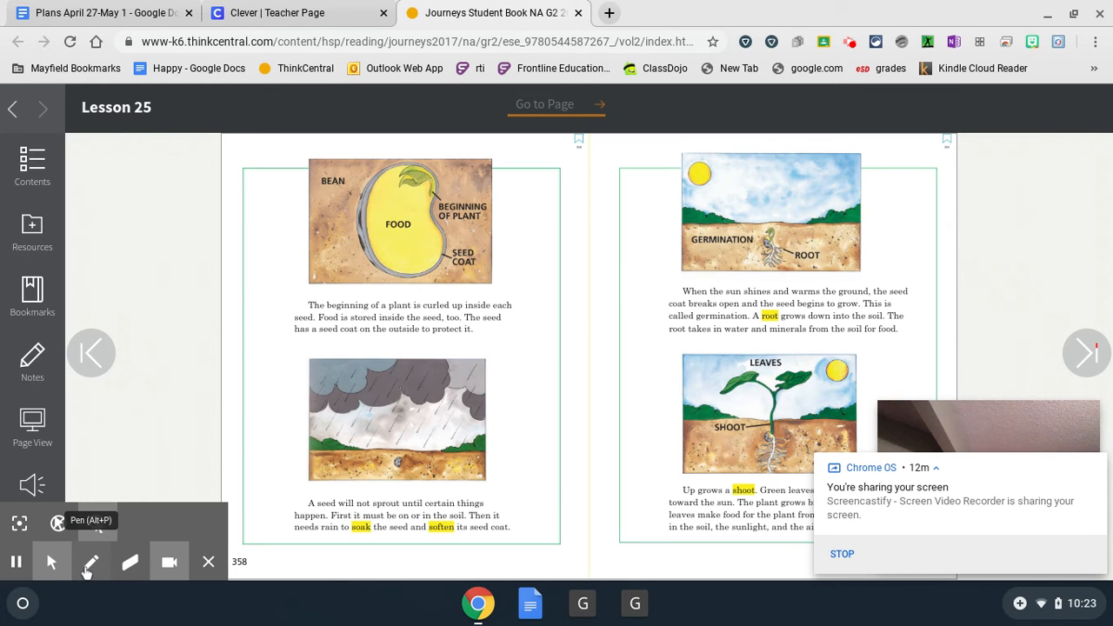
left_click(91, 560)
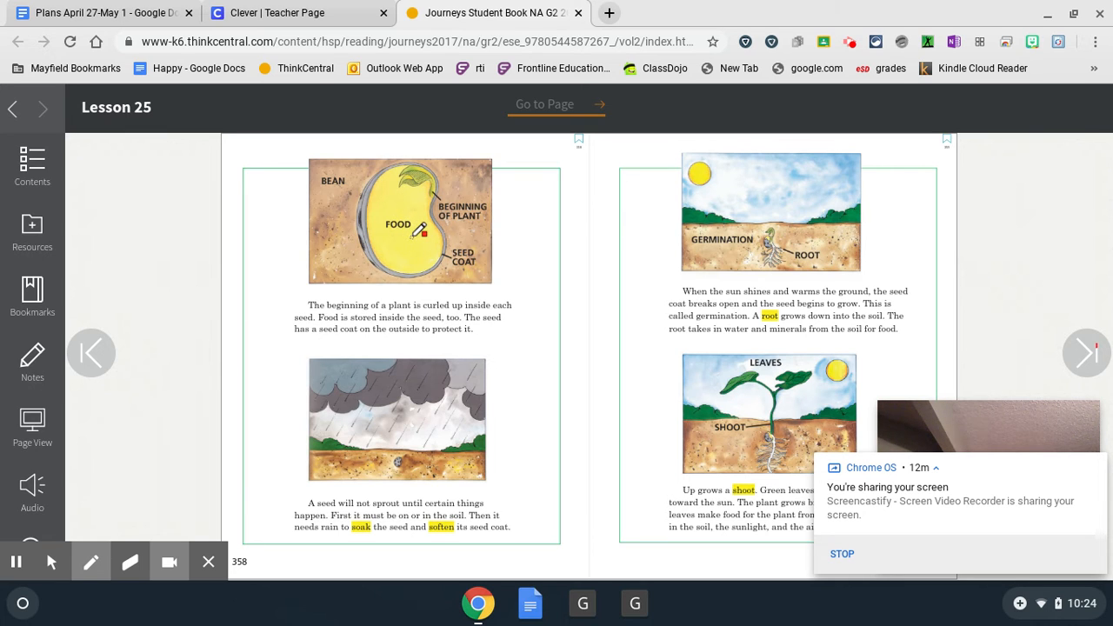
mouse_move(348, 177)
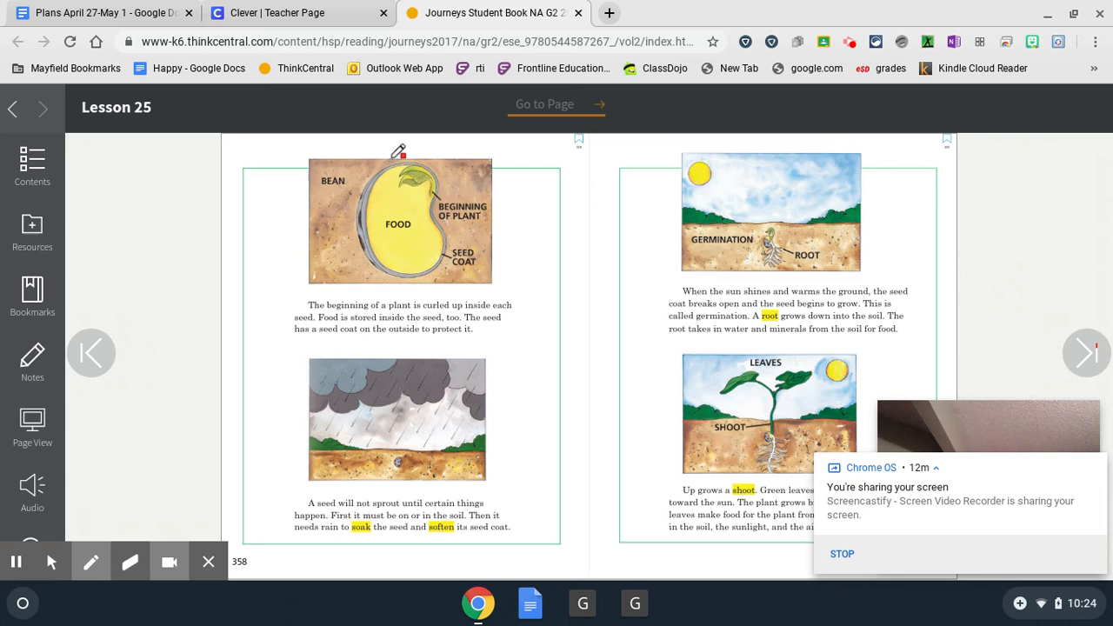
mouse_move(354, 175)
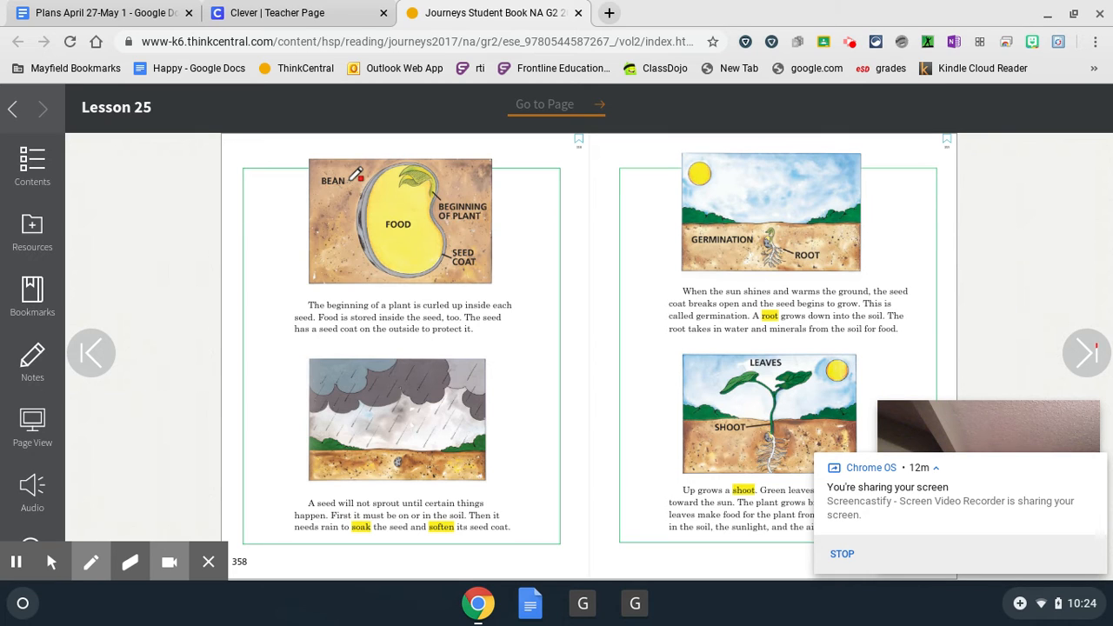
mouse_move(494, 195)
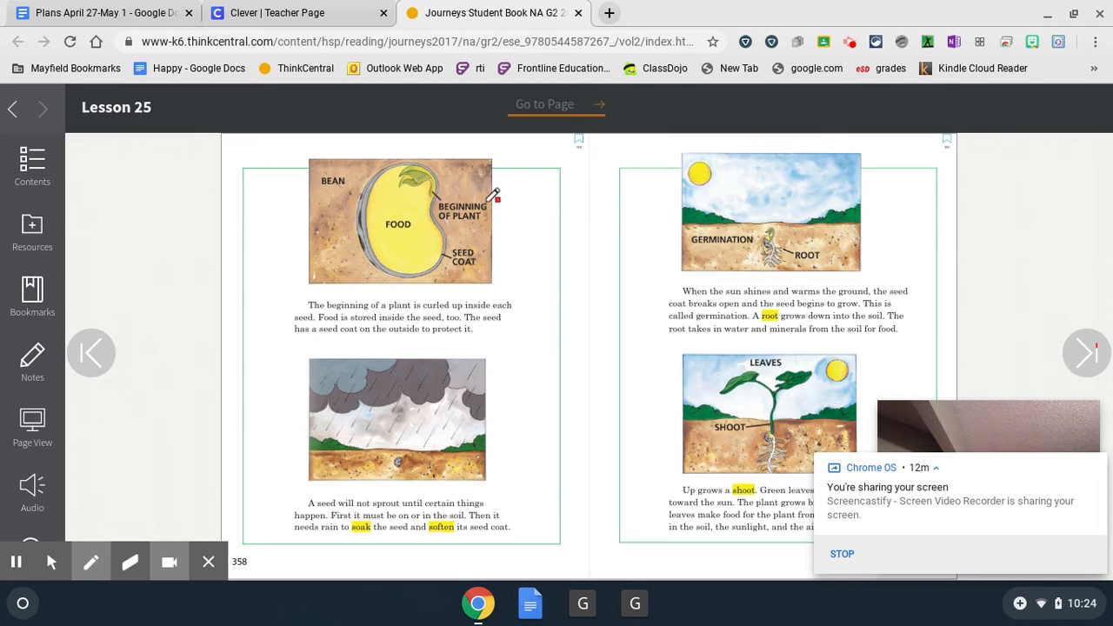
mouse_move(456, 206)
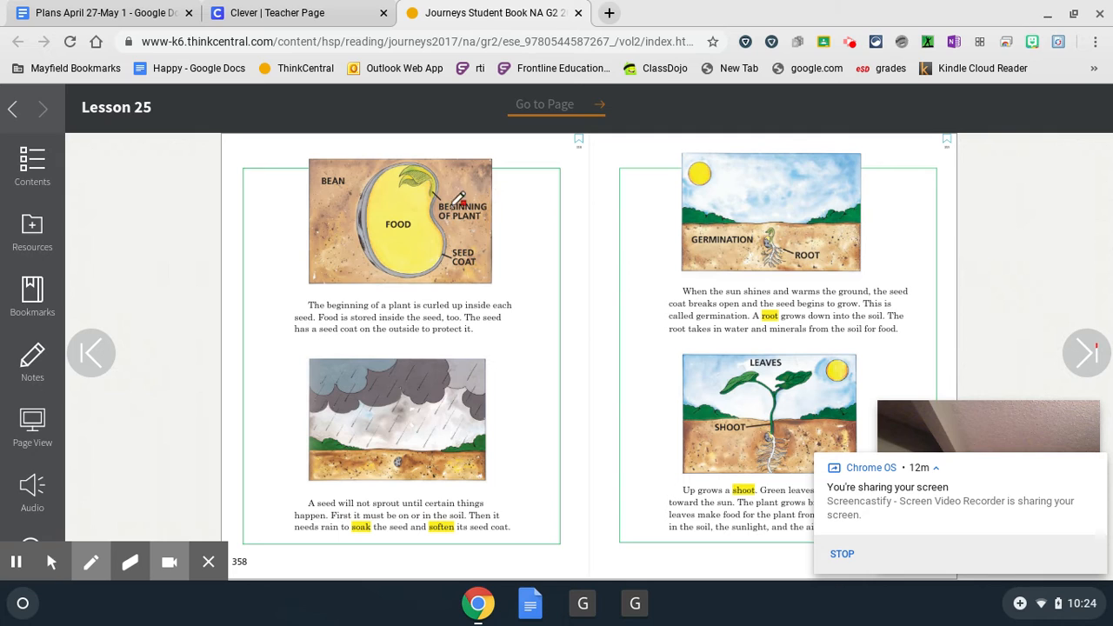
mouse_move(421, 165)
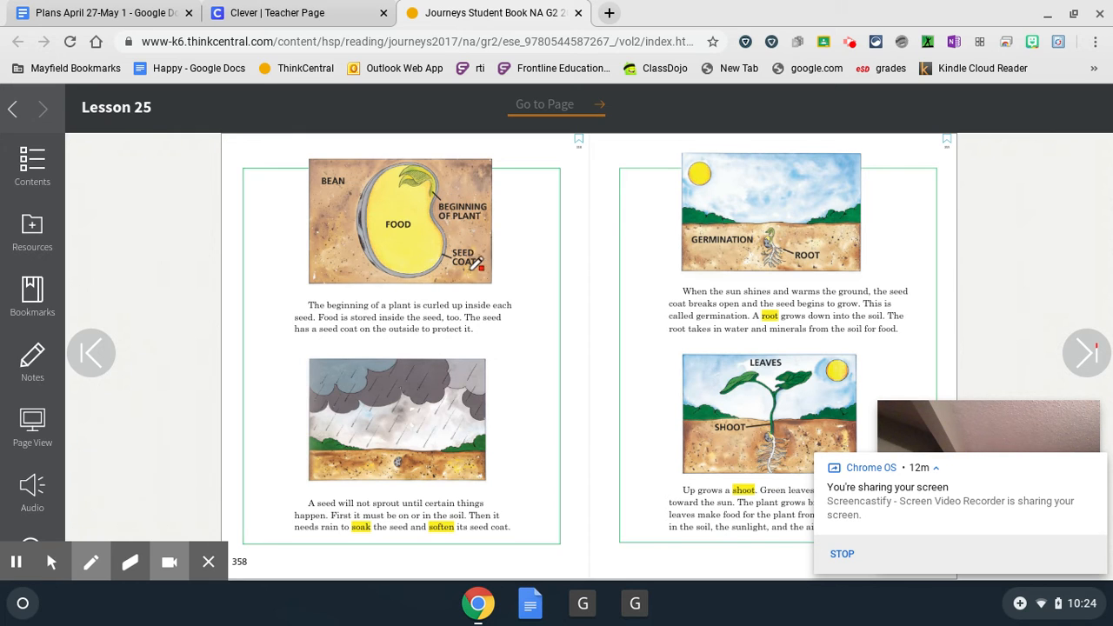
mouse_move(296, 223)
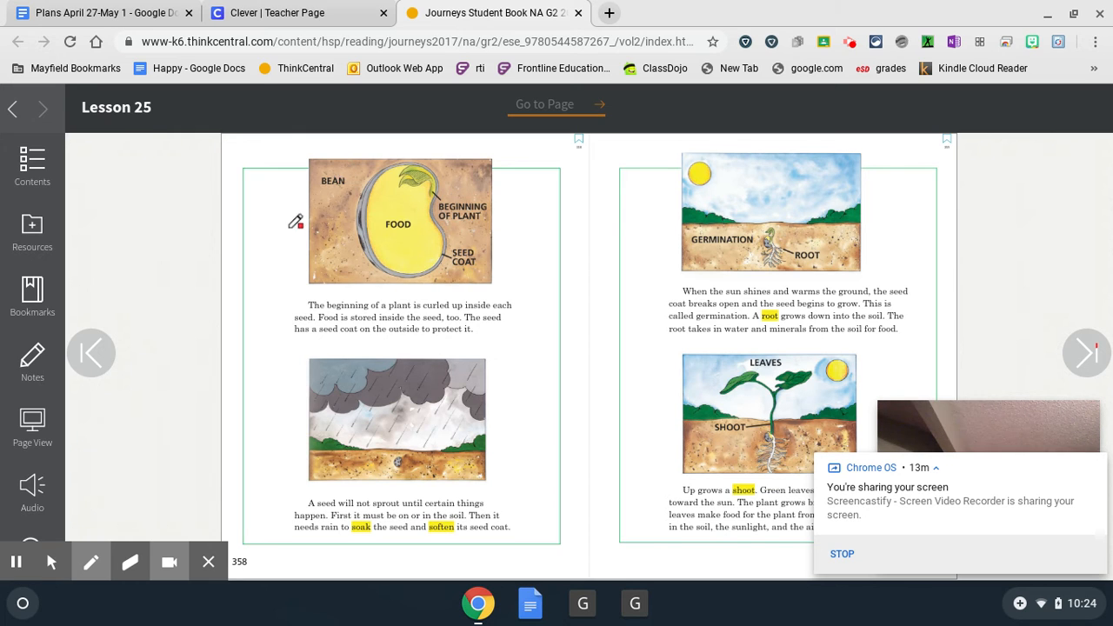
mouse_move(285, 233)
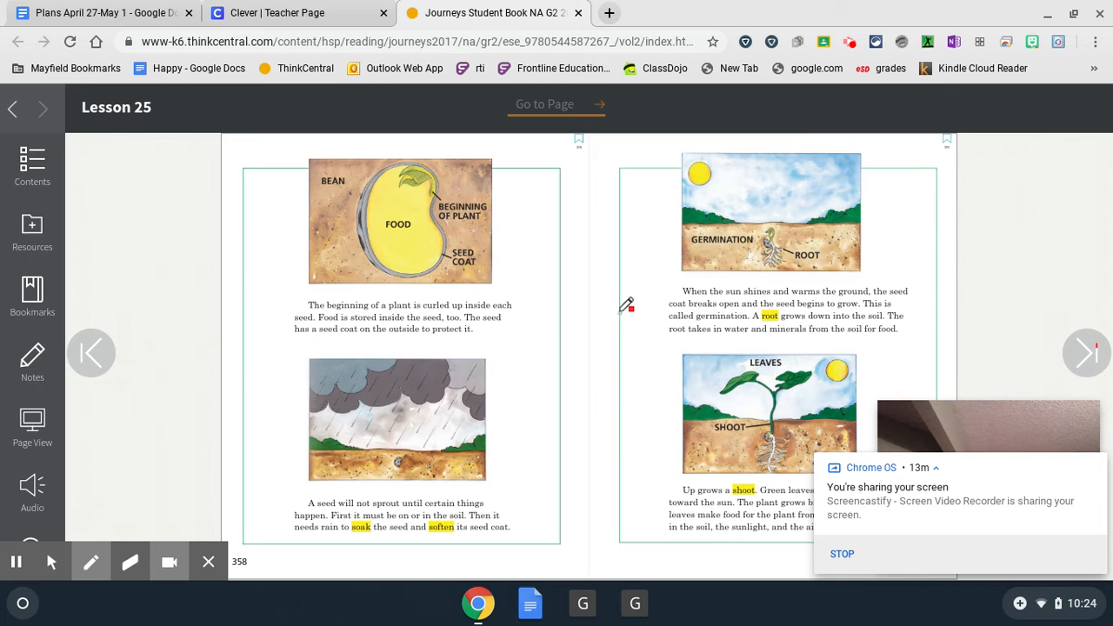
mouse_move(503, 438)
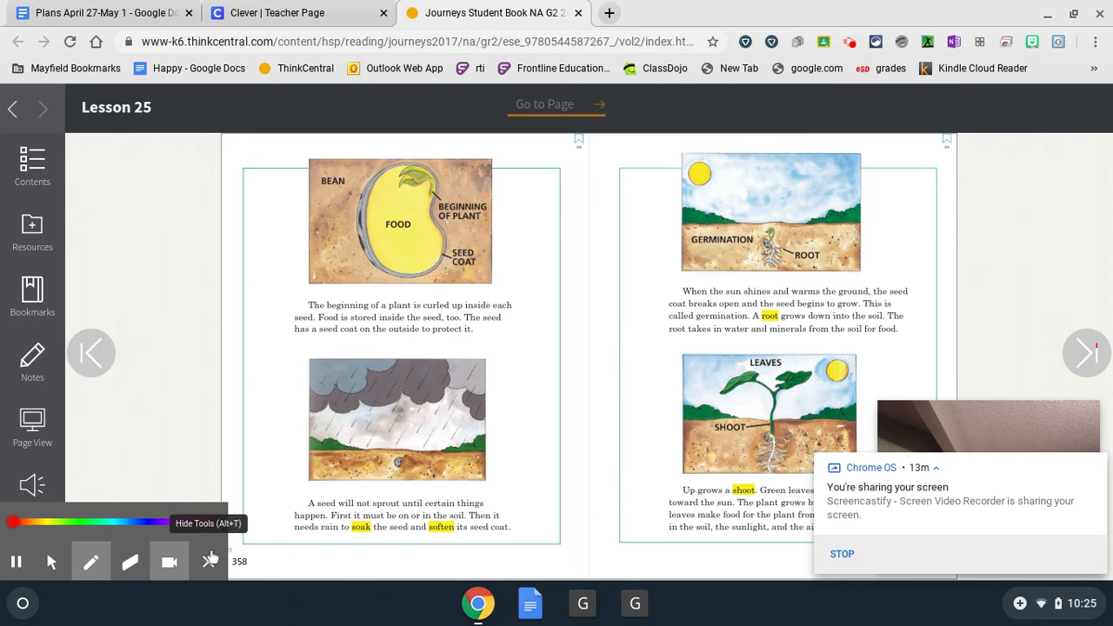
left_click(90, 560)
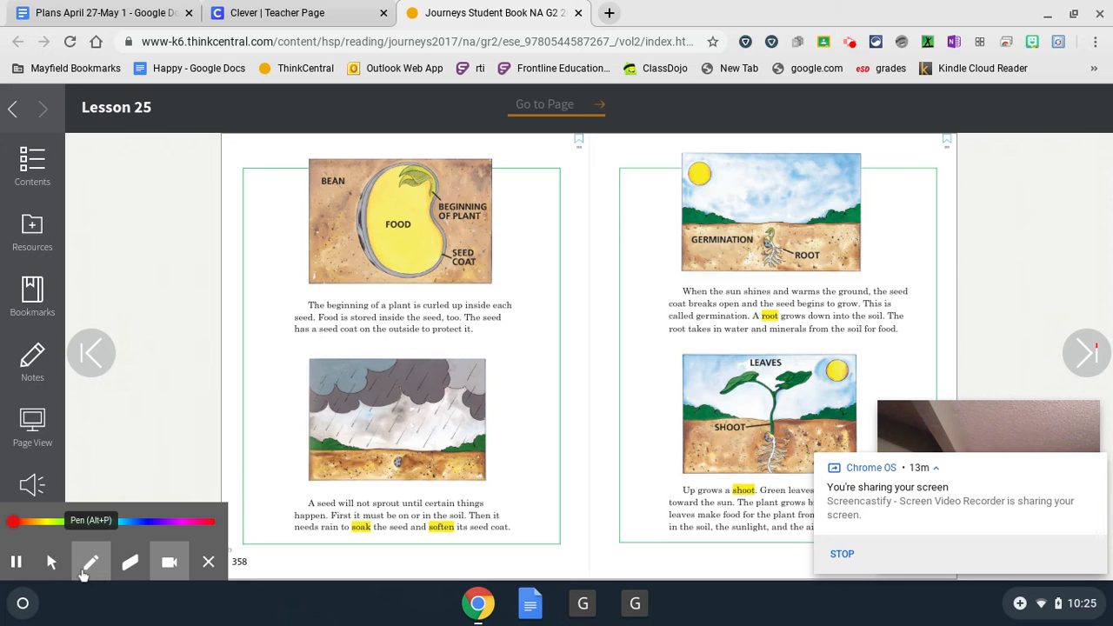
left_click(51, 560)
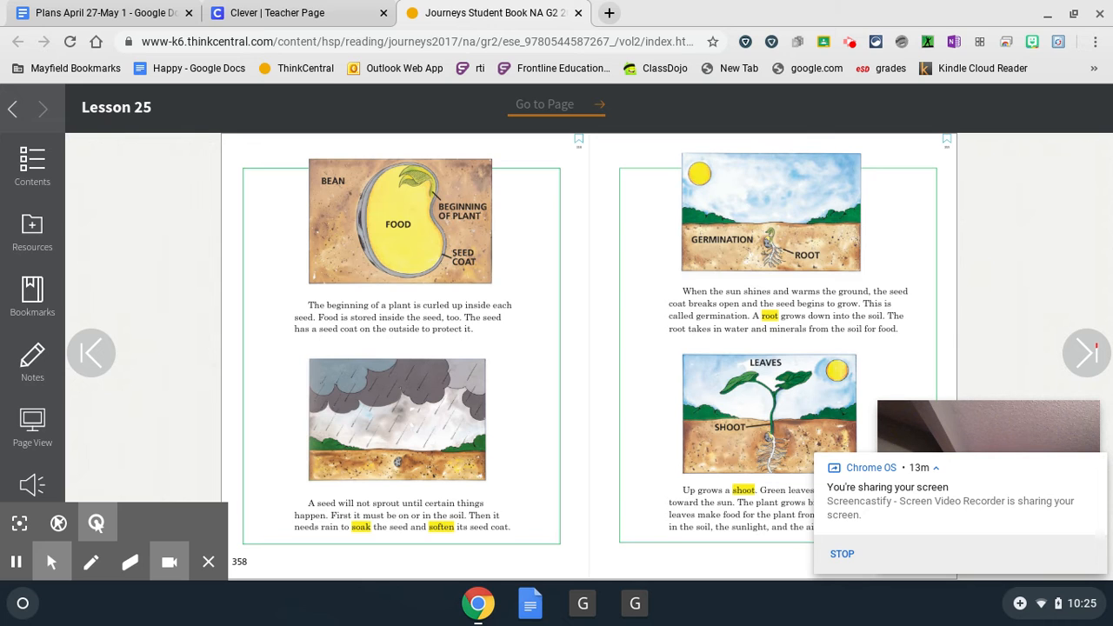
mouse_move(800, 278)
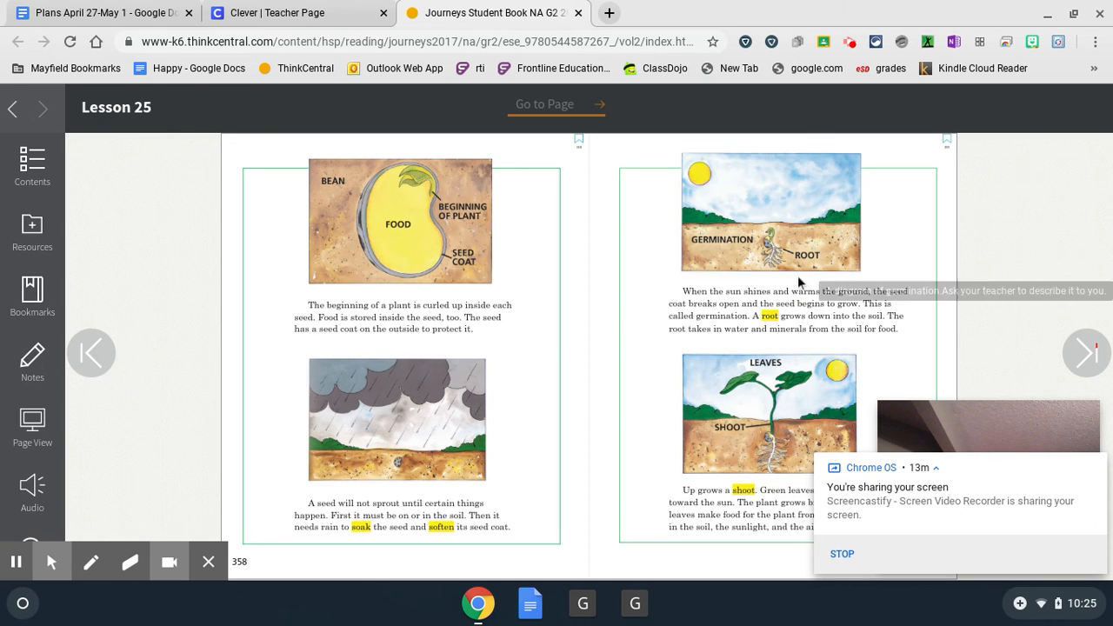
mouse_move(664, 277)
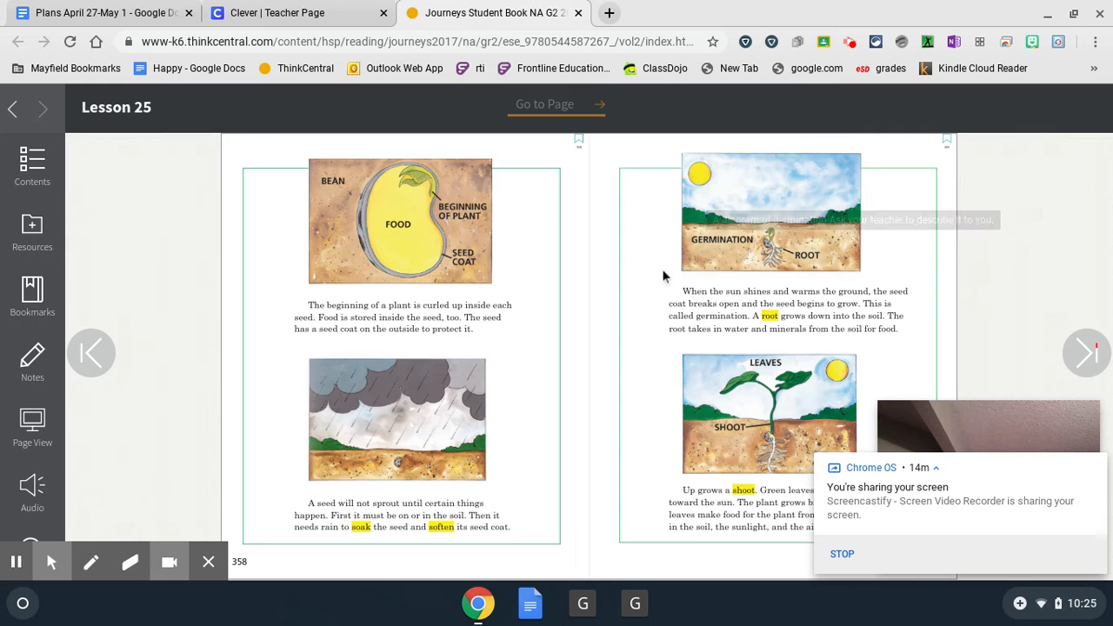
mouse_move(835, 275)
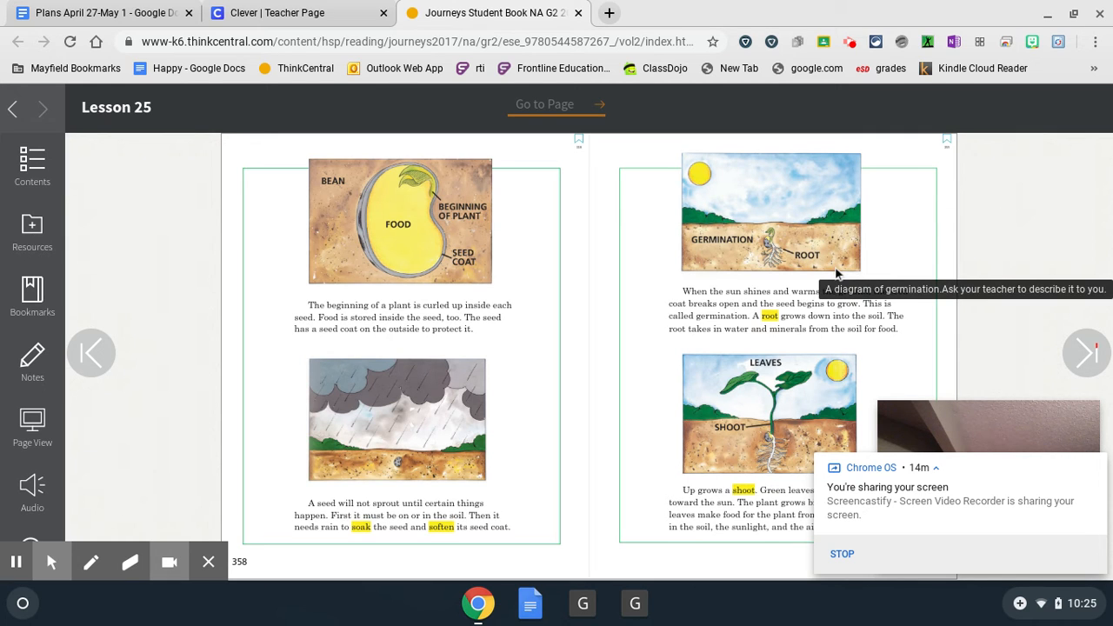
mouse_move(664, 257)
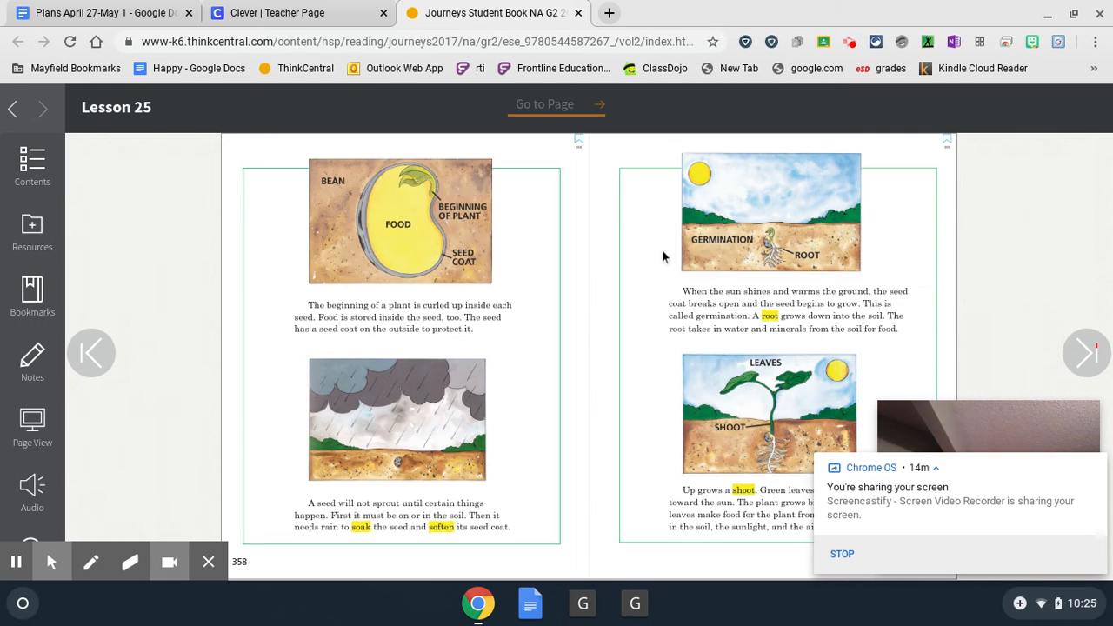
mouse_move(826, 195)
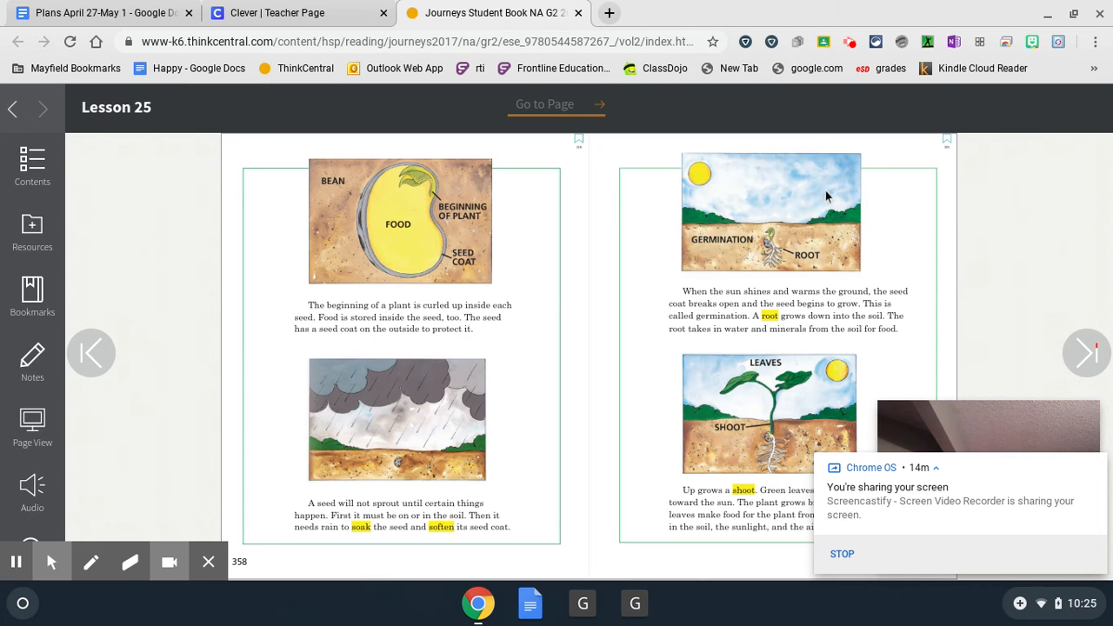
mouse_move(643, 366)
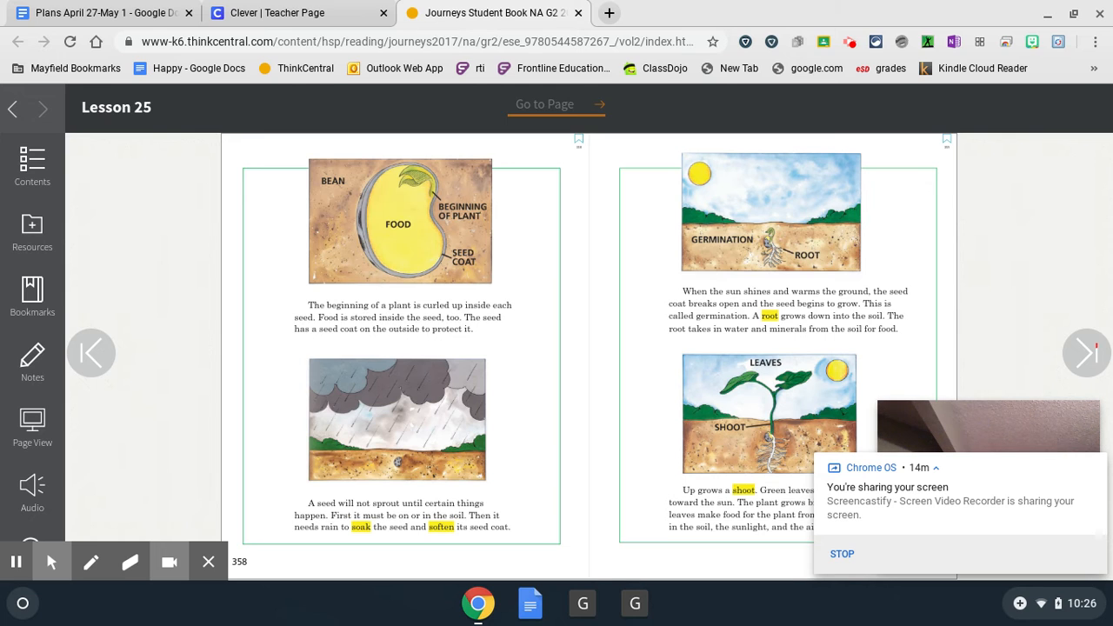
mouse_move(711, 442)
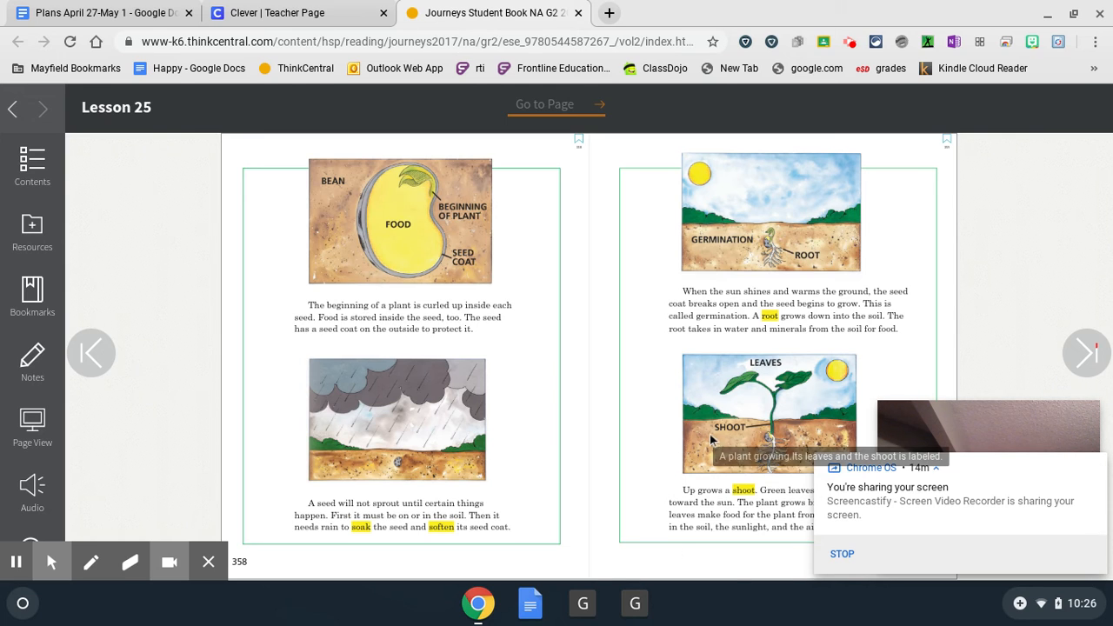
mouse_move(774, 431)
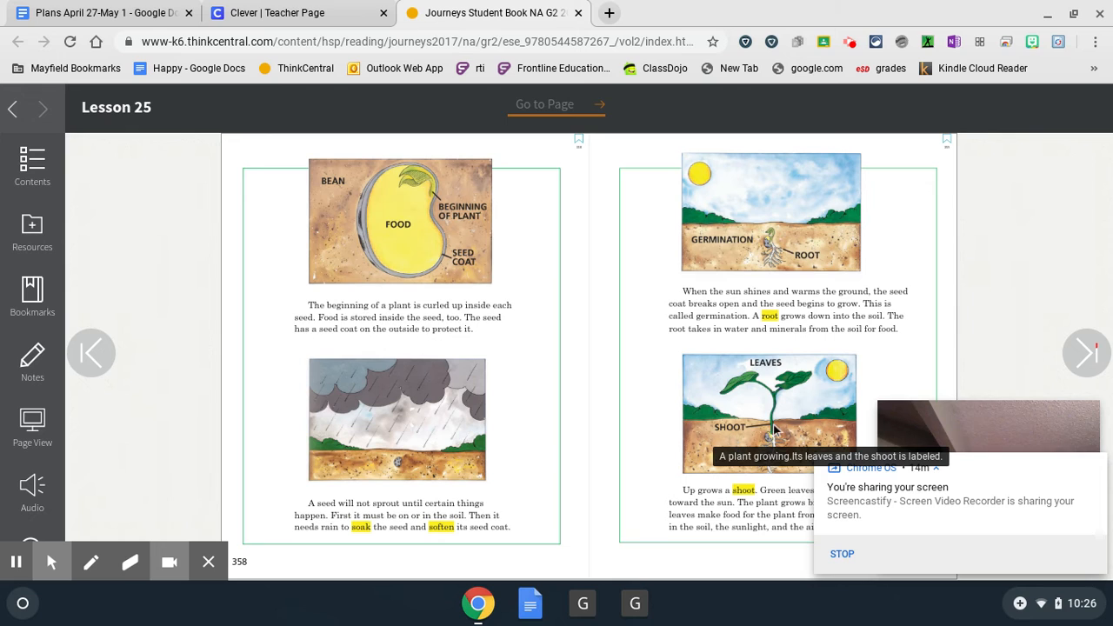
mouse_move(753, 386)
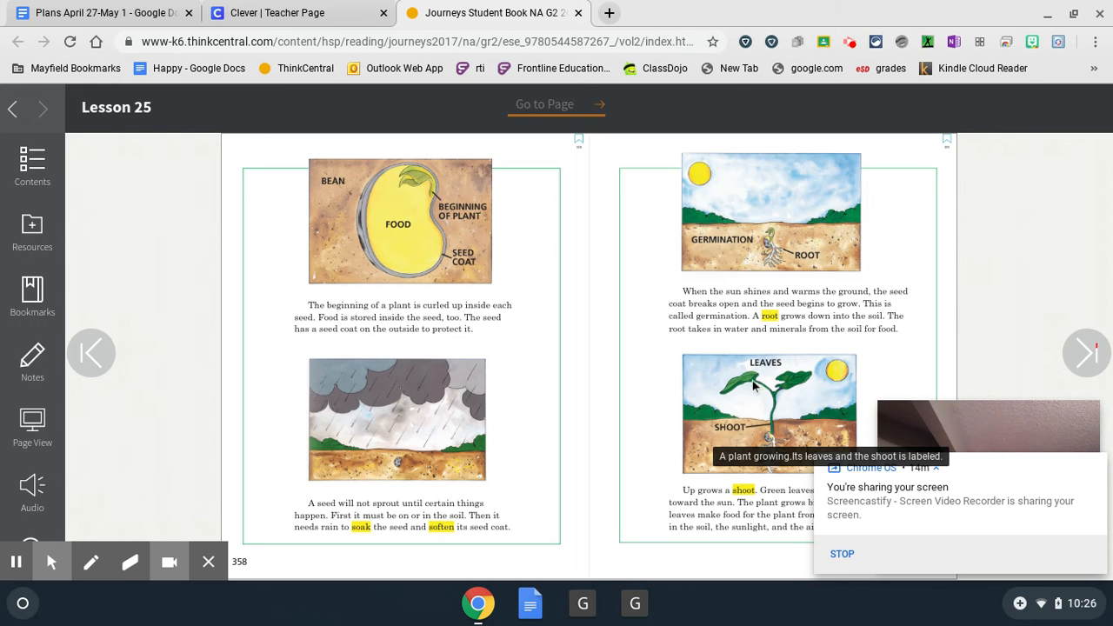
mouse_move(619, 464)
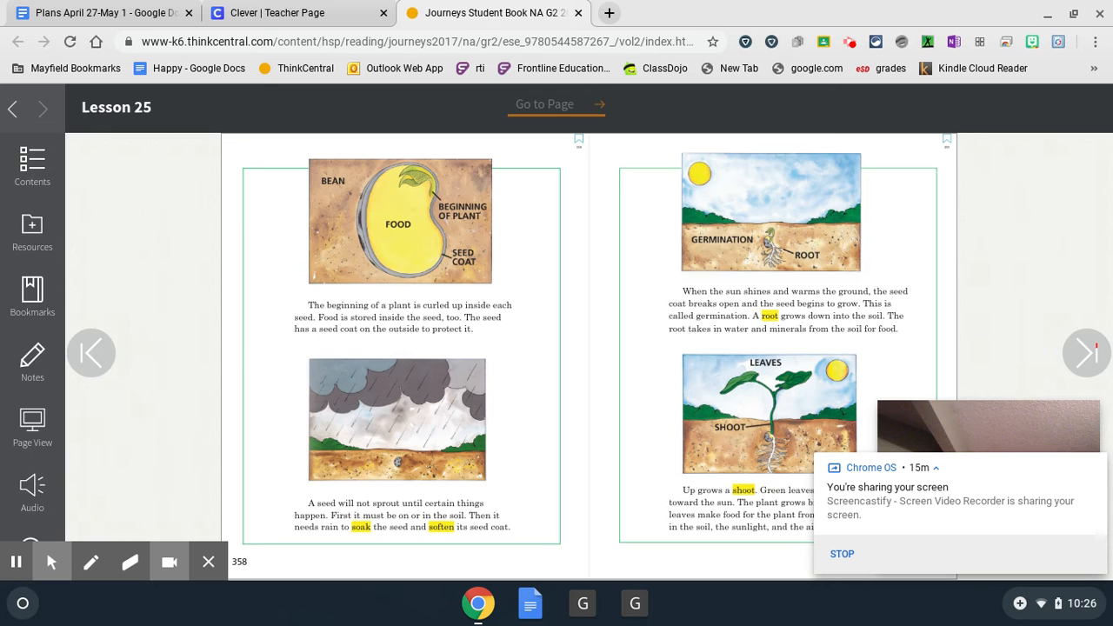
mouse_move(1085, 351)
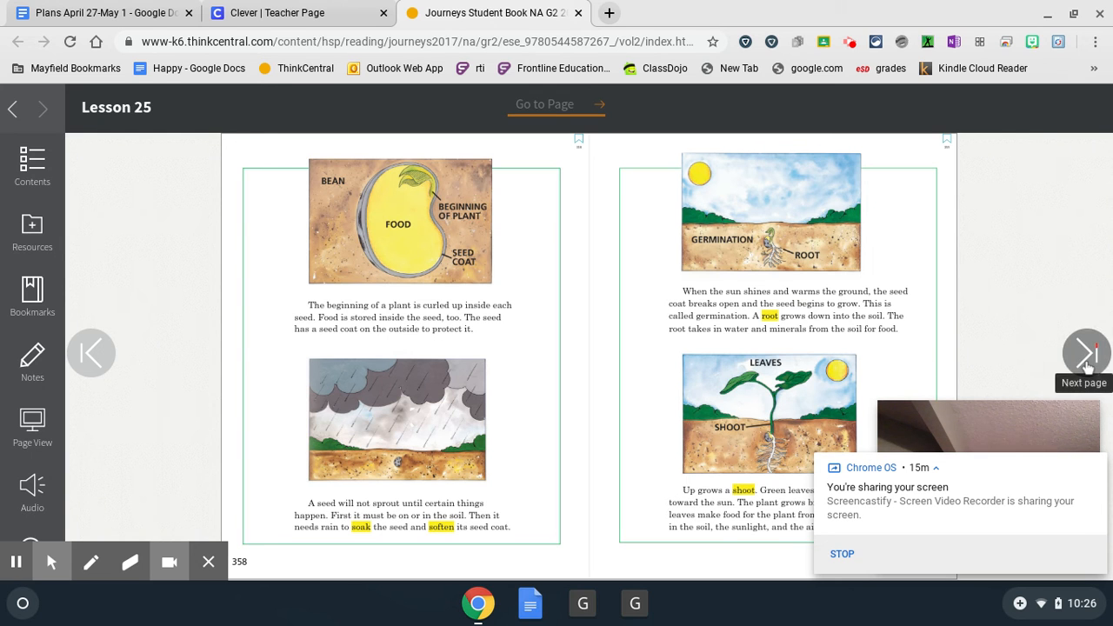
left_click(1085, 351)
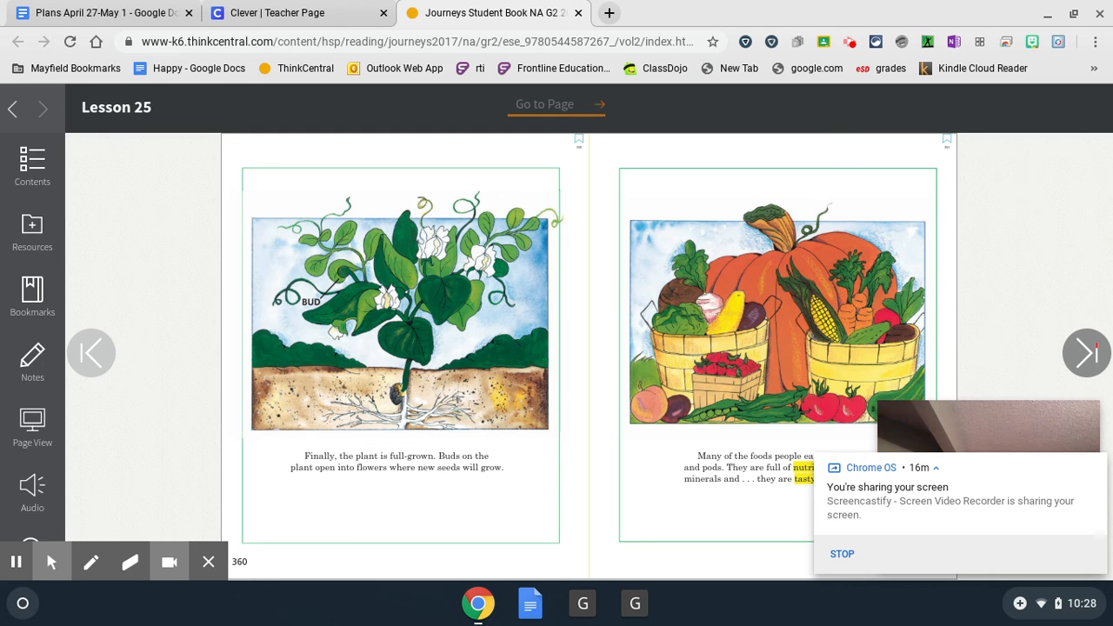
- Turn to pages 362–363 showing the 'From Seed to Plant' bean-growing project steps
left_click(1085, 351)
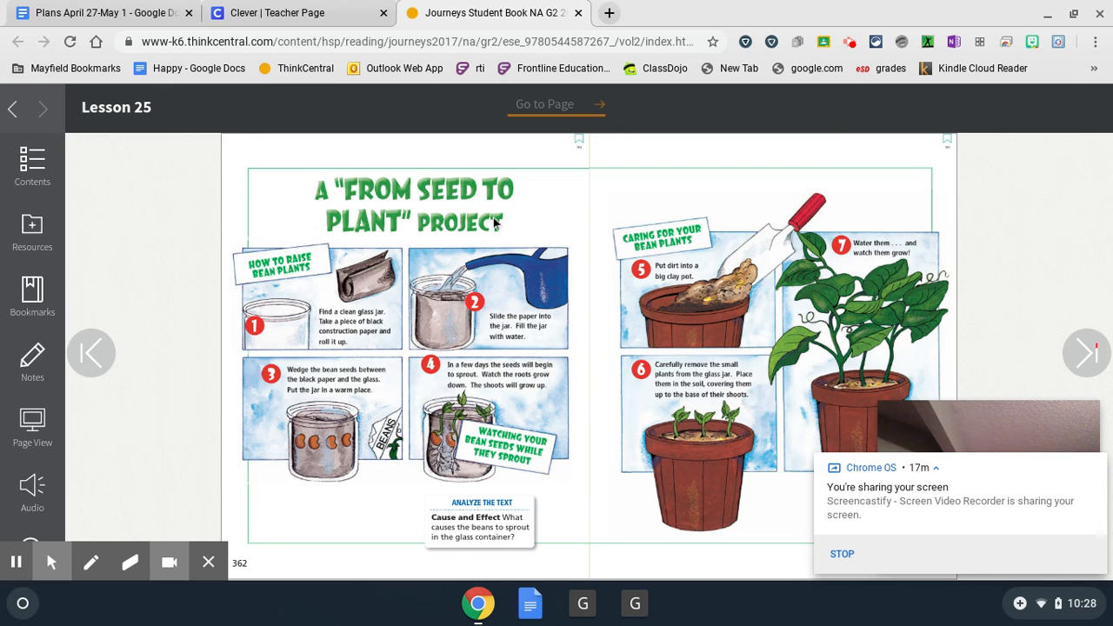
mouse_move(438, 252)
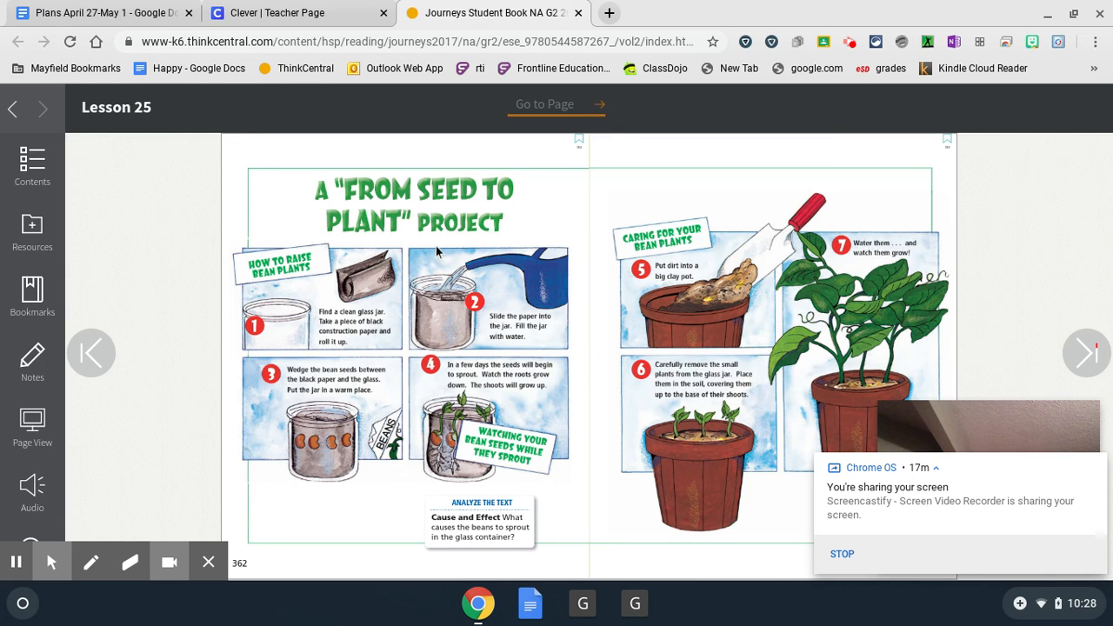
mouse_move(438, 252)
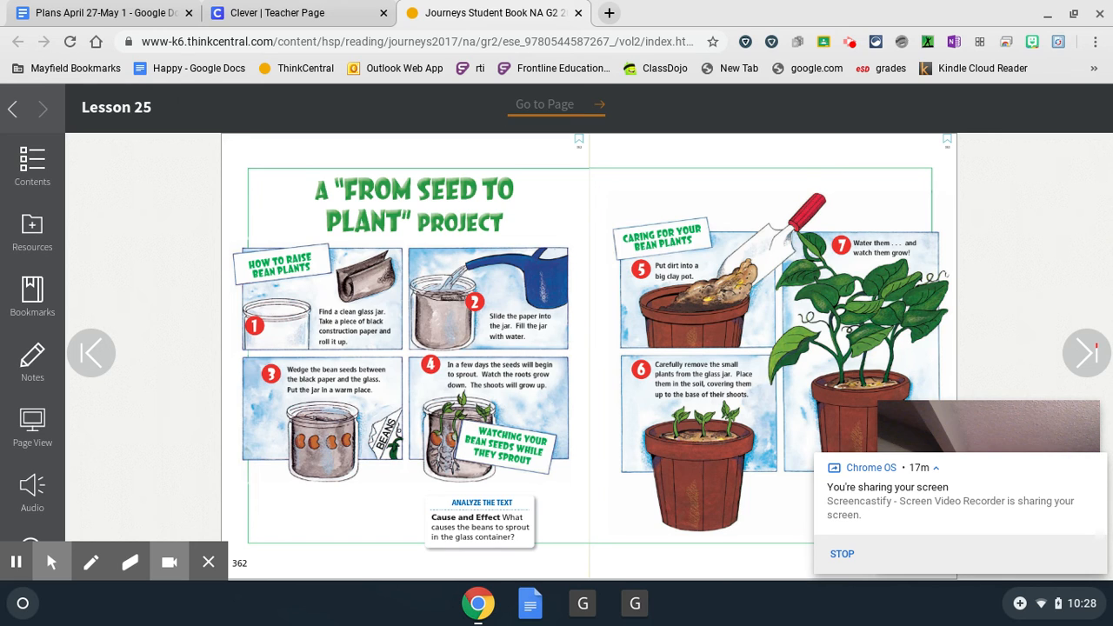
mouse_move(270, 289)
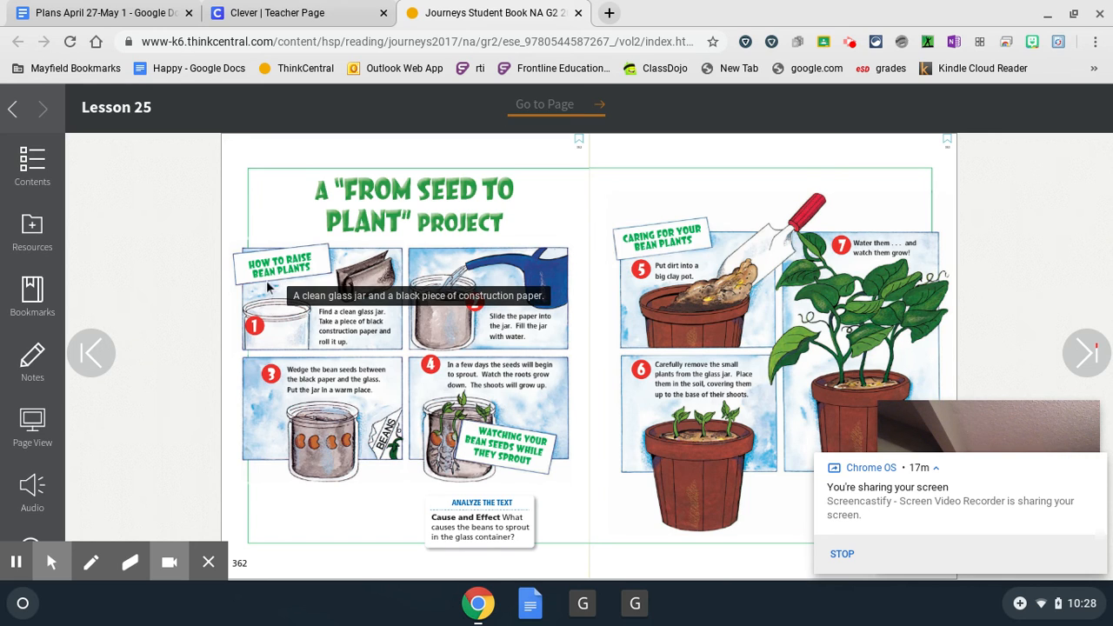
mouse_move(258, 355)
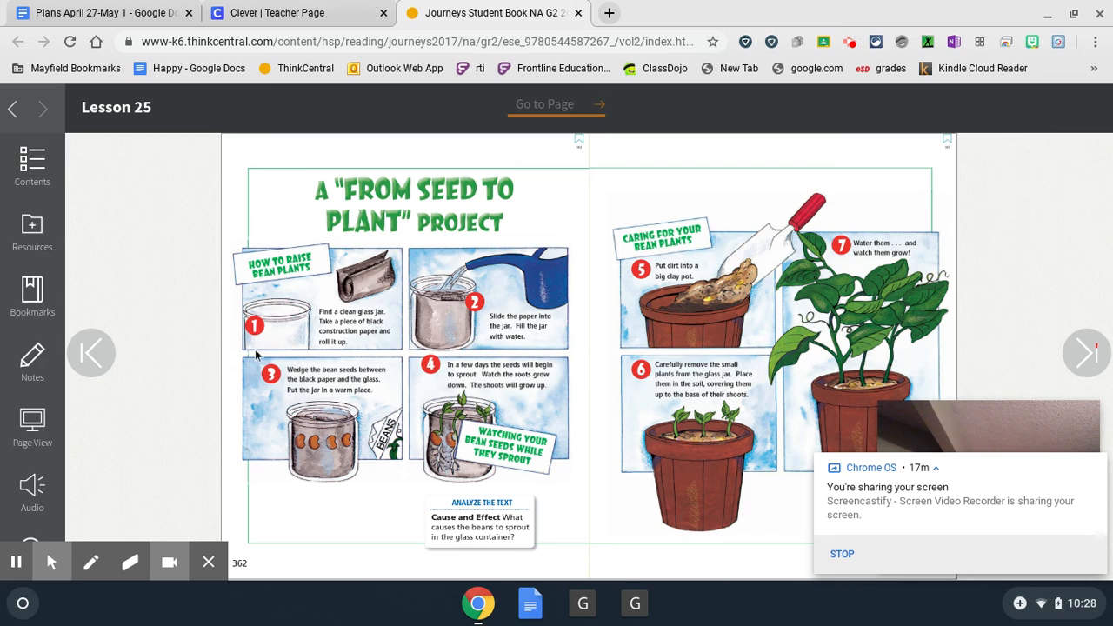
mouse_move(163, 393)
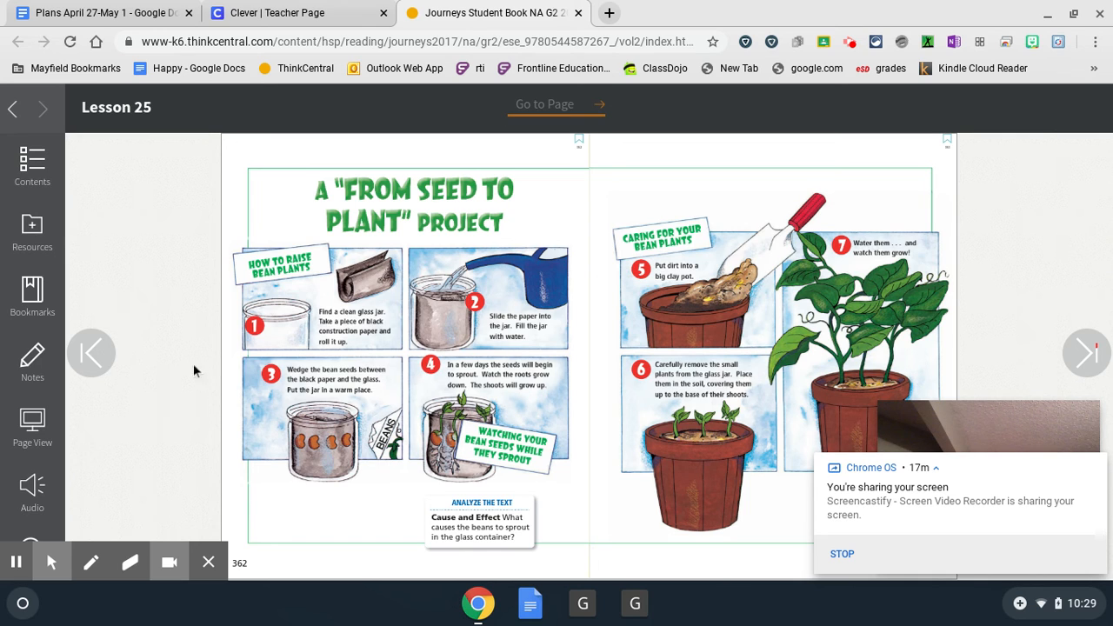
mouse_move(339, 278)
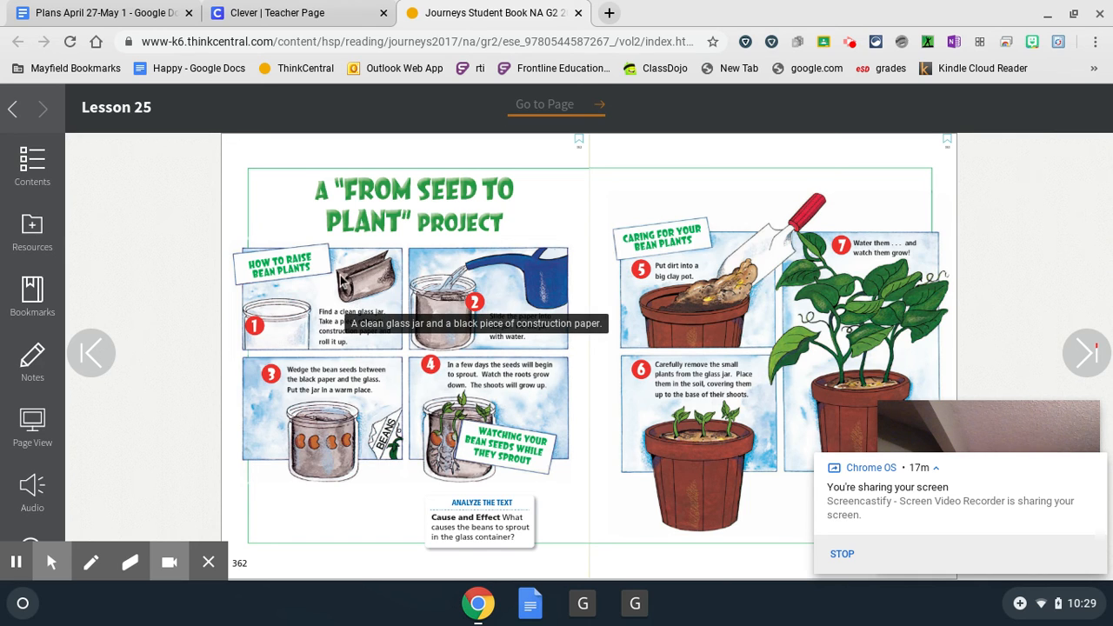
mouse_move(346, 287)
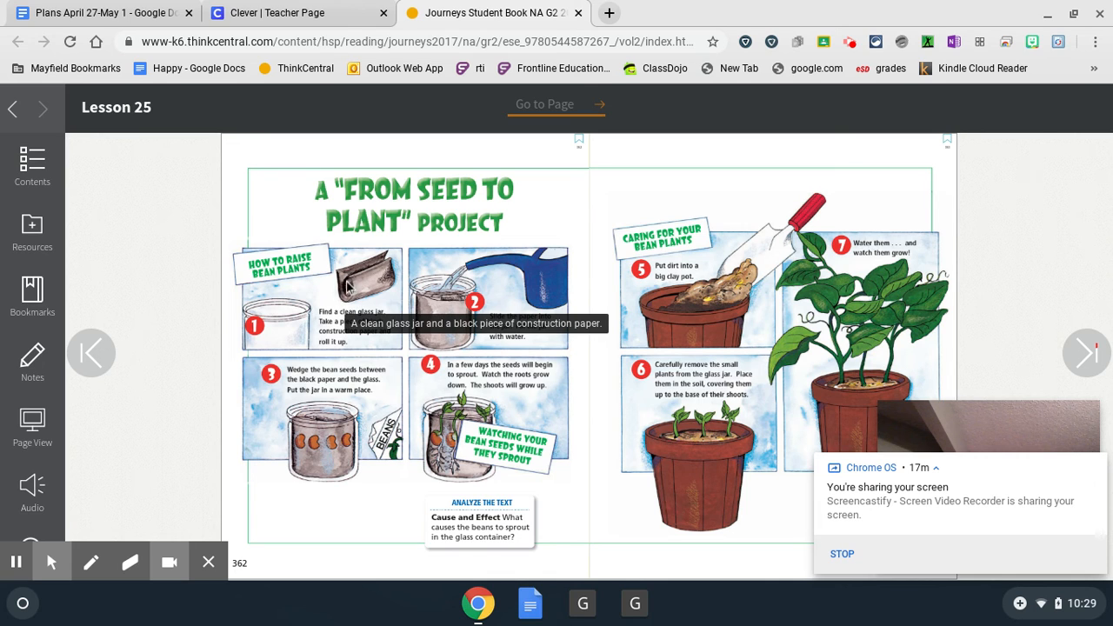
mouse_move(188, 469)
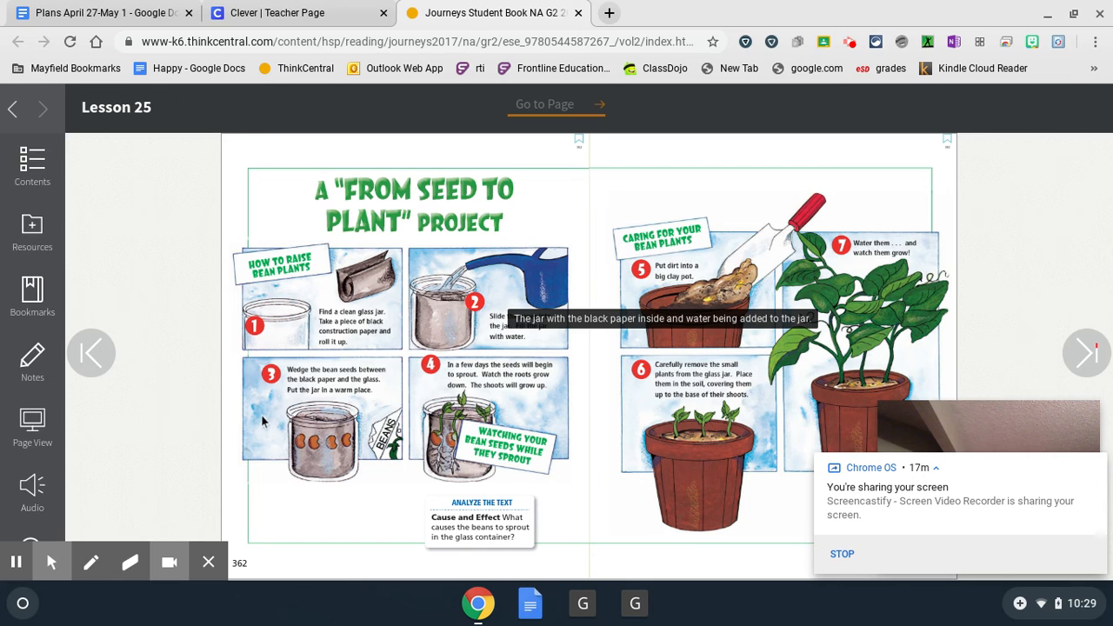
mouse_move(160, 466)
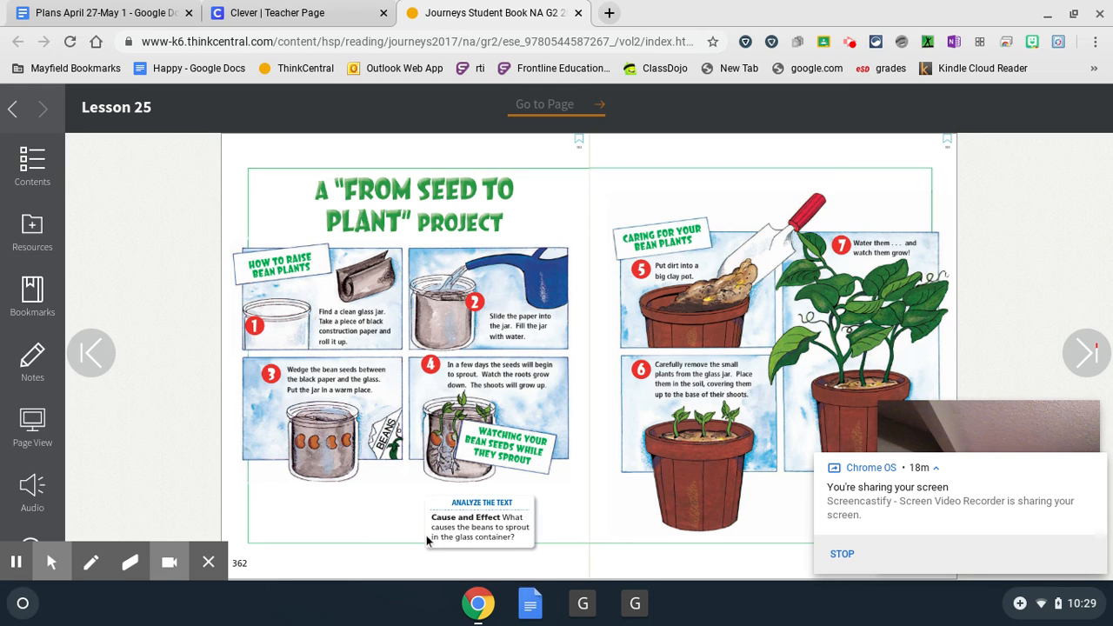
mouse_move(428, 556)
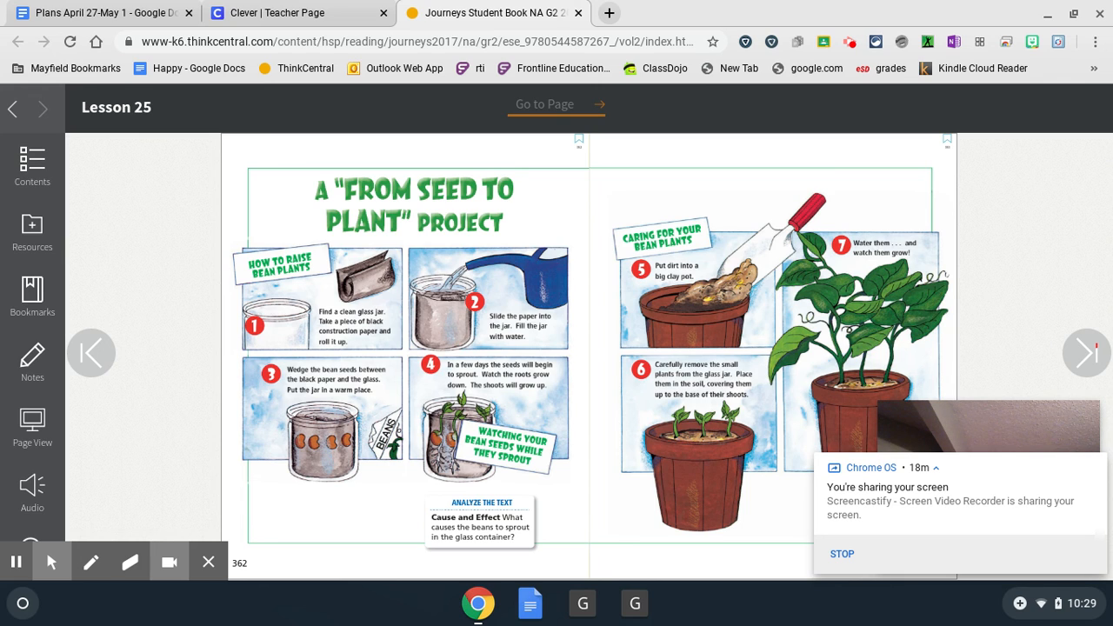
mouse_move(442, 506)
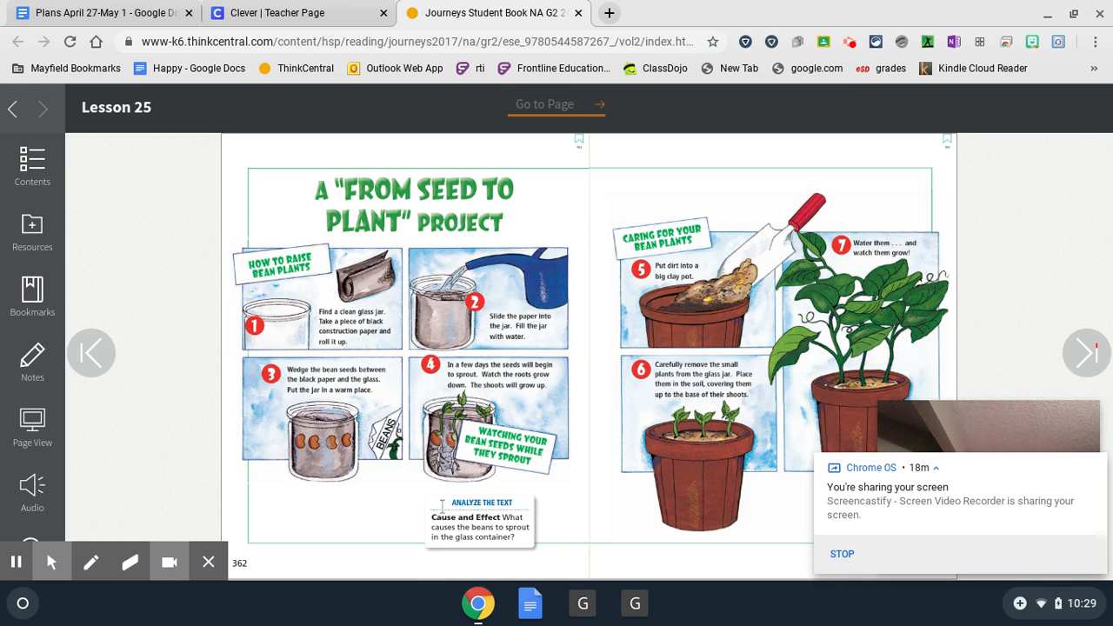
mouse_move(643, 230)
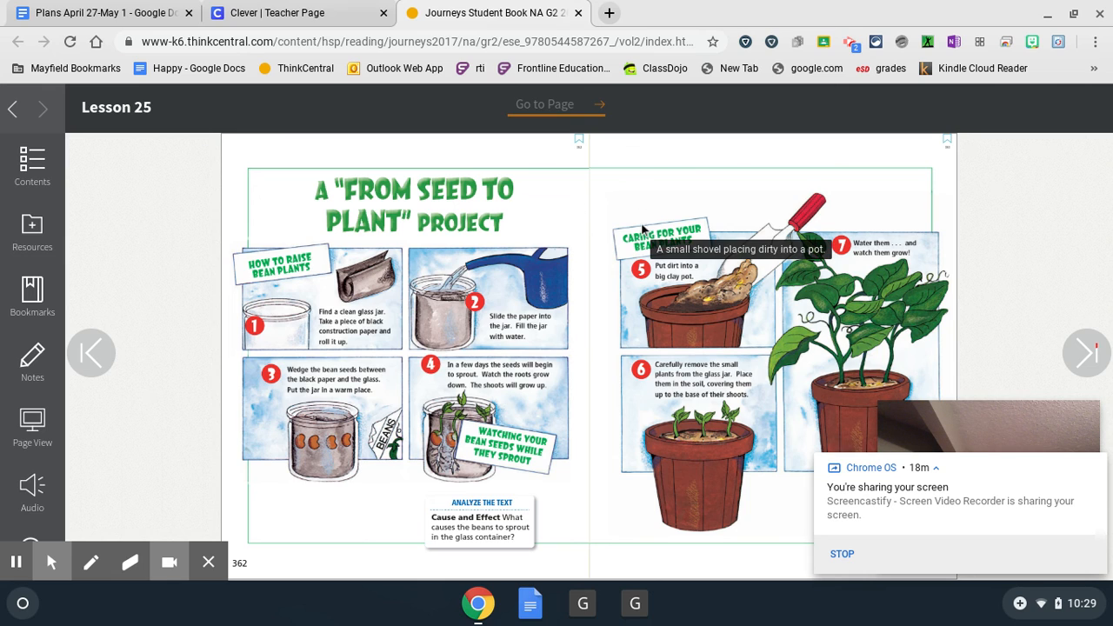
mouse_move(738, 165)
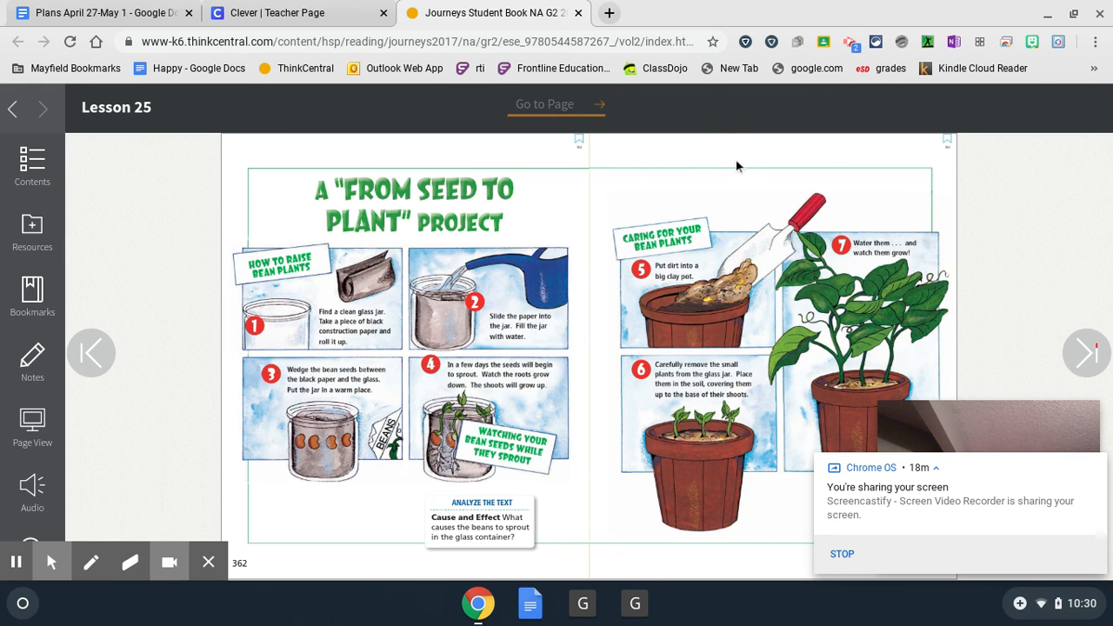